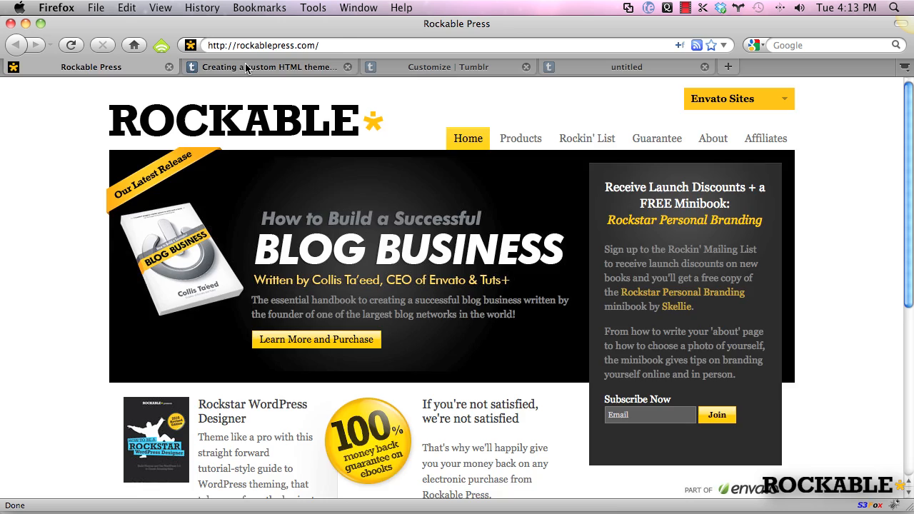
- Review the Appearance Options section and markup examples in Tumblr's custom HTML theme documentation
click(264, 67)
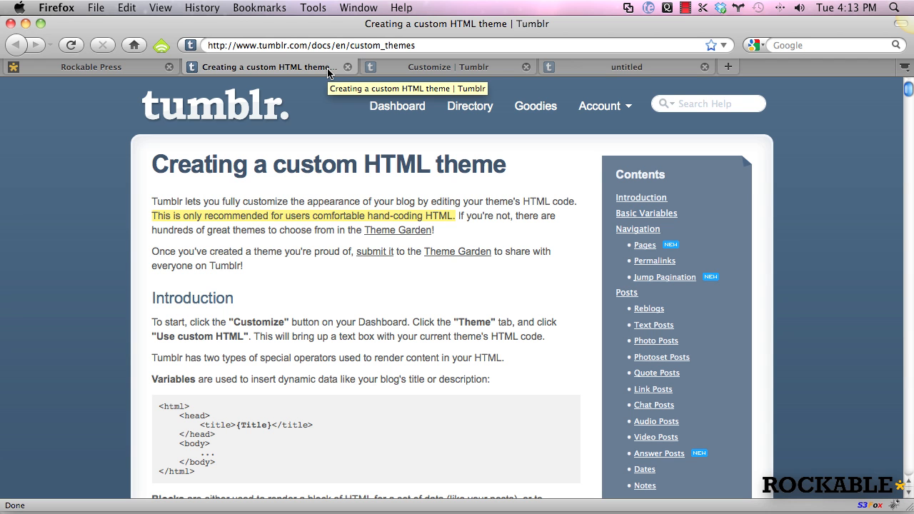
mouse_move(311, 100)
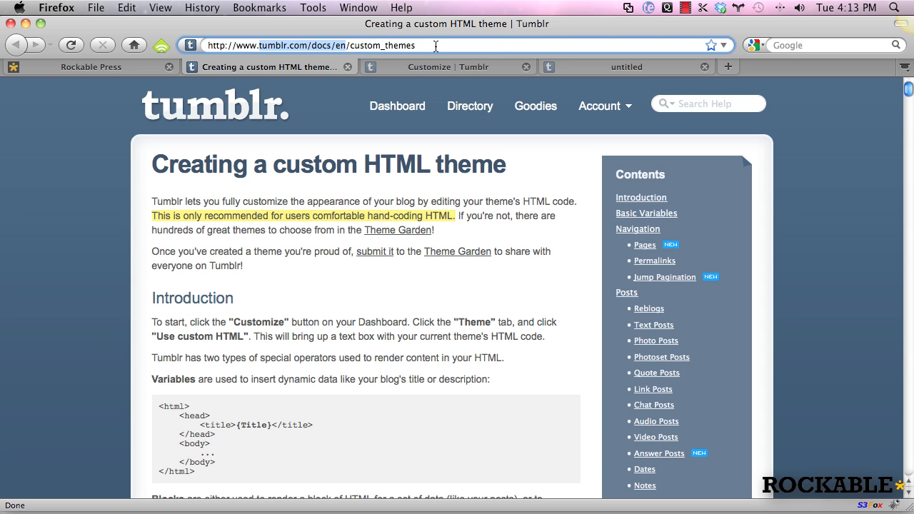
scroll(down, 3)
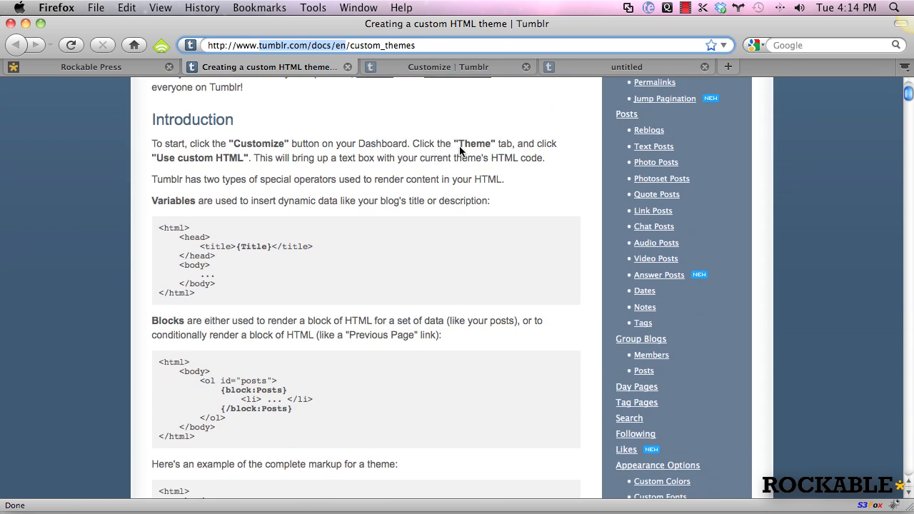
click(657, 466)
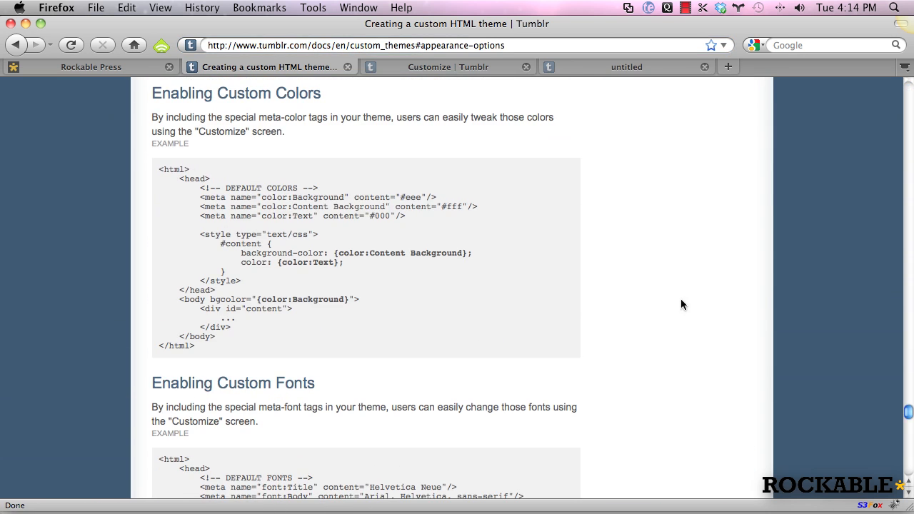
scroll(down, 3)
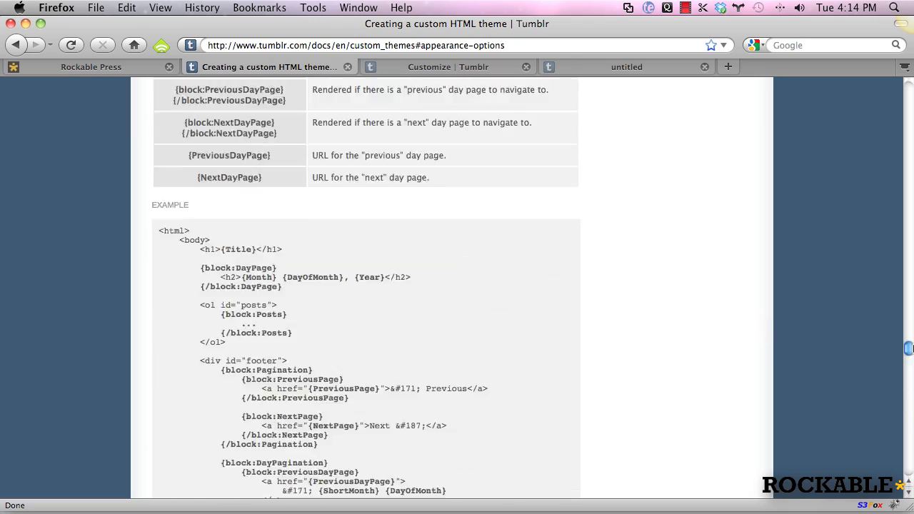
scroll(down, 3)
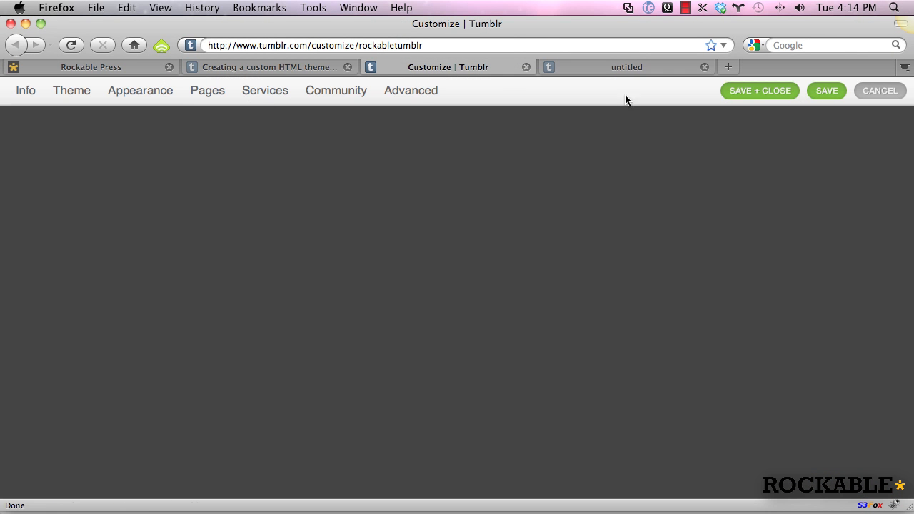
- Select all of the starter HTML in Tumblr's custom theme editor for copying
click(71, 90)
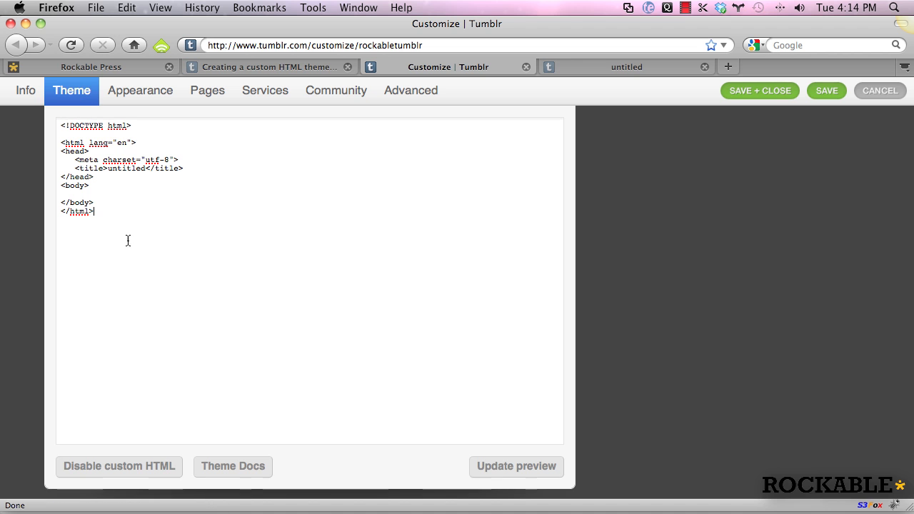
key(cmd+a)
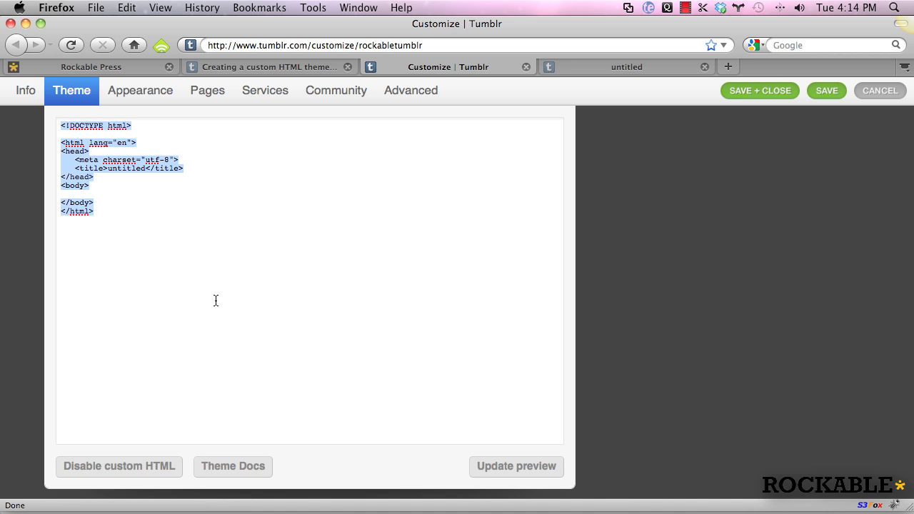
mouse_move(123, 183)
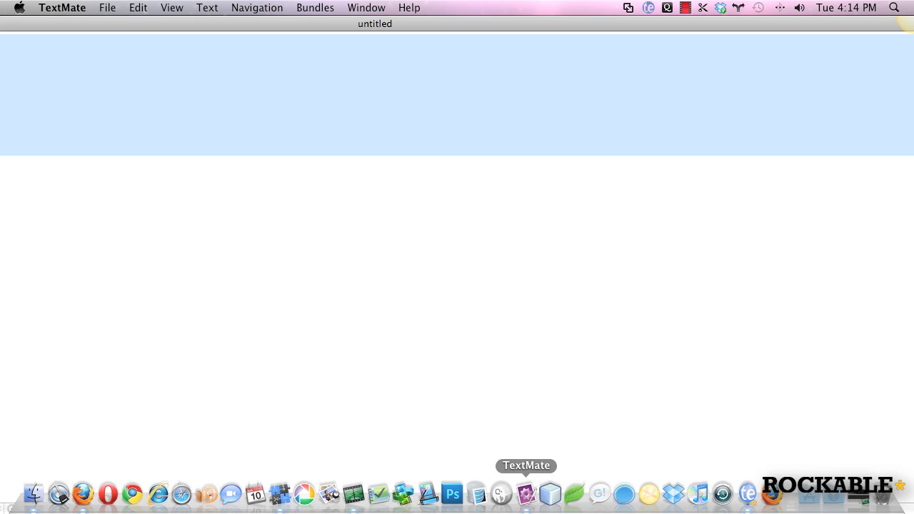
- Paste the starter markup into TextMate and save it as theme.html
click(525, 492)
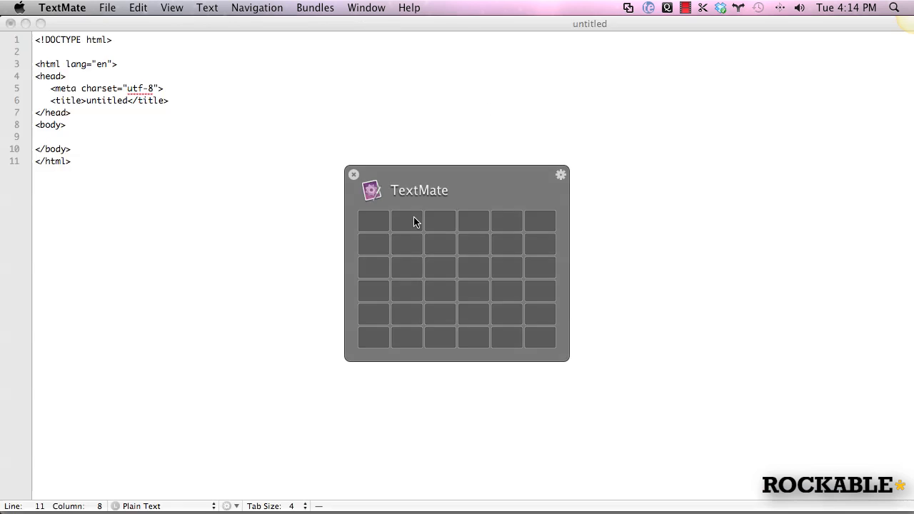
click(107, 8)
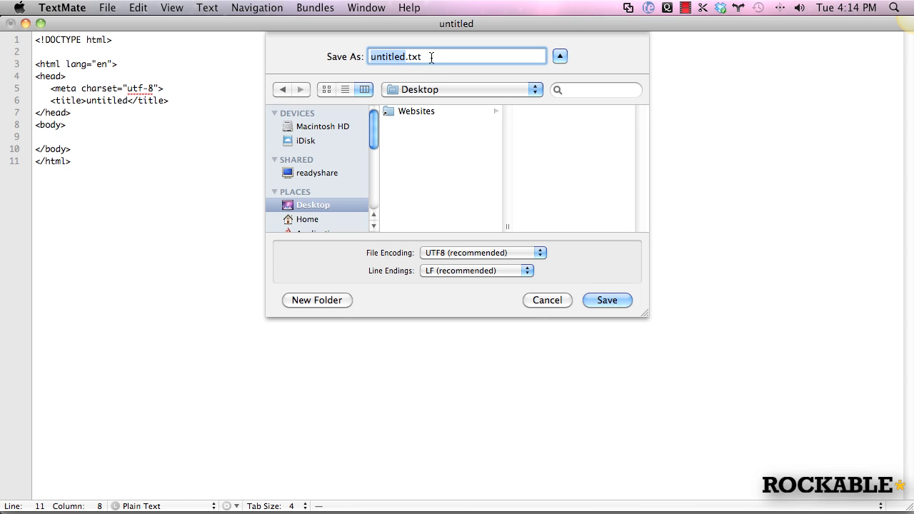
text(t)
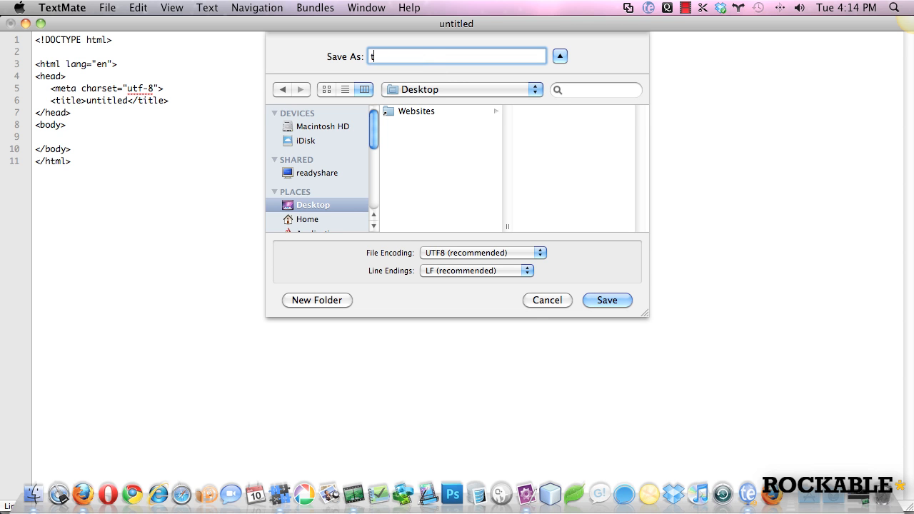
click(606, 300)
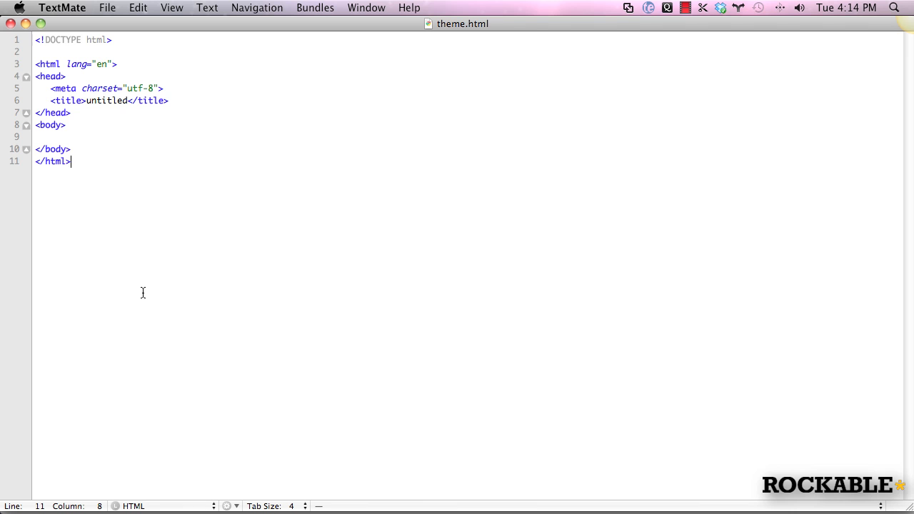
mouse_move(146, 284)
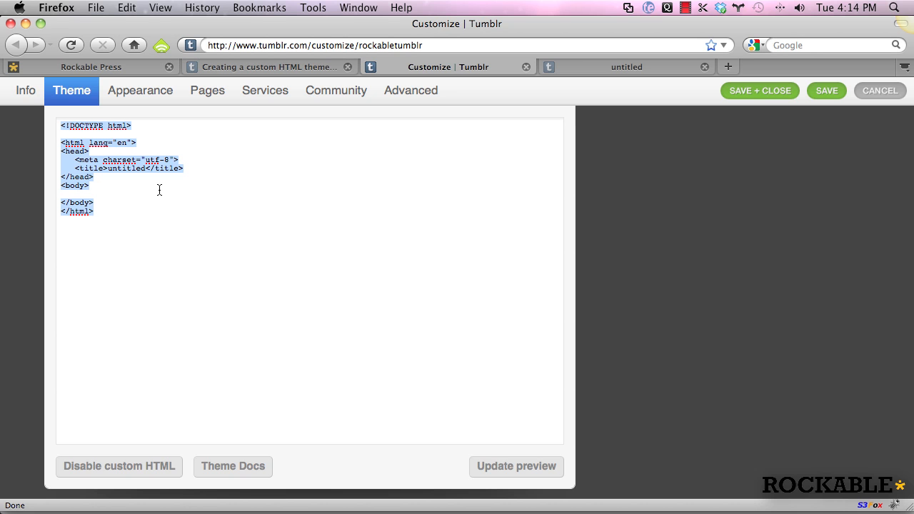
mouse_move(384, 281)
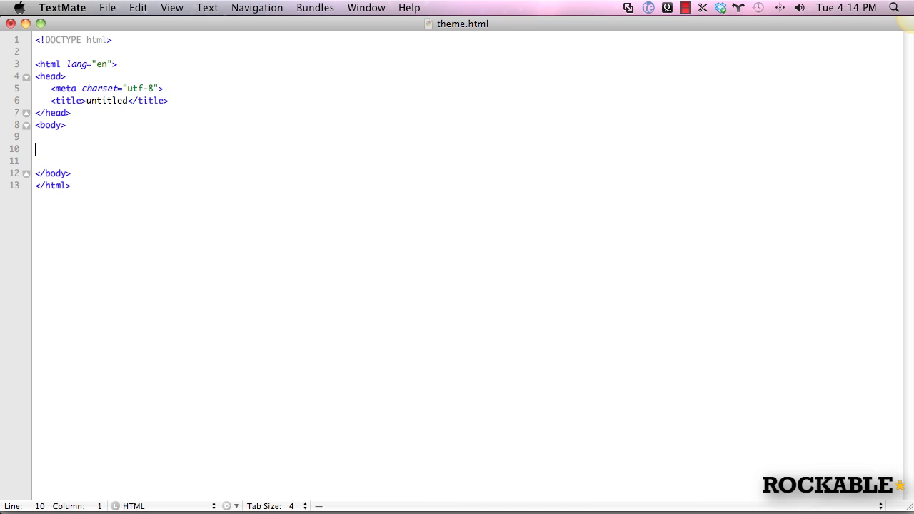
- Add an empty {block:Text} … {/block:Text} pair inside the body of theme.html
text({block:})
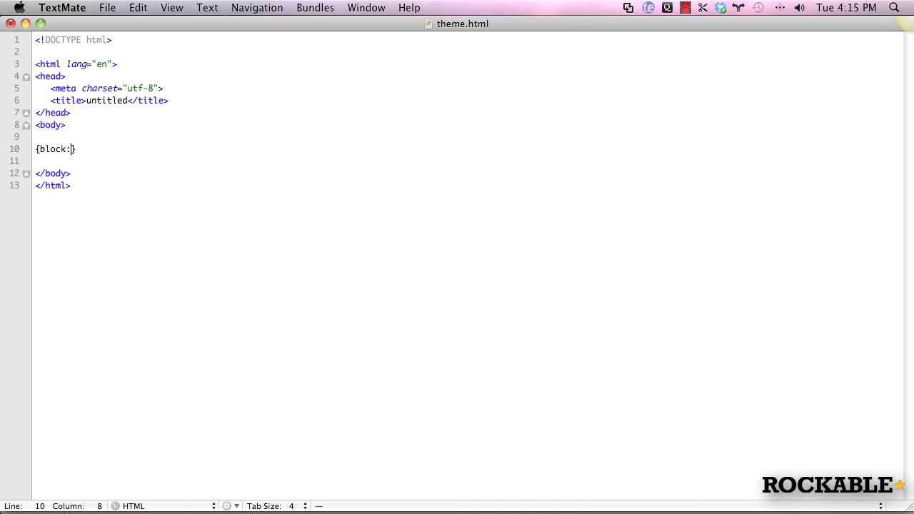
text(Text)
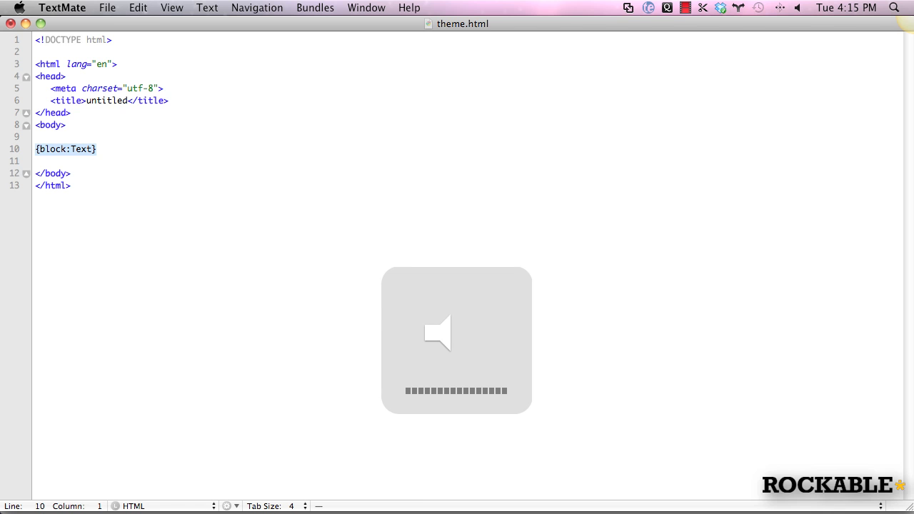
text({/block:Text})
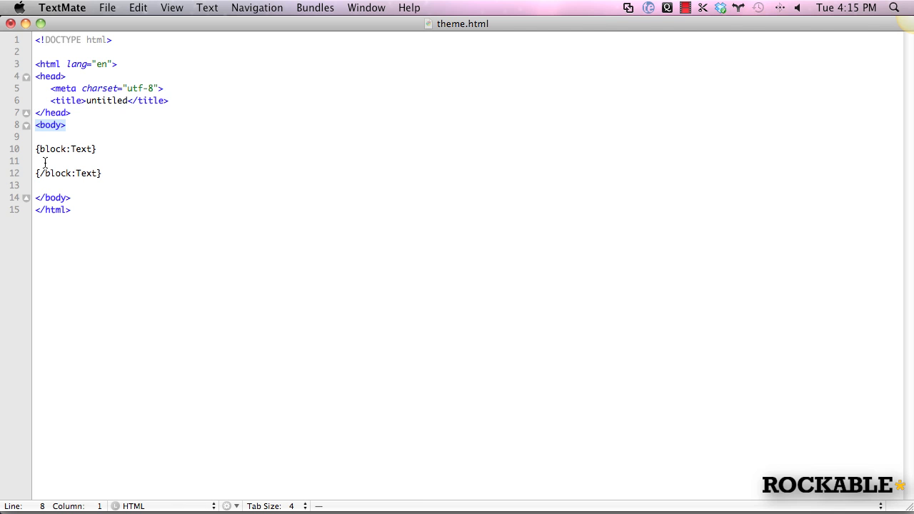
click(48, 160)
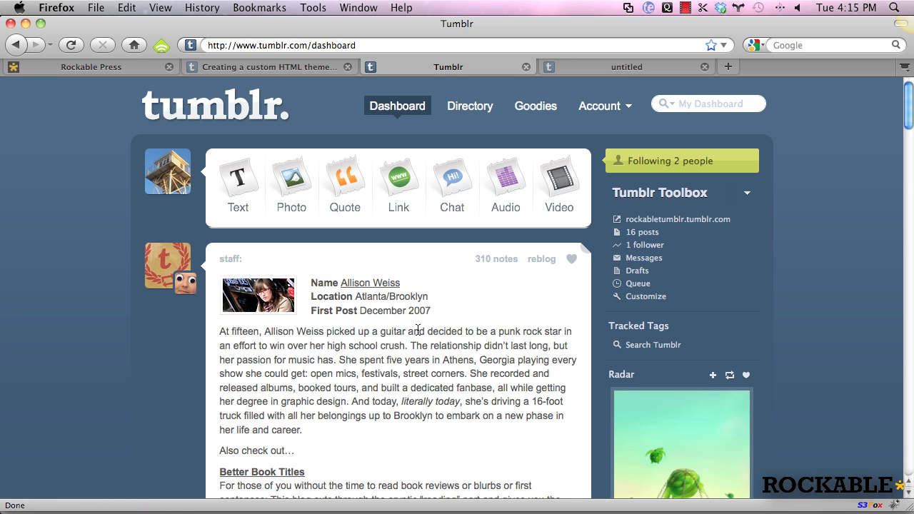
mouse_move(440, 338)
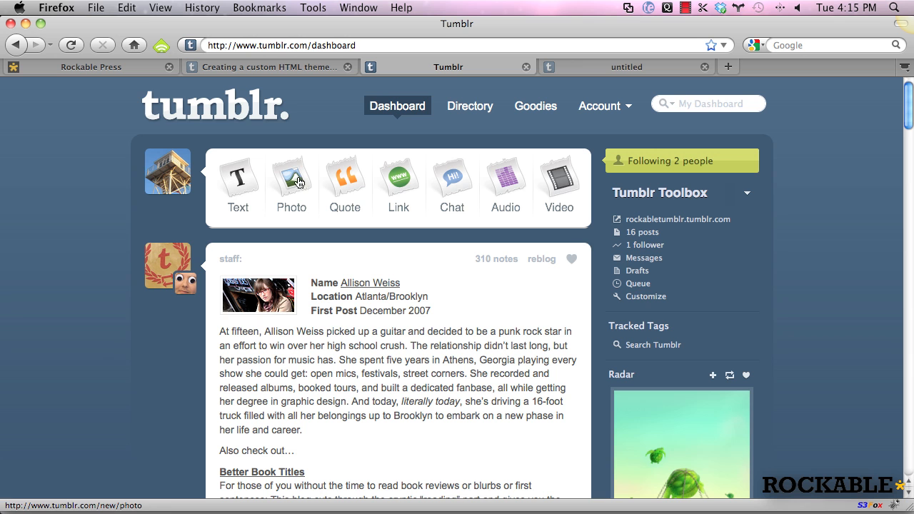
mouse_move(509, 177)
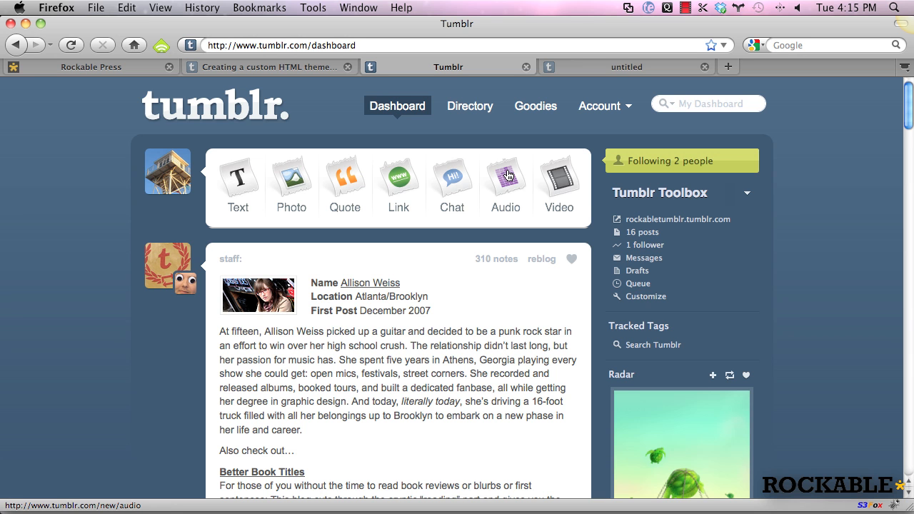
mouse_move(574, 179)
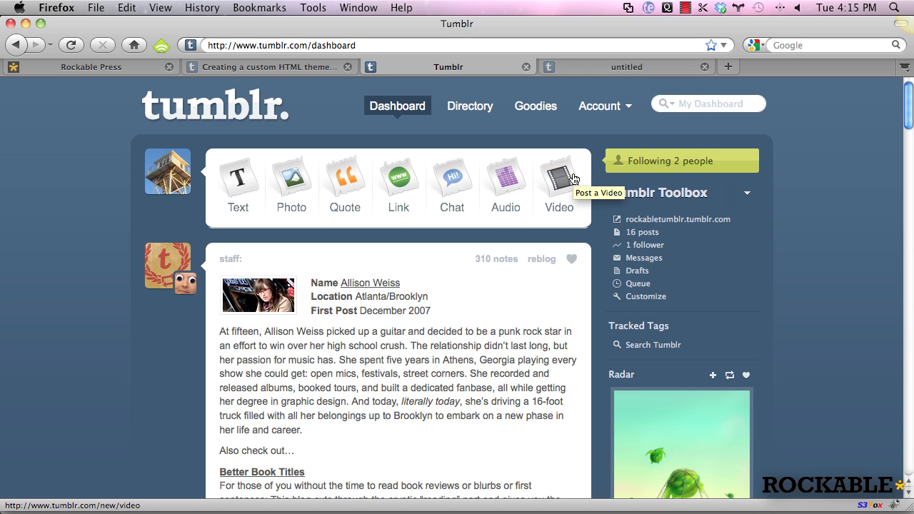
mouse_move(506, 183)
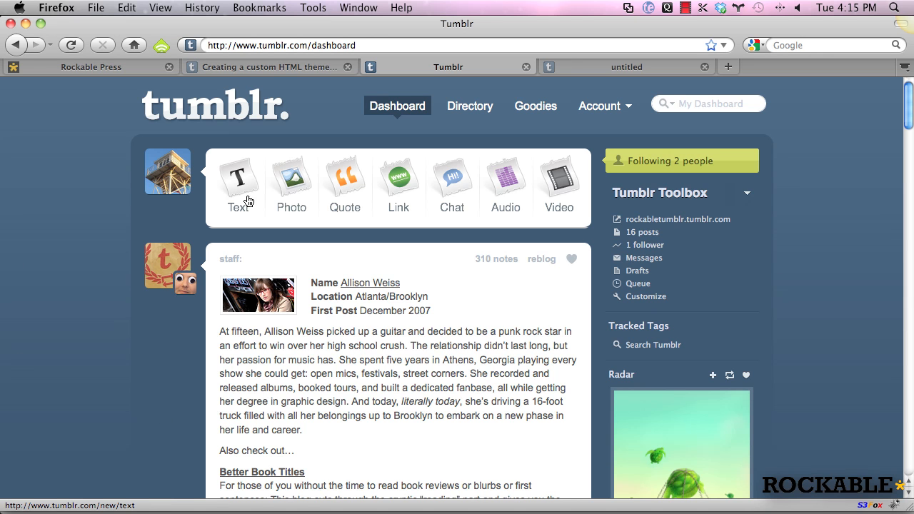
mouse_move(234, 184)
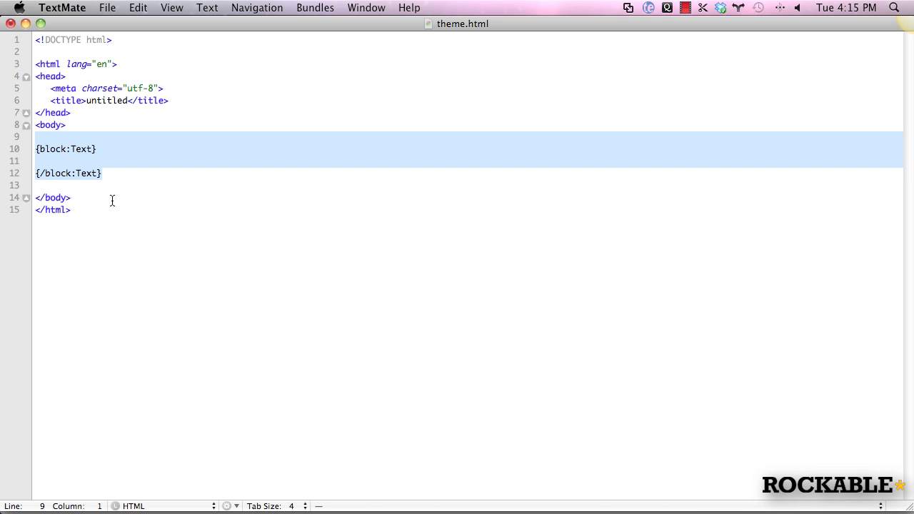
- Add <h2><a href="{Permalink}">{Title}</a></h2> inside the Text block
click(80, 160)
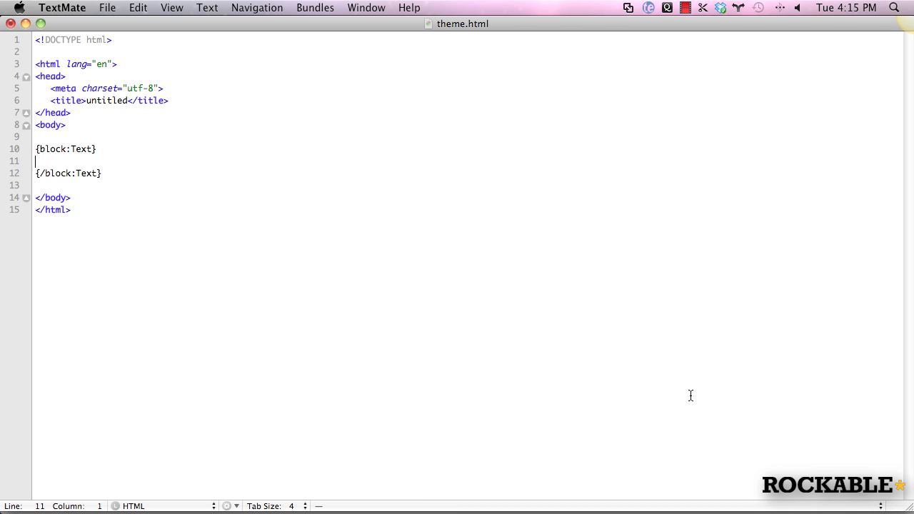
mouse_move(12, 262)
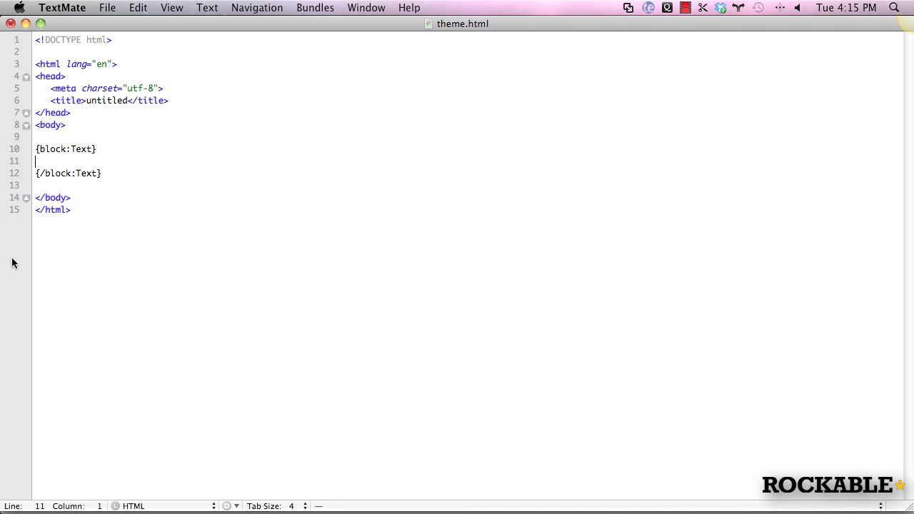
text(<h2>)
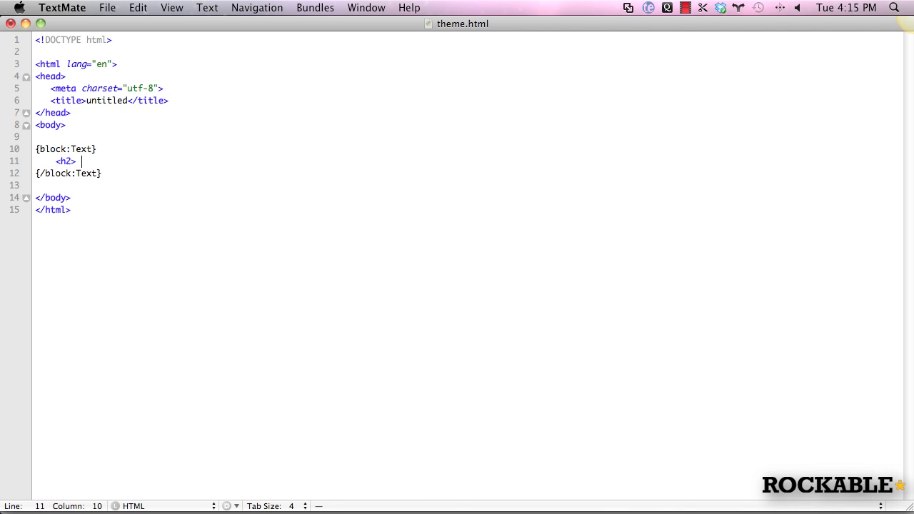
text(<a href="#"> </a>)
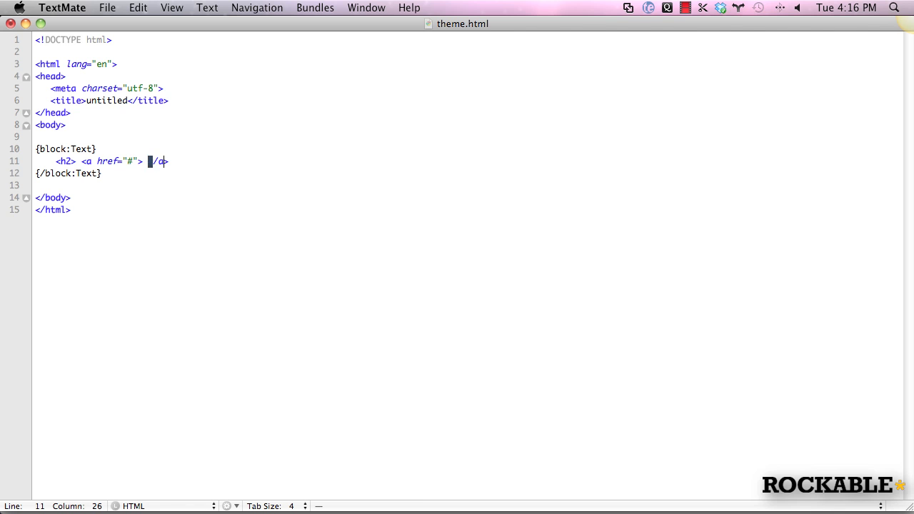
text(</h2>)
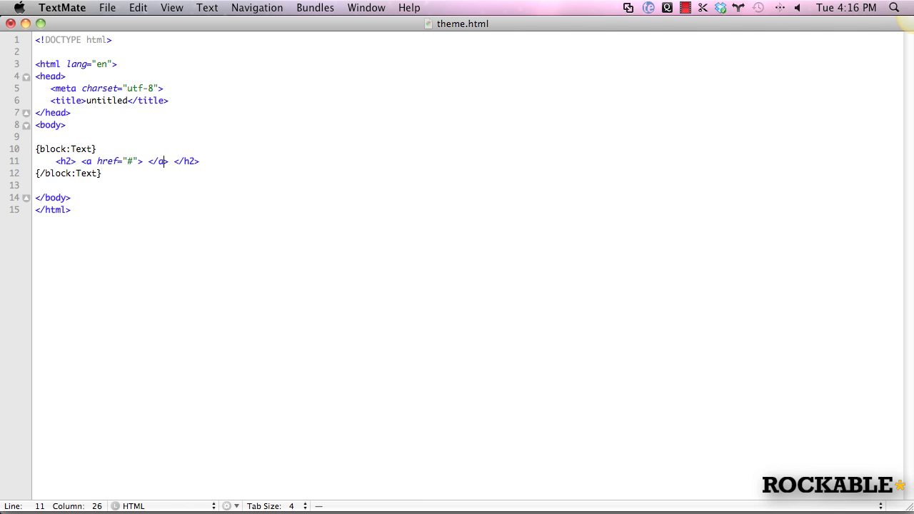
text({Title})
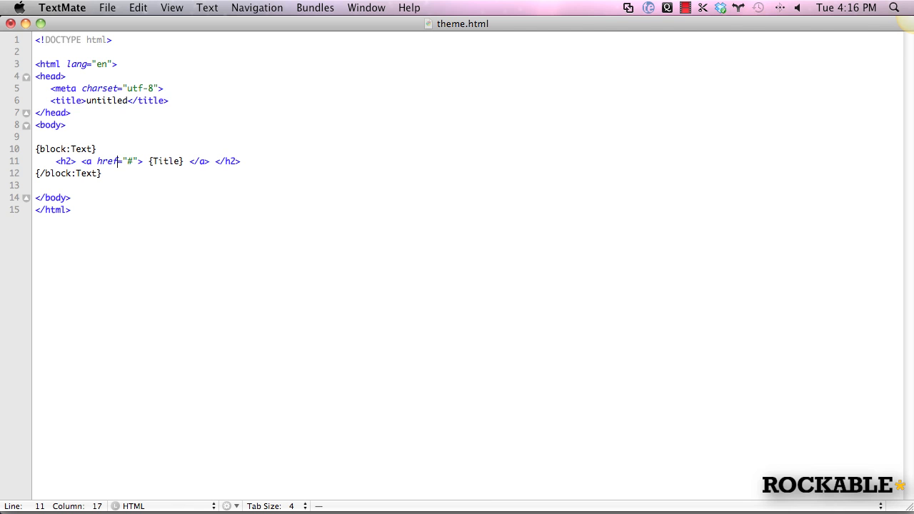
text({P})
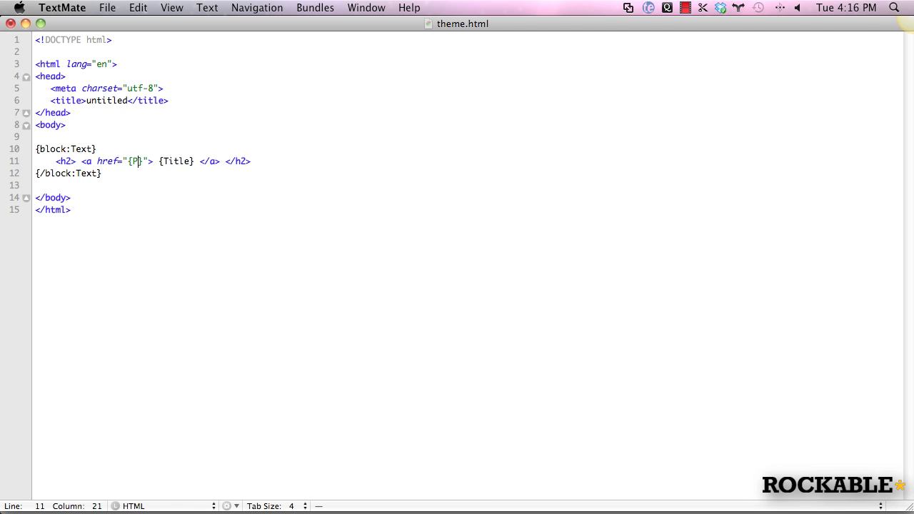
text(ermalink)
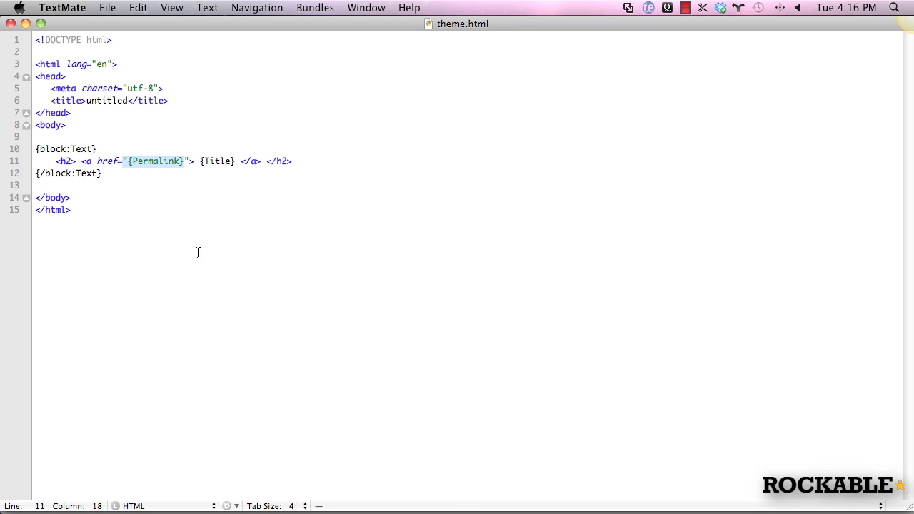
- Adjust the Permalink variable in the heading link and copy all the theme markup
click(140, 160)
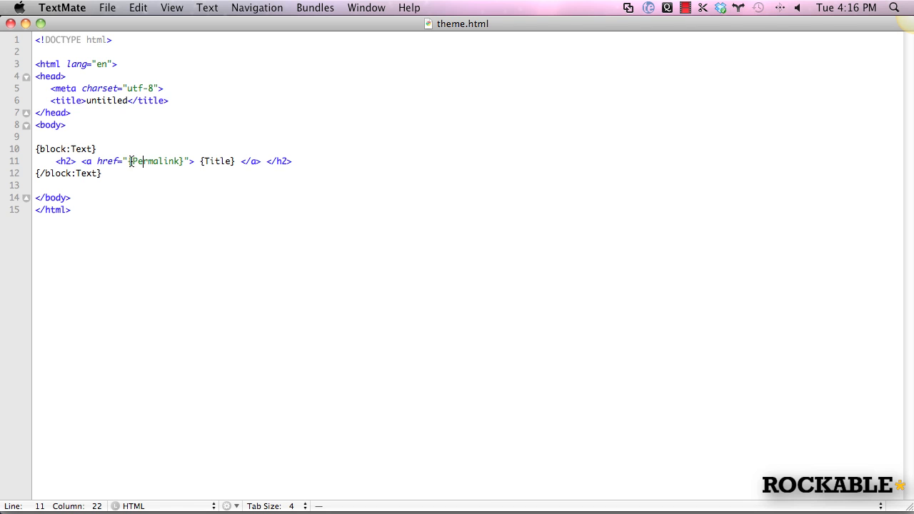
double_click(155, 160)
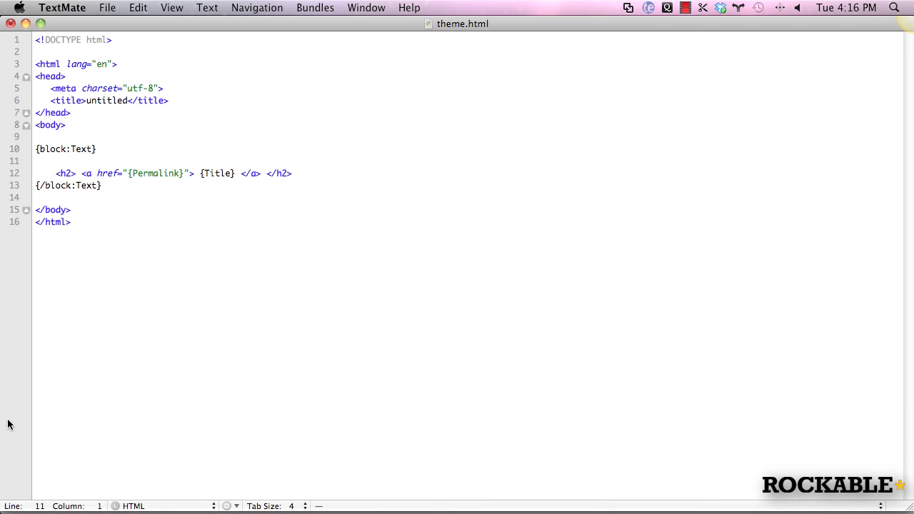
text(the_tile())
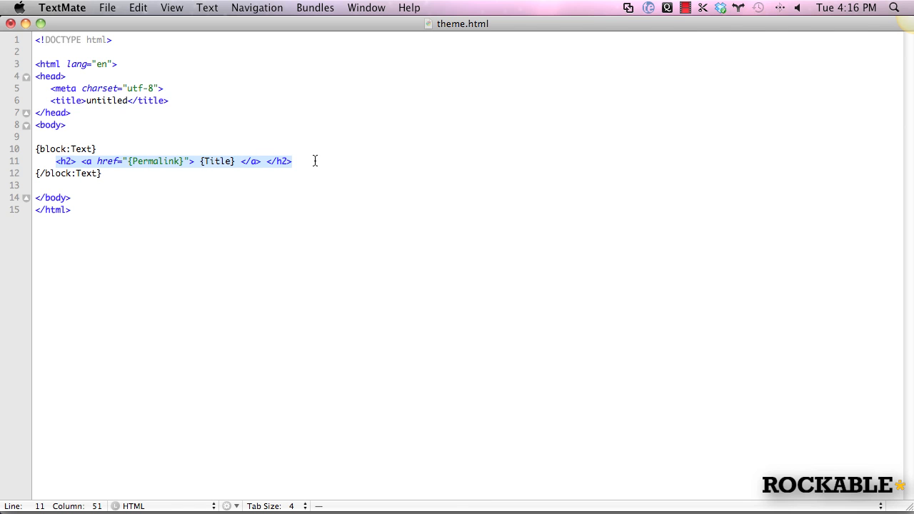
key(cmd+a)
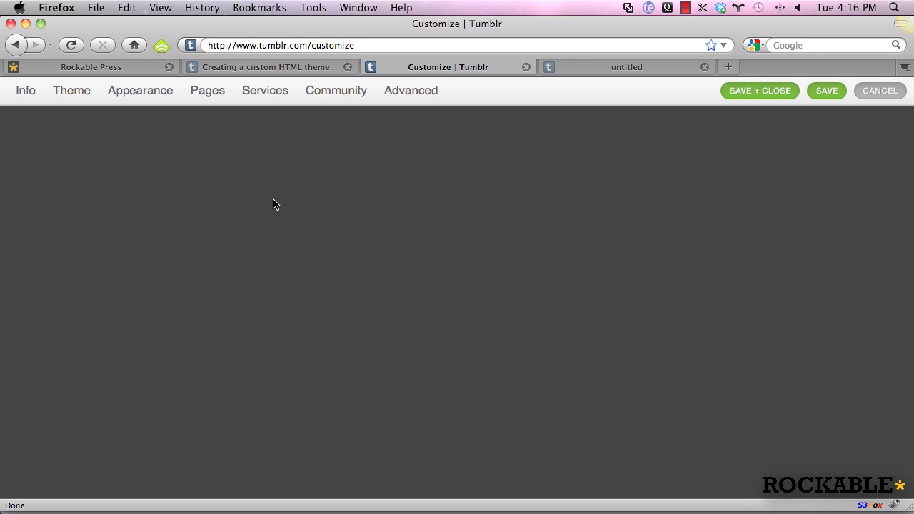
- Paste the Text-block markup into Tumblr's theme editor, preview, save, and reload the blog
click(71, 90)
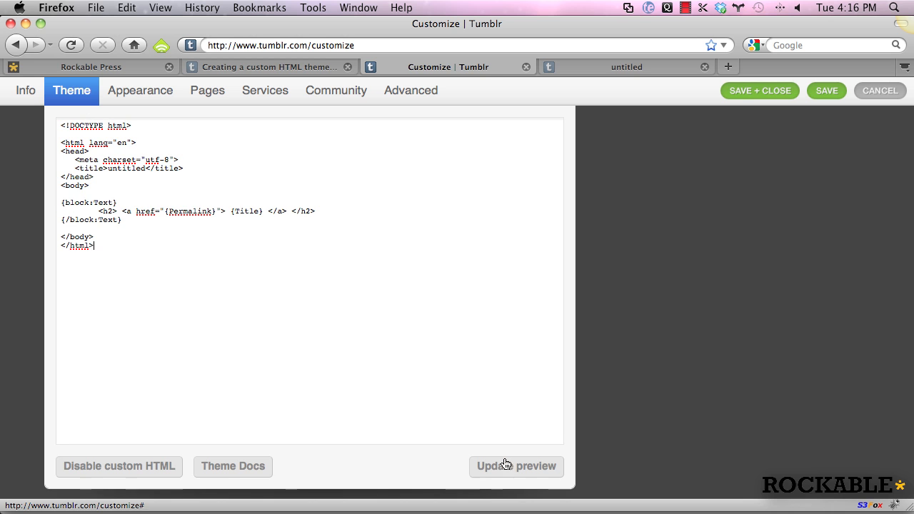
click(517, 465)
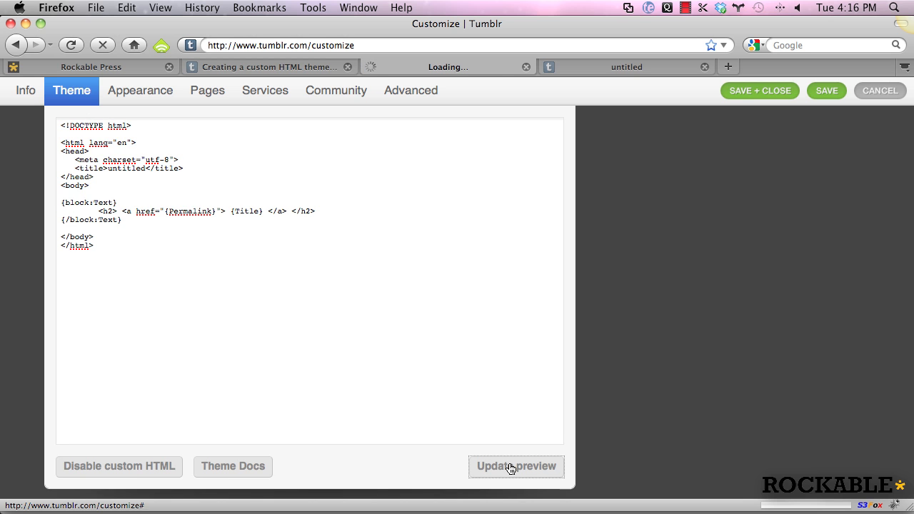
click(825, 92)
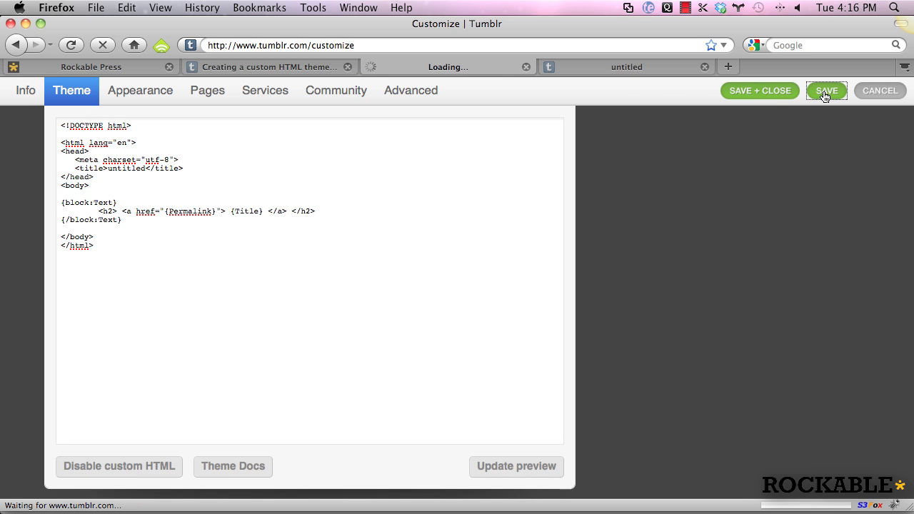
click(825, 91)
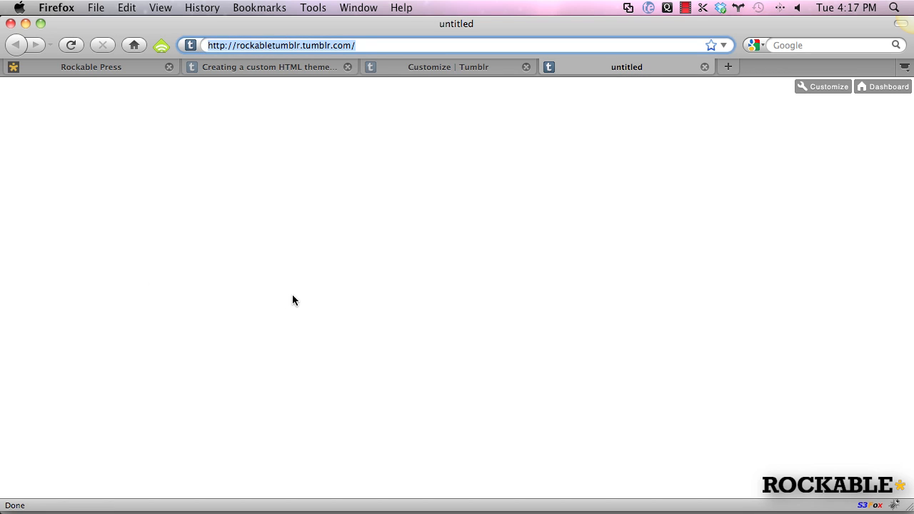
click(457, 44)
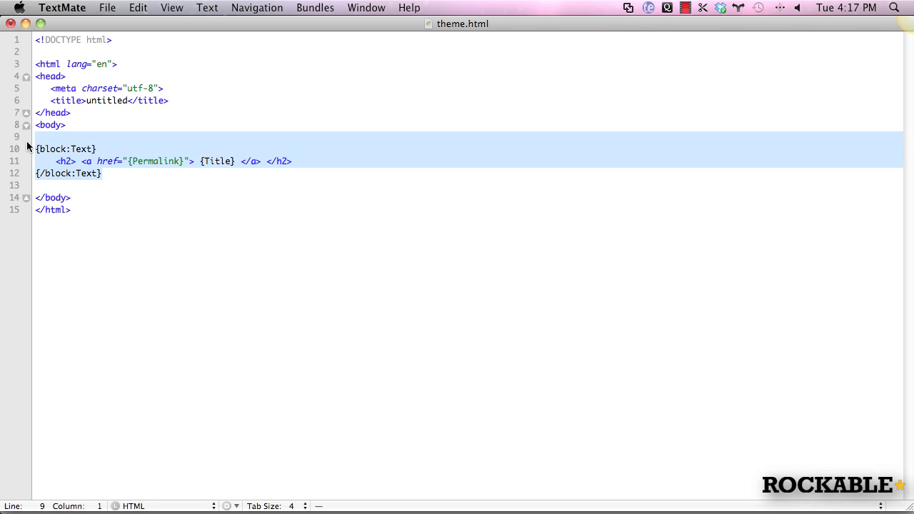
- Wrap the Text block in {block:Posts} … {/block:Posts} and copy the markup
click(68, 173)
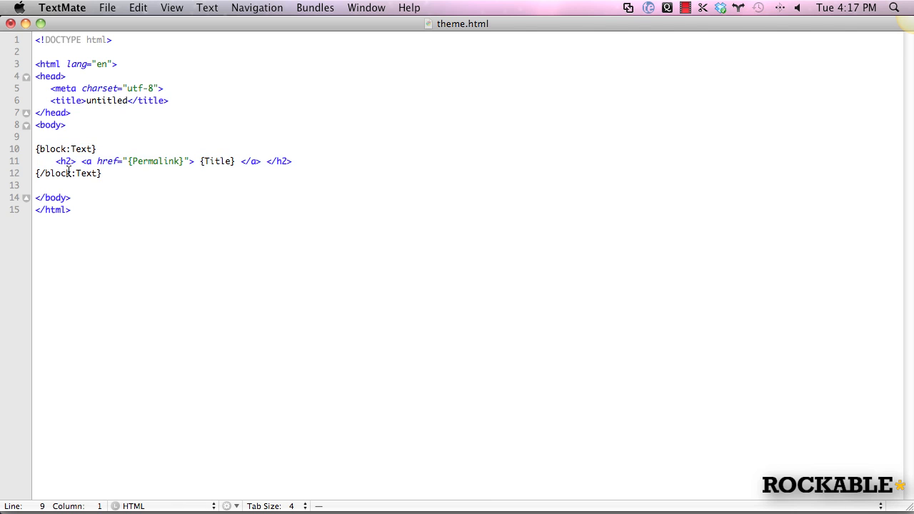
mouse_move(102, 197)
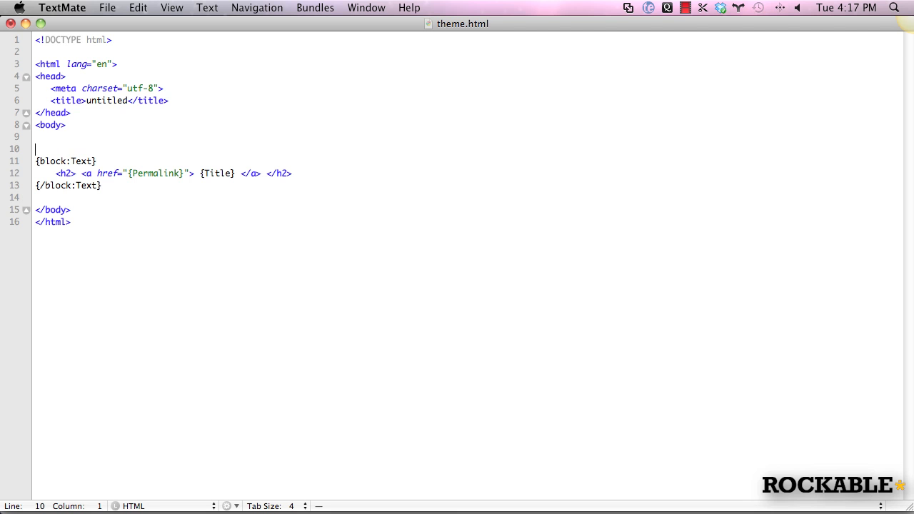
text({block:P})
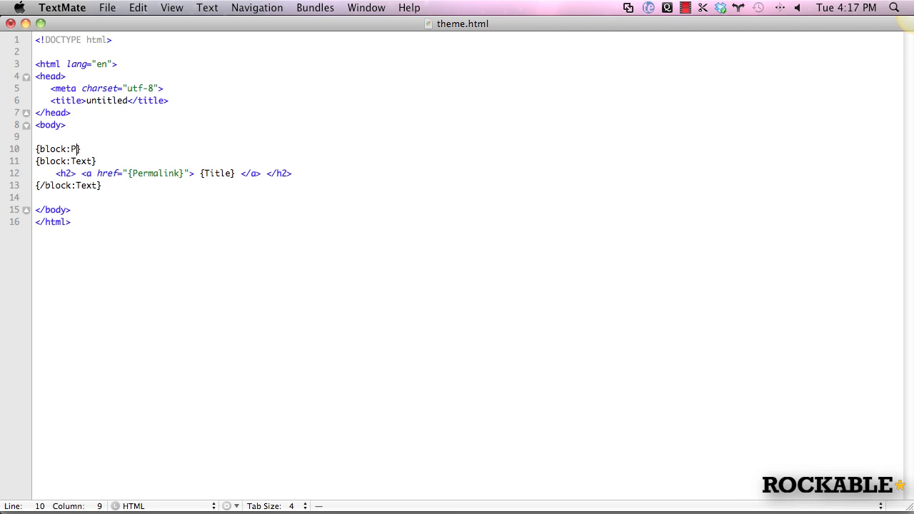
text(osts)
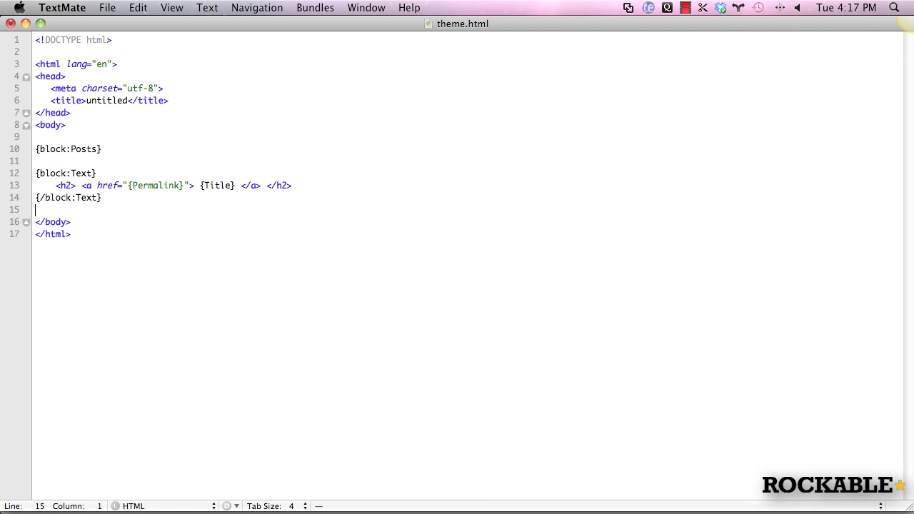
text({/block:Posts})
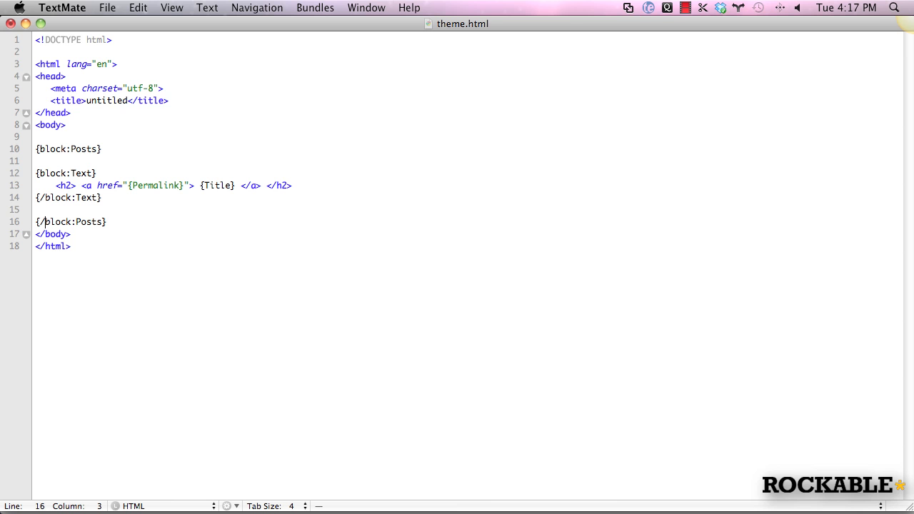
key(cmd+a)
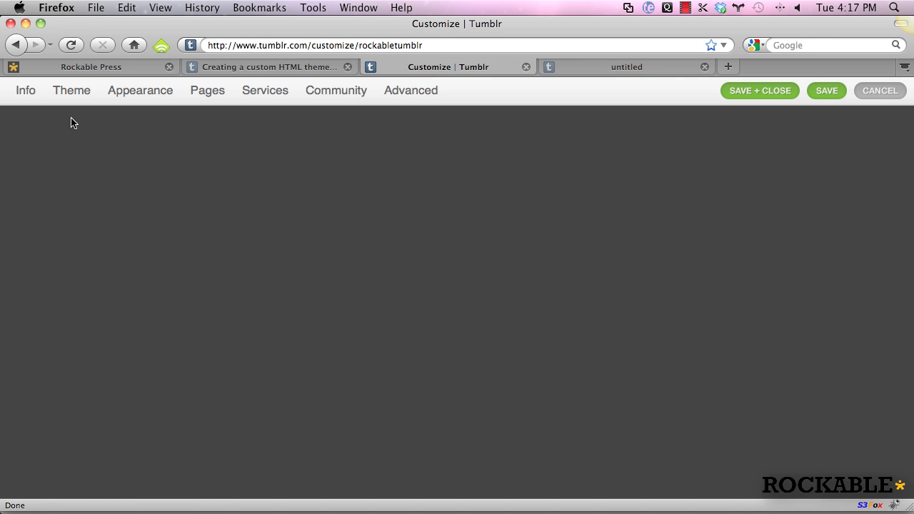
- Paste the Posts-wrapped markup into Tumblr's theme editor, preview and save it
click(71, 90)
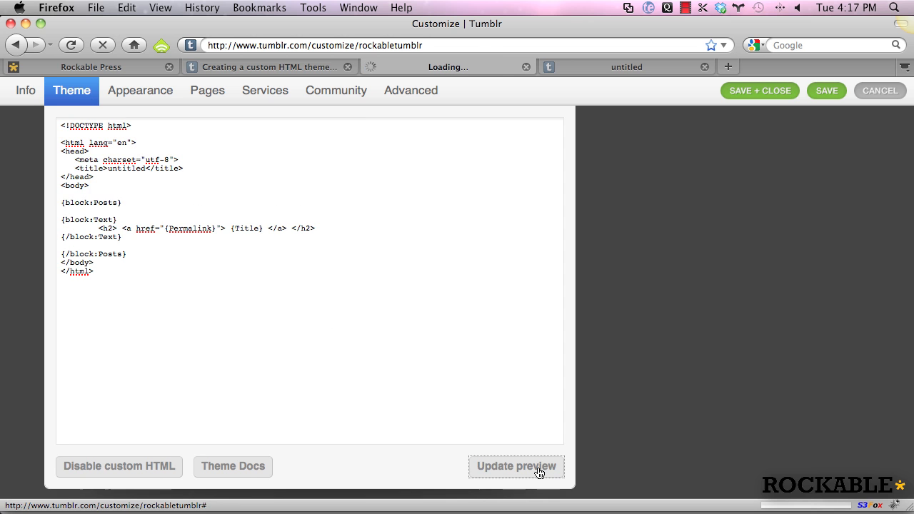
click(825, 91)
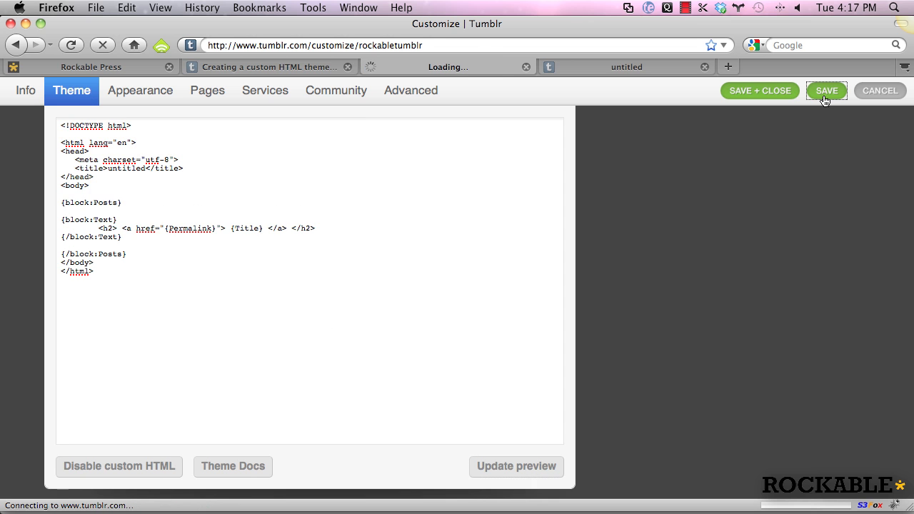
click(826, 91)
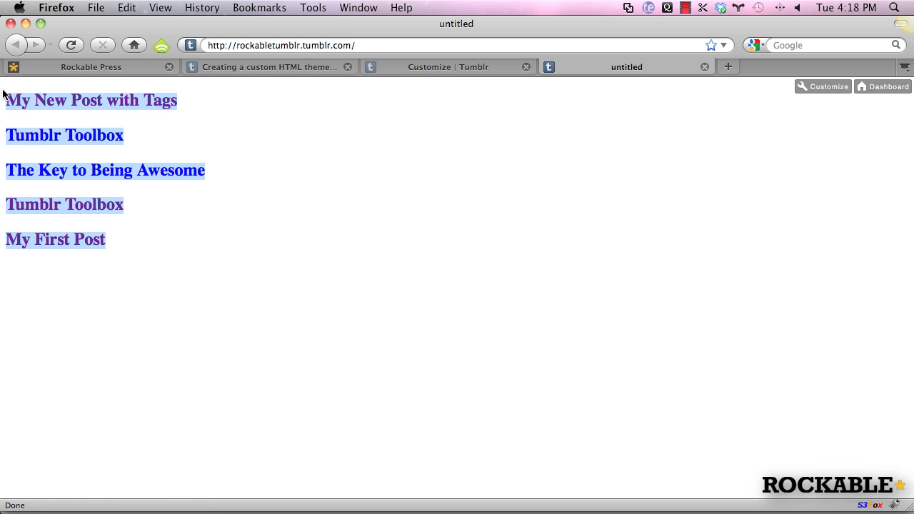
mouse_move(267, 214)
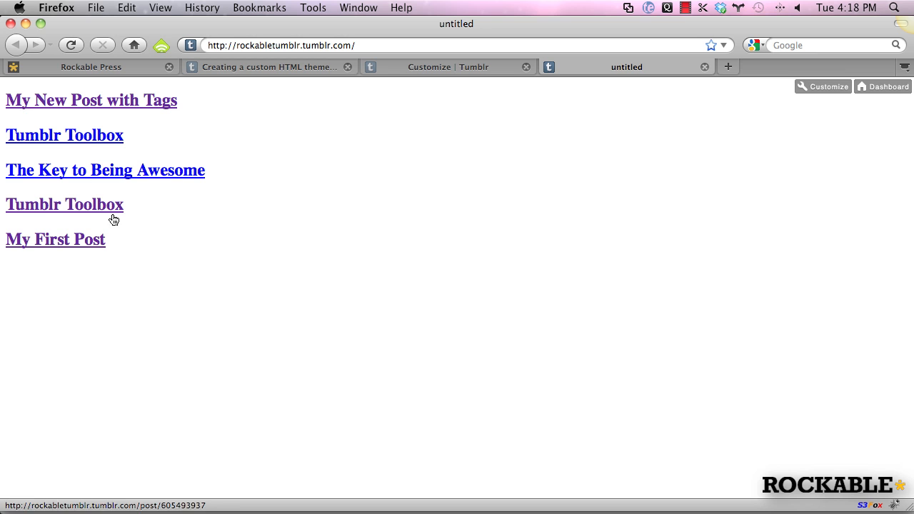
- Follow the post title 'The Key to Being Awesome' to its permalink page, return home, then revisit the theme docs
click(104, 170)
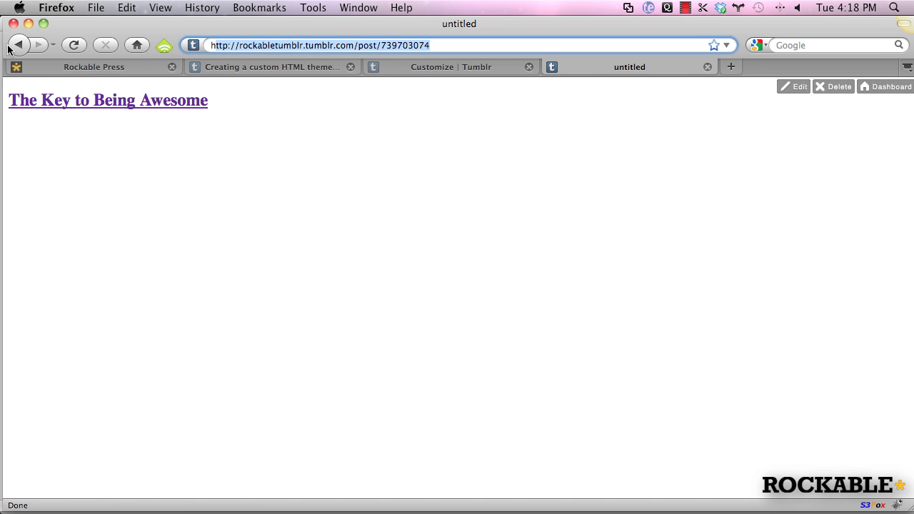
click(17, 44)
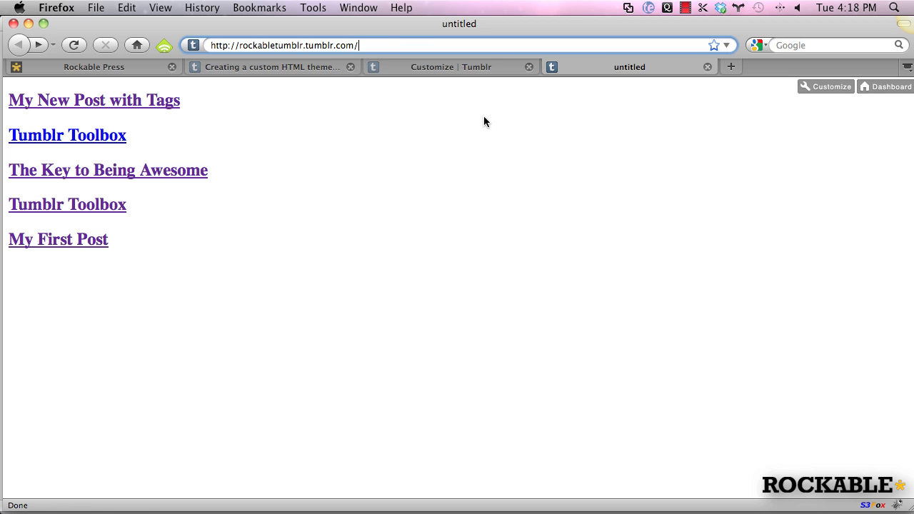
click(272, 67)
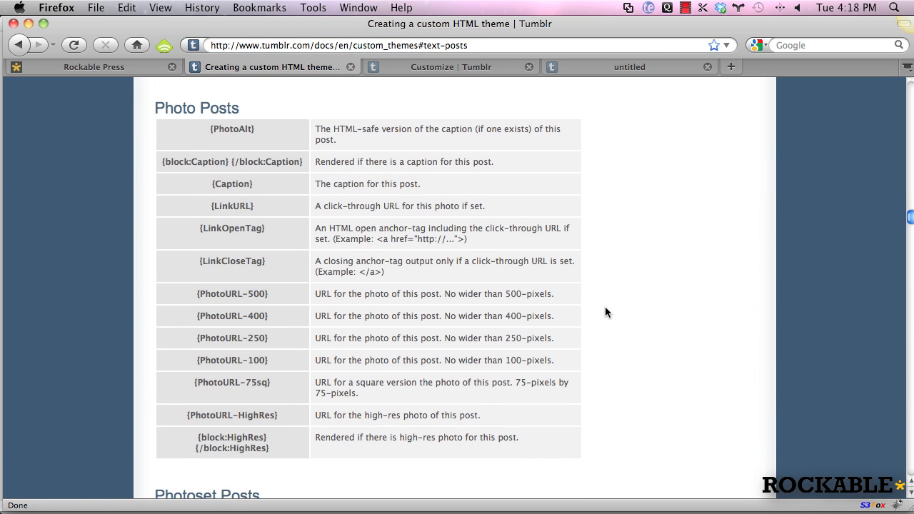
- Scroll the theme documentation to the Text Posts variables {block:Title}, {Title} and {Body}
scroll(down, 3)
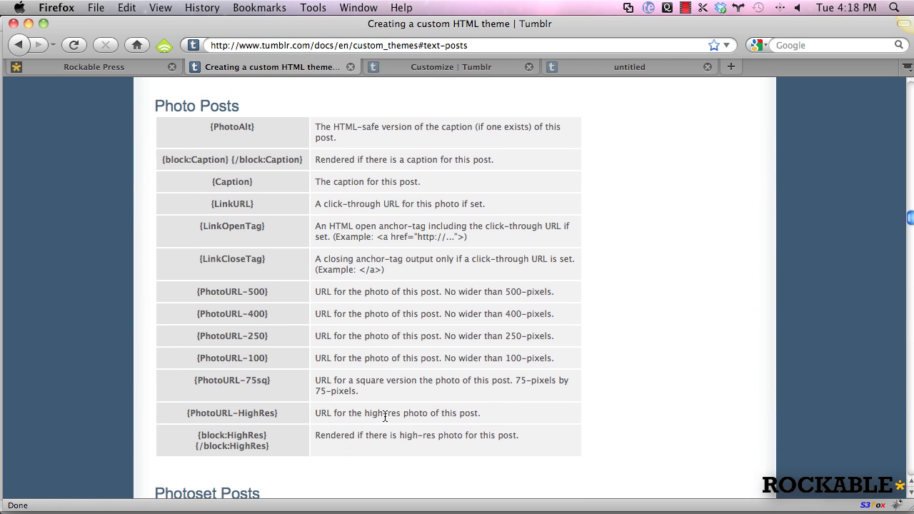
mouse_move(346, 413)
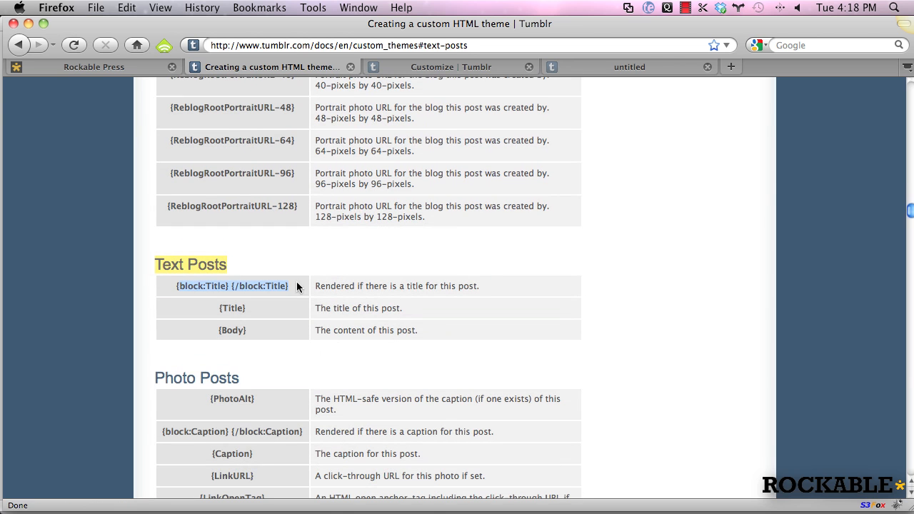
mouse_move(238, 296)
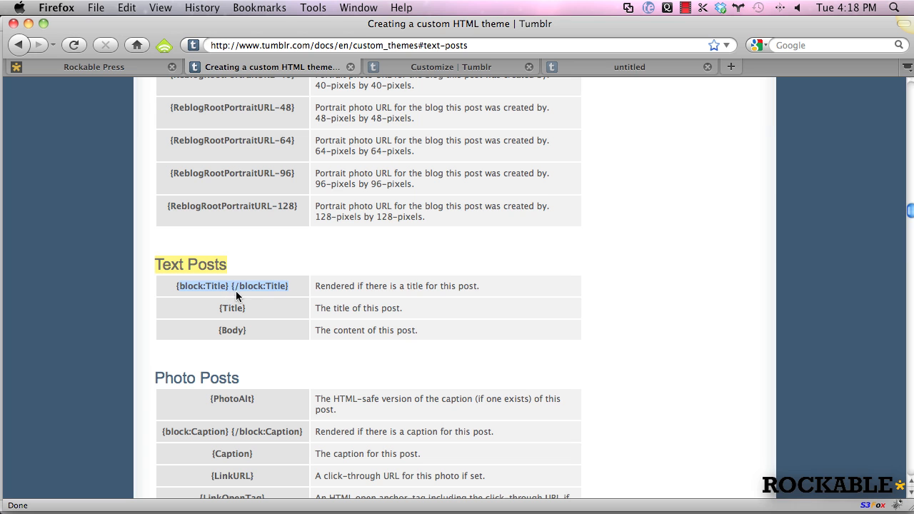
mouse_move(264, 325)
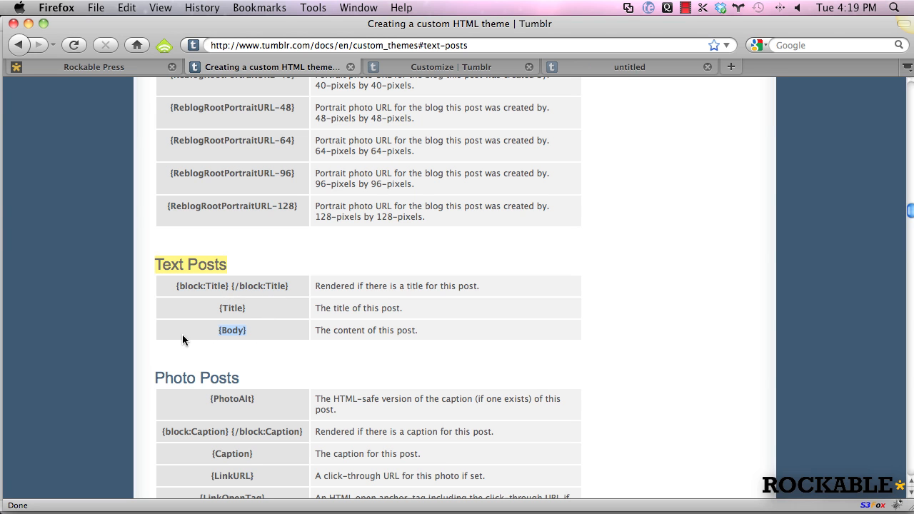
mouse_move(307, 333)
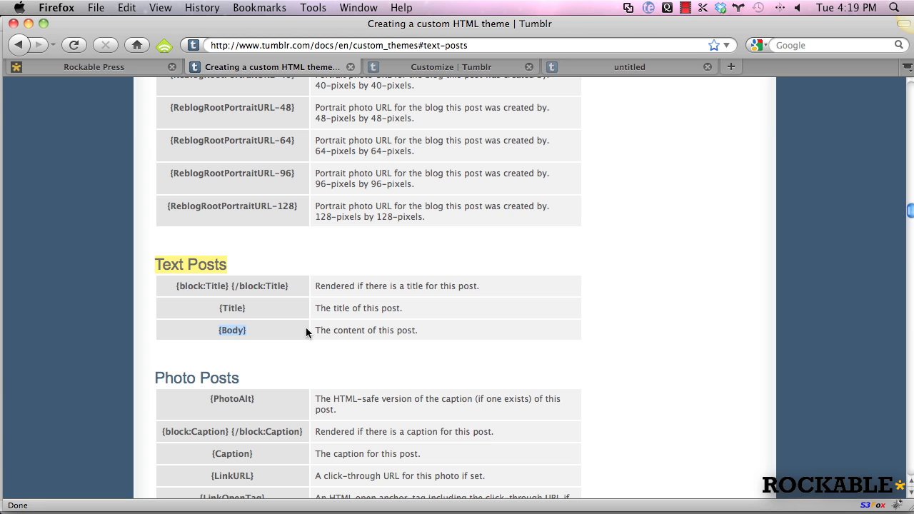
mouse_move(382, 259)
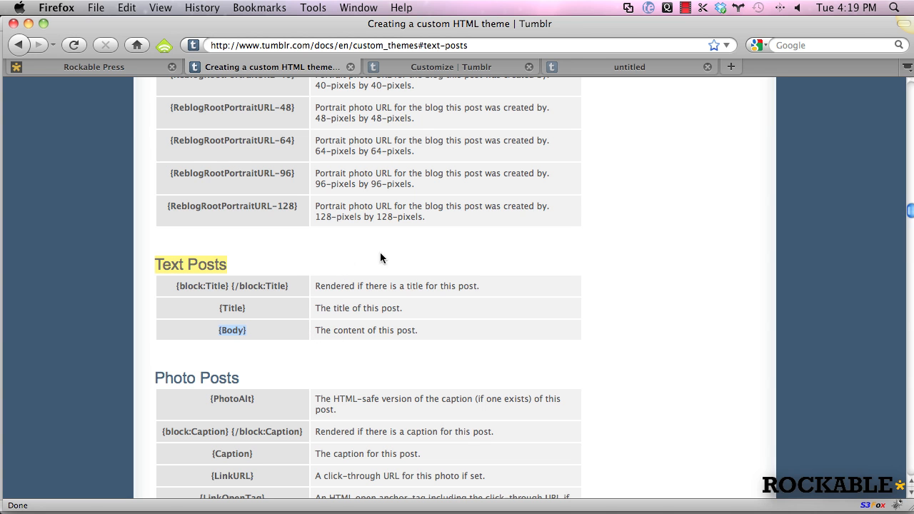
- Add {Body} under each linked post title in the custom theme HTML and save it to the blog
click(450, 67)
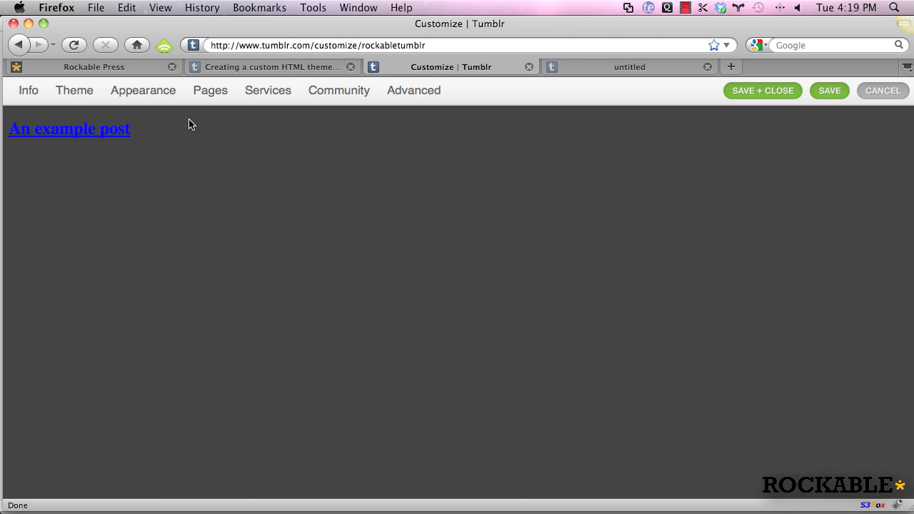
click(74, 90)
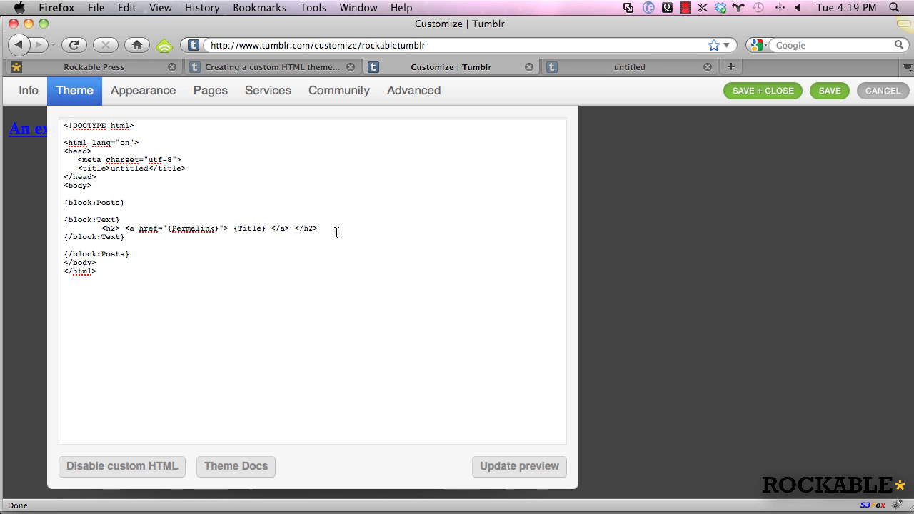
text({body)
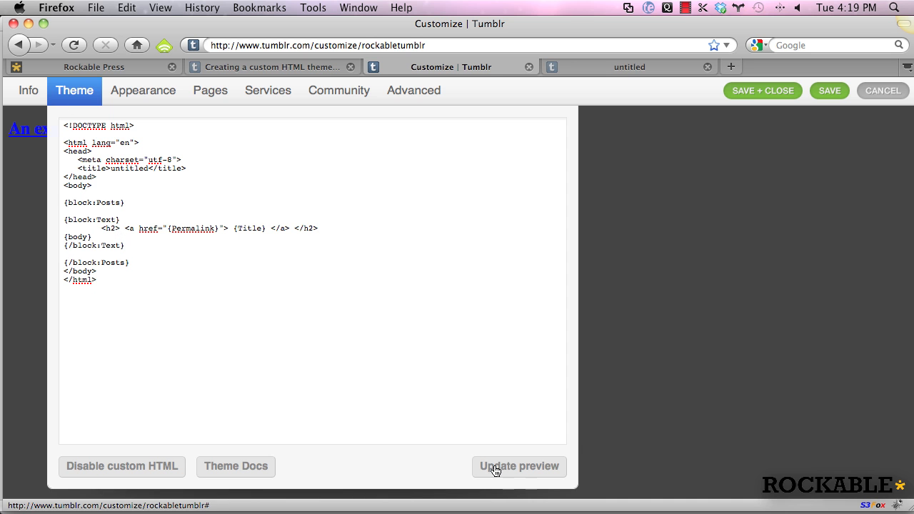
click(520, 465)
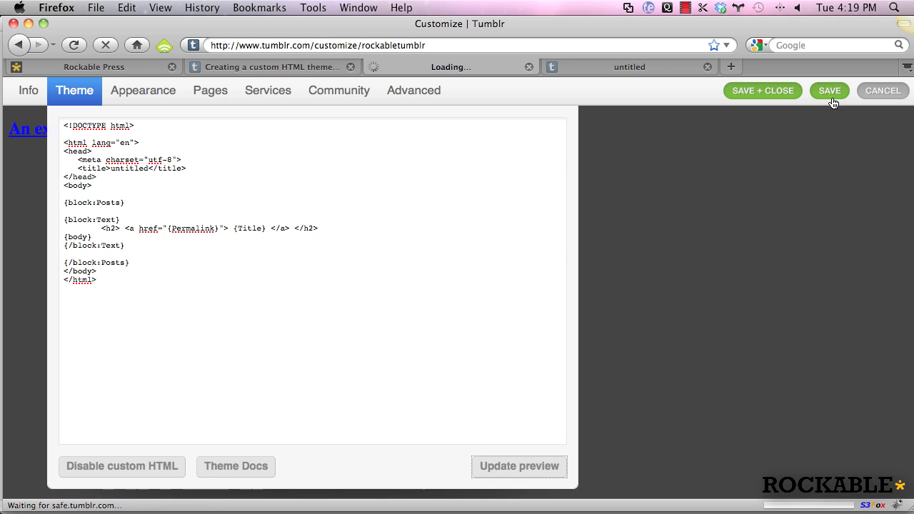
click(828, 91)
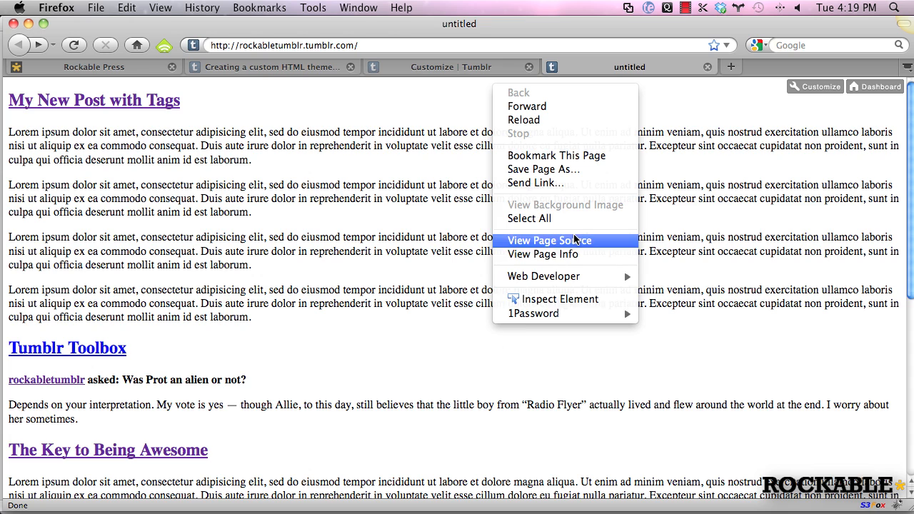
- Check the blog's generated page source, then show the My New Post with Tags permalink page
click(550, 240)
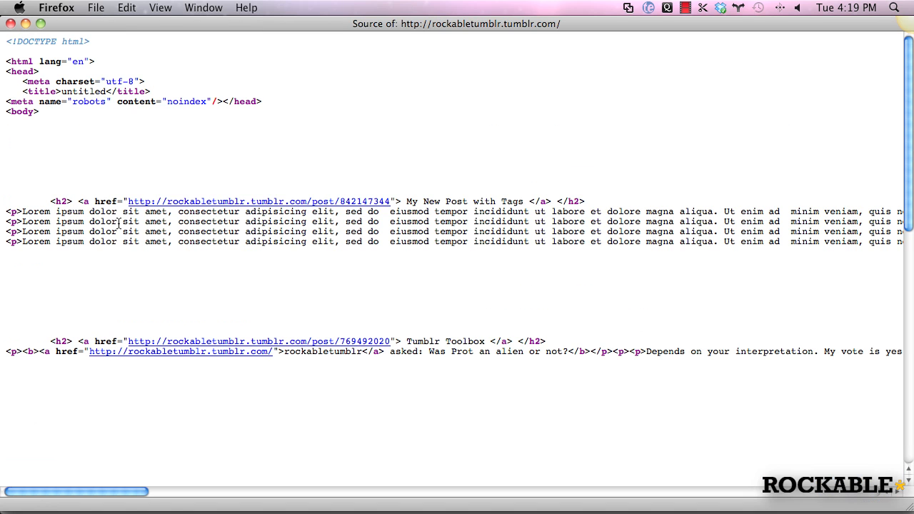
drag(7, 211, 907, 242)
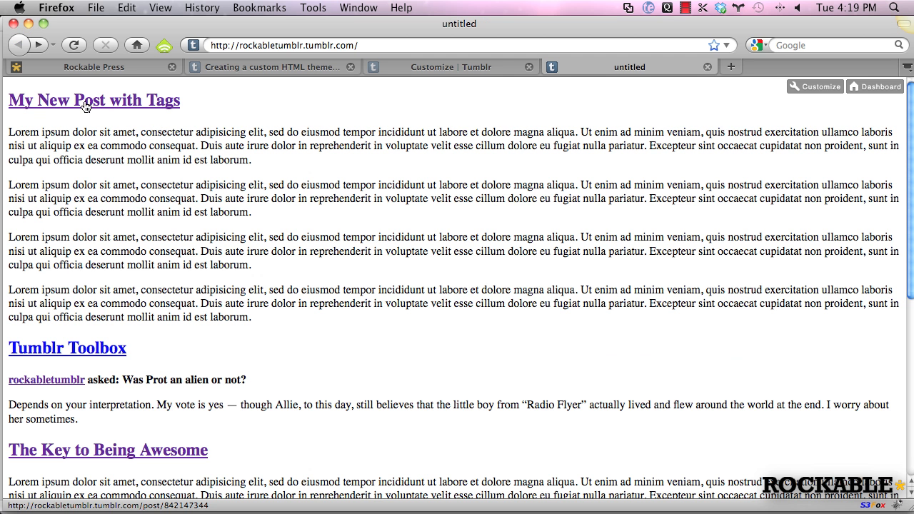
click(94, 100)
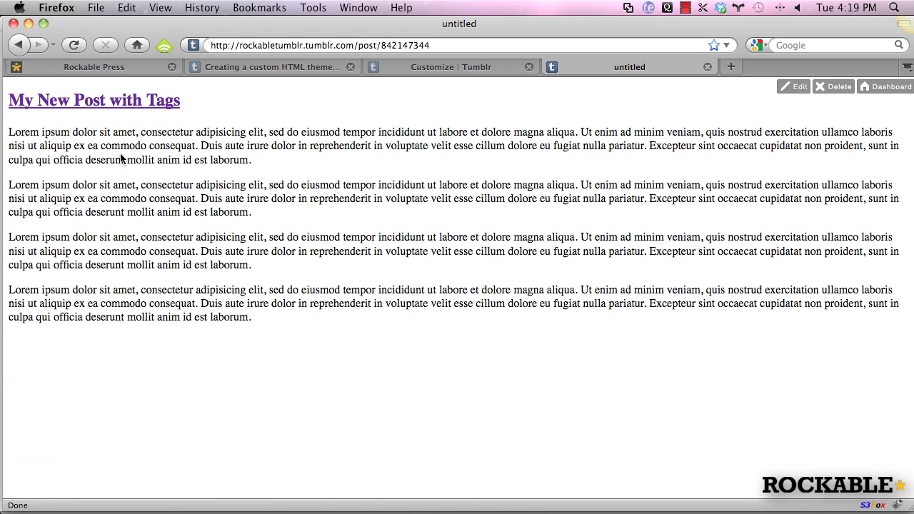
mouse_move(422, 68)
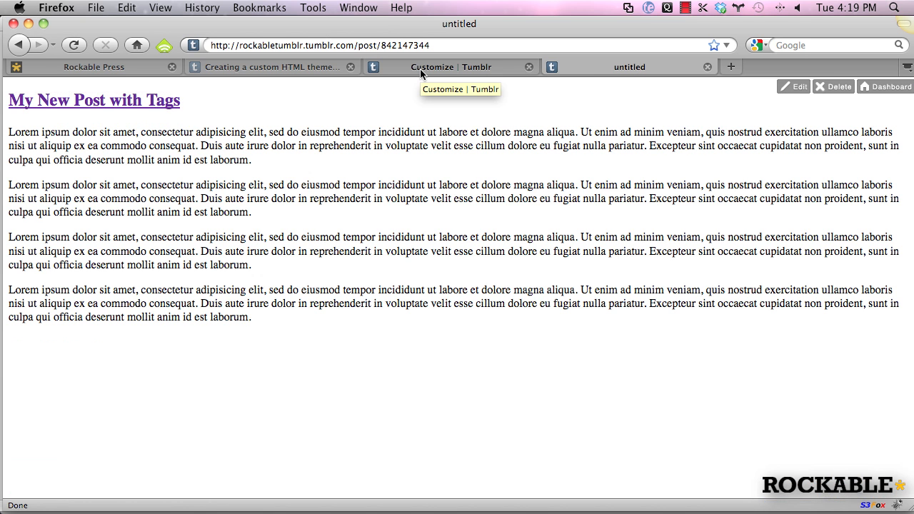
- Review the custom theme HTML in Tumblr Customize's Theme tab
click(451, 67)
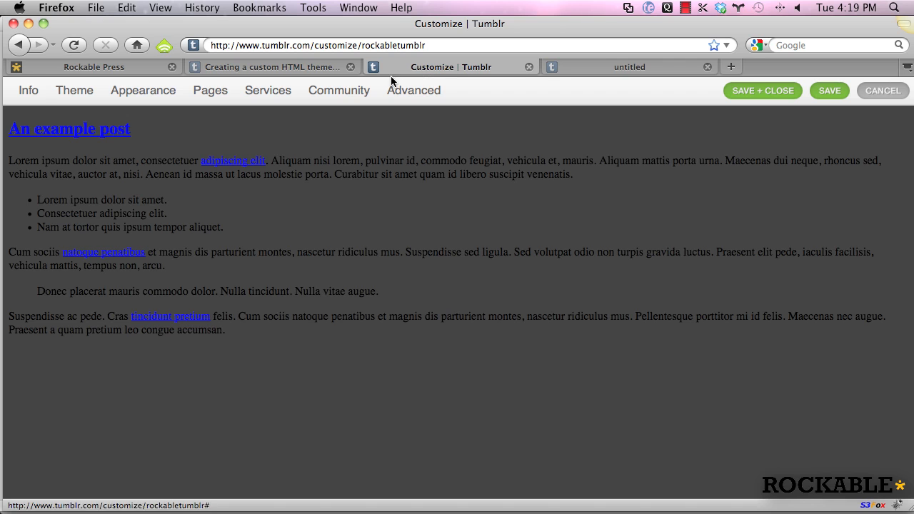
click(74, 89)
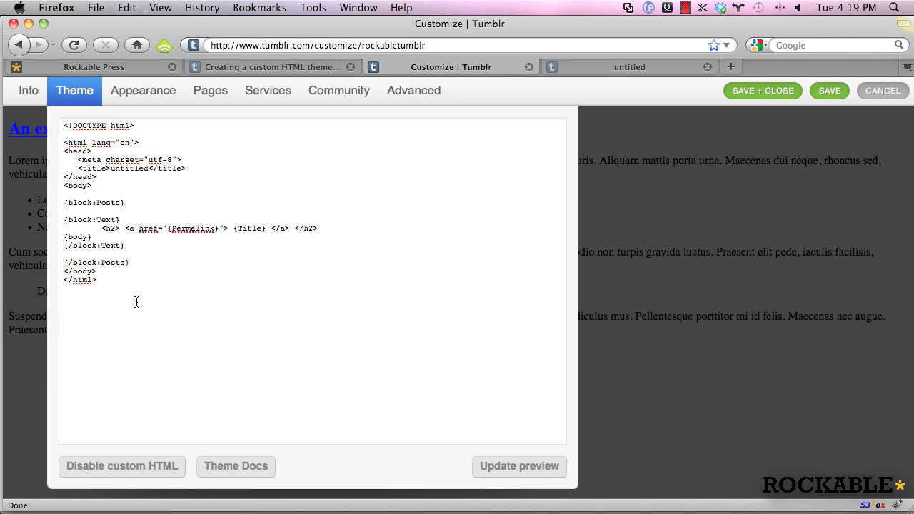
key(cmd+a)
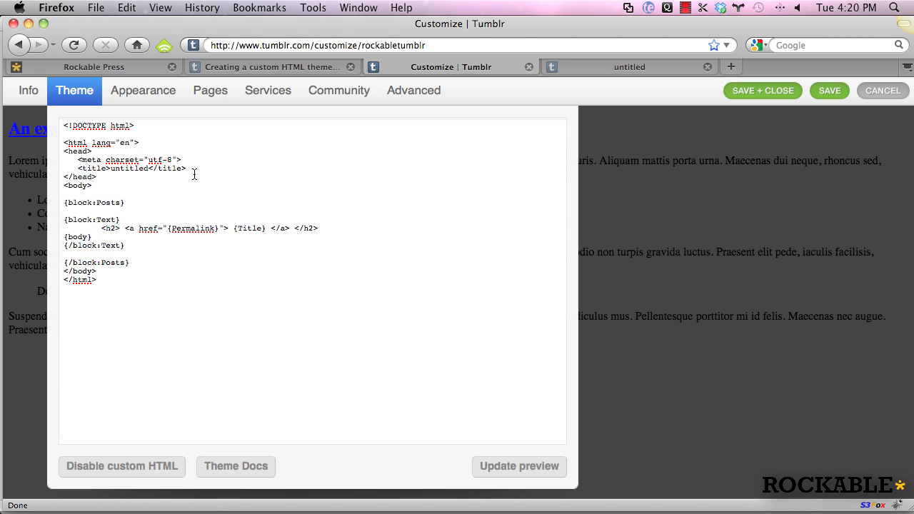
drag(63, 220, 130, 262)
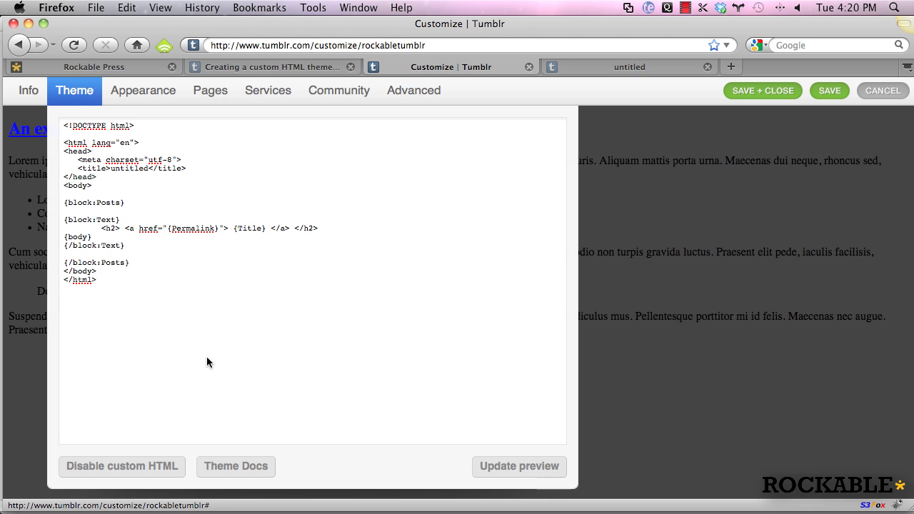
- View the blog's Info settings, then return to the custom theme documentation
click(28, 90)
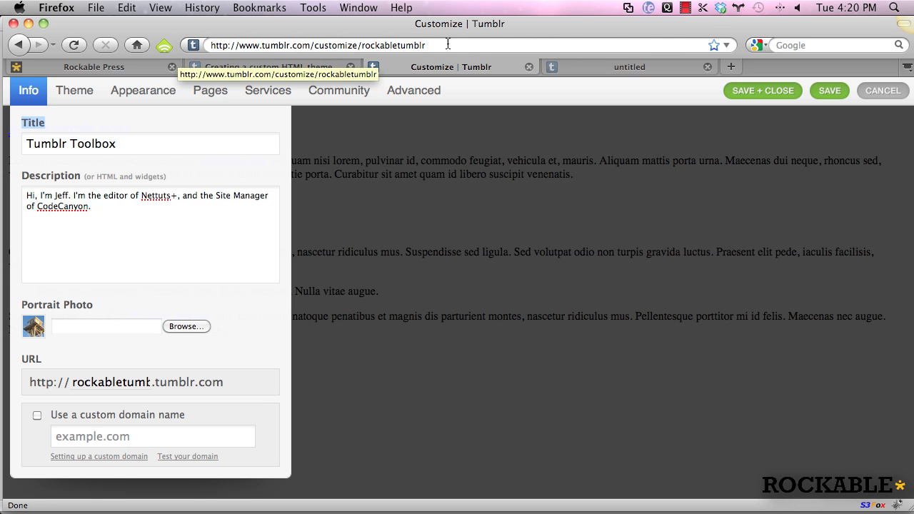
click(272, 67)
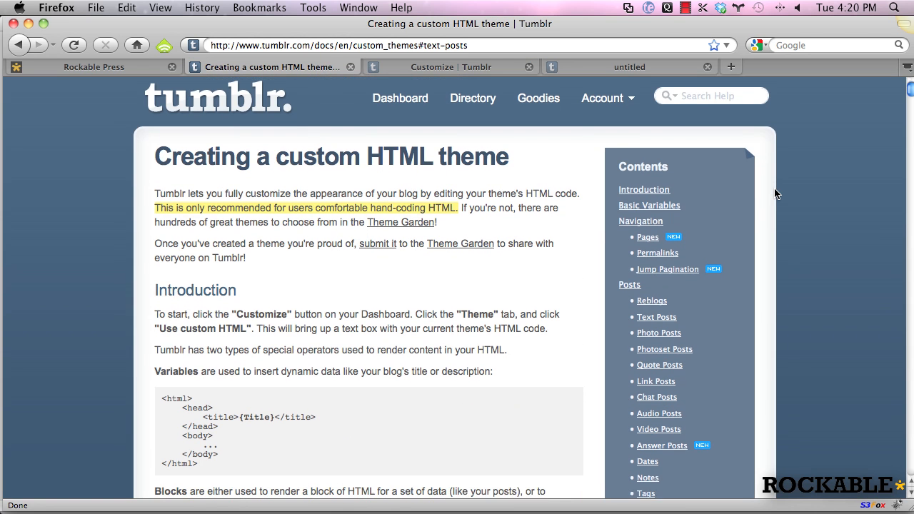
- Scroll the documentation through the Basic Variables, Portrait URL sizes and Navigation tables
scroll(down, 3)
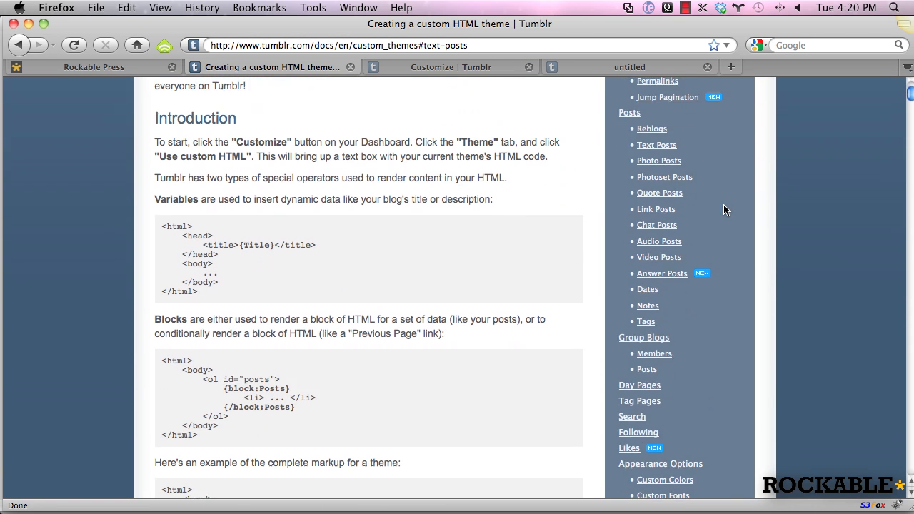
scroll(down, 3)
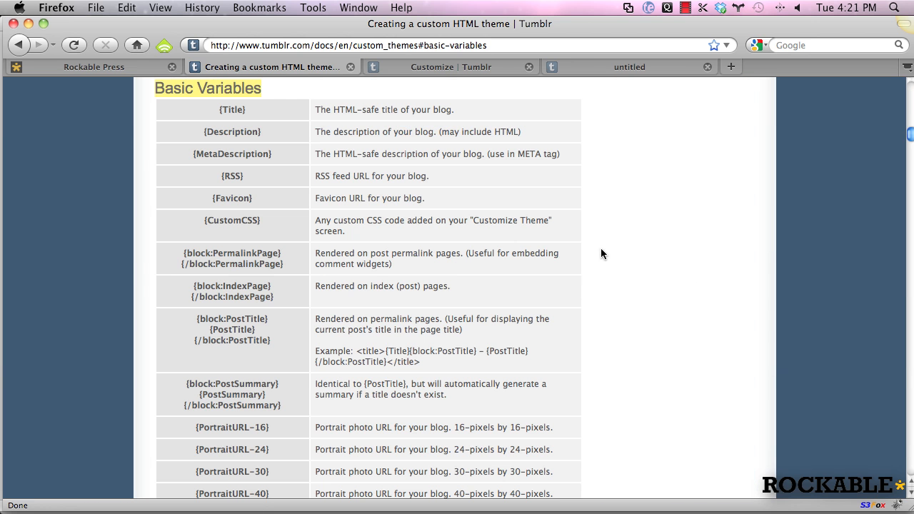
scroll(down, 3)
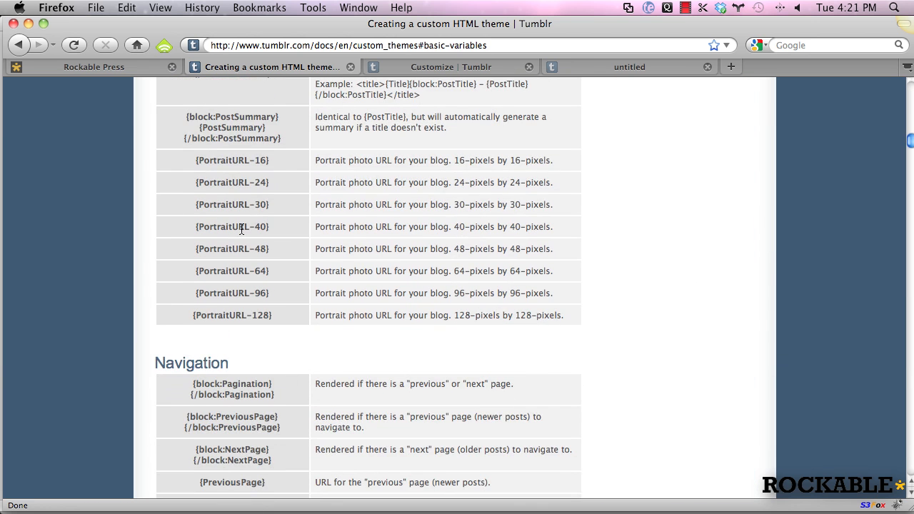
scroll(up, 3)
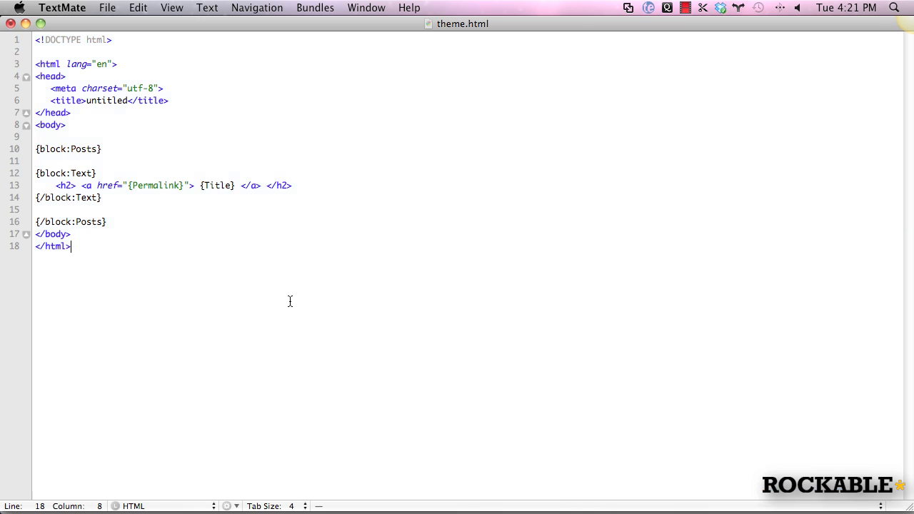
- Add a {Title} variable on its own line above {block:Posts} in theme.html
double_click(216, 185)
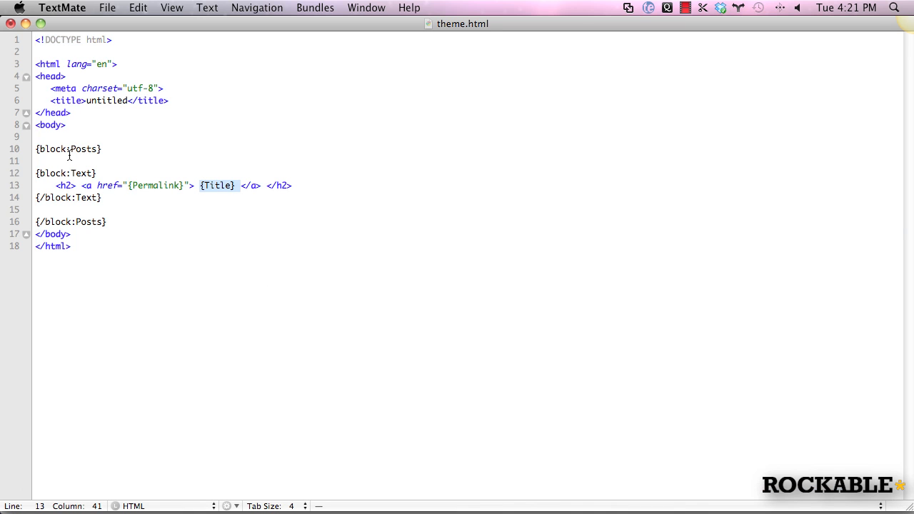
text({T)
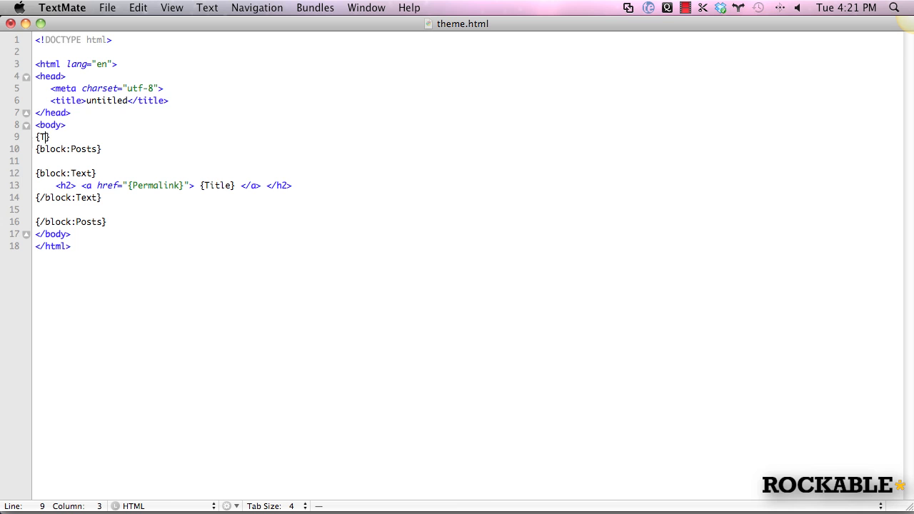
text(itle)
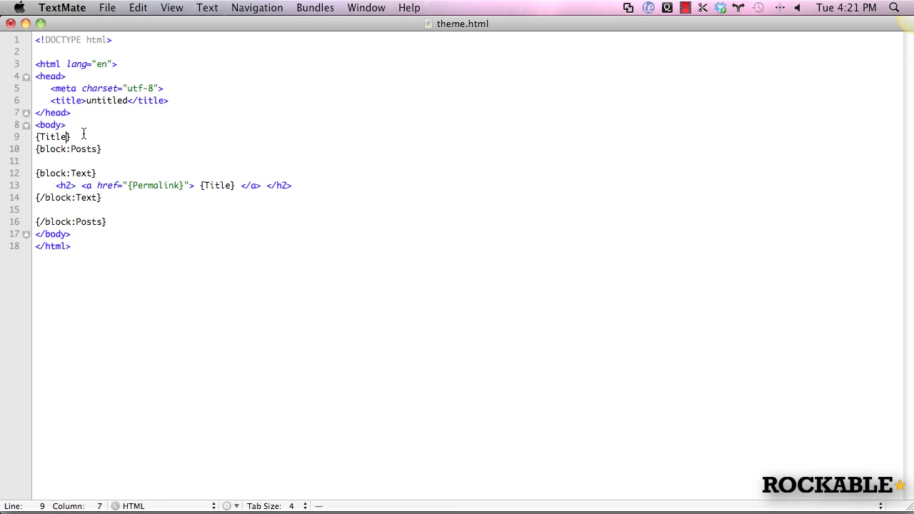
double_click(51, 138)
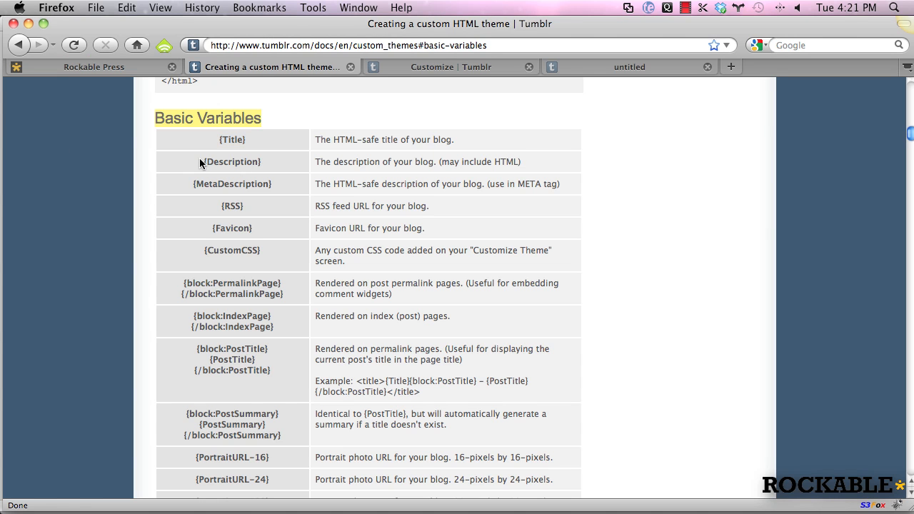
click(451, 67)
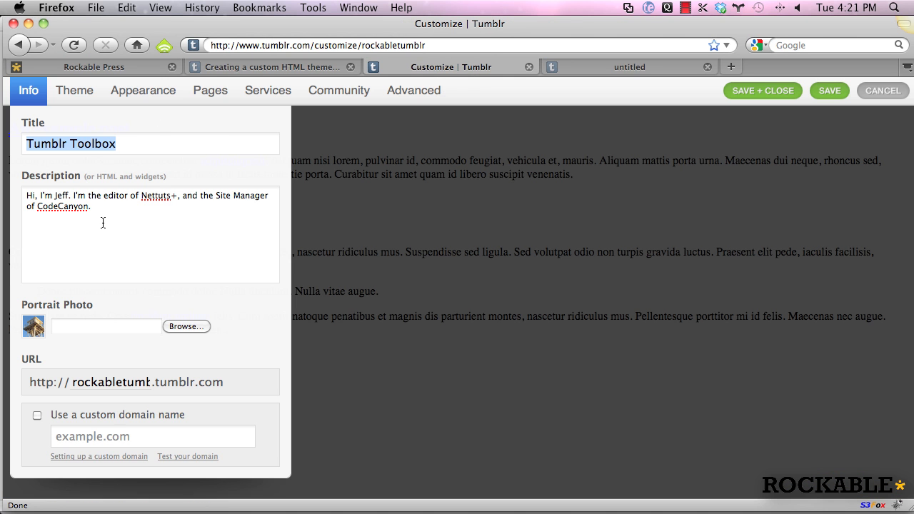
click(271, 67)
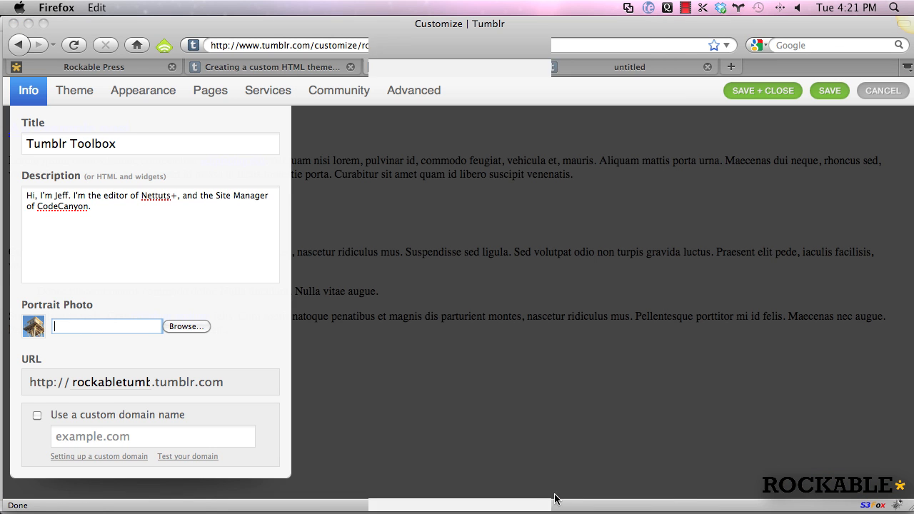
click(272, 67)
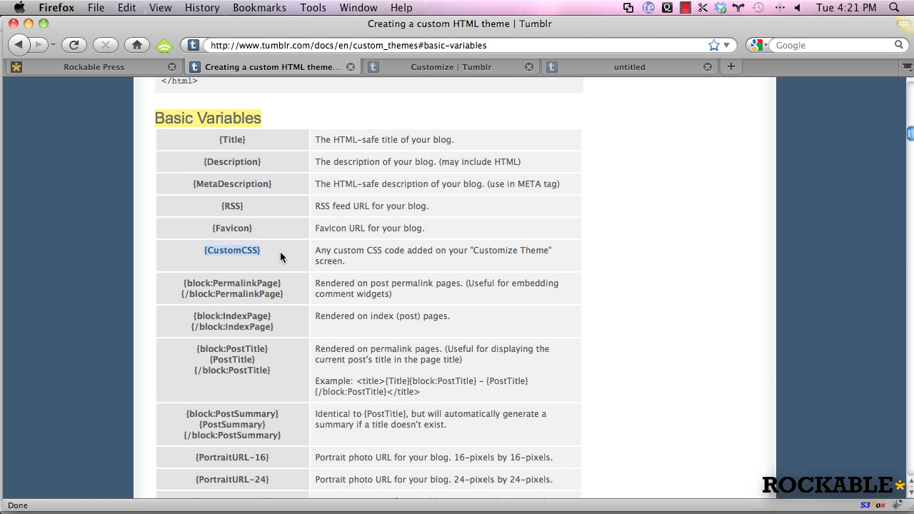
scroll(down, 3)
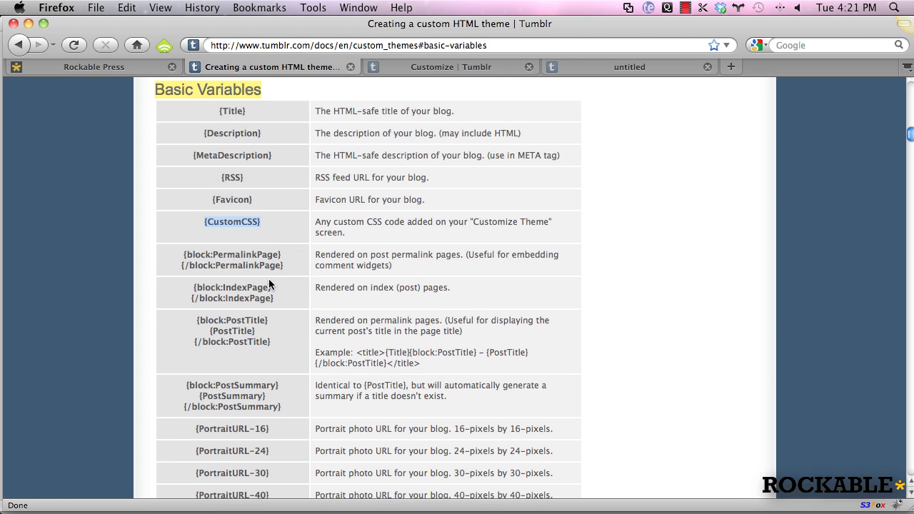
scroll(down, 3)
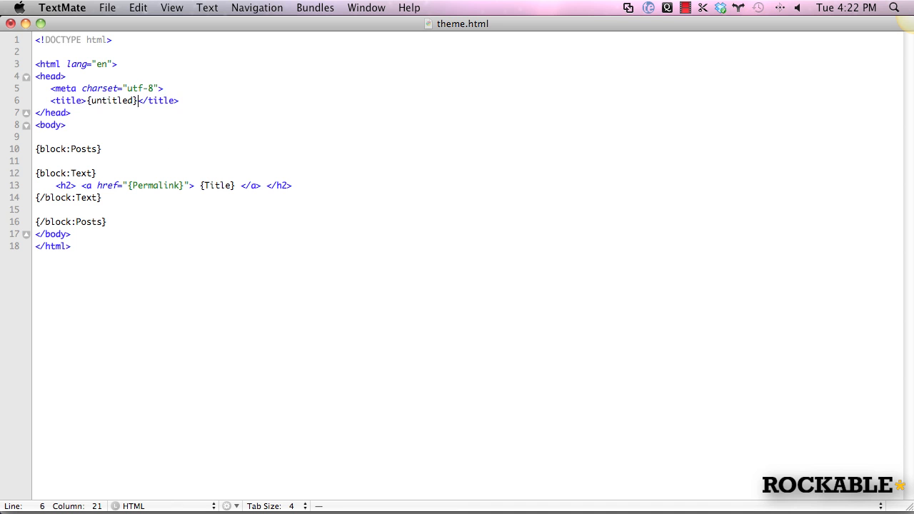
- Wrap the blog {Title} in an <h1> heading above the Posts block
text({Title)
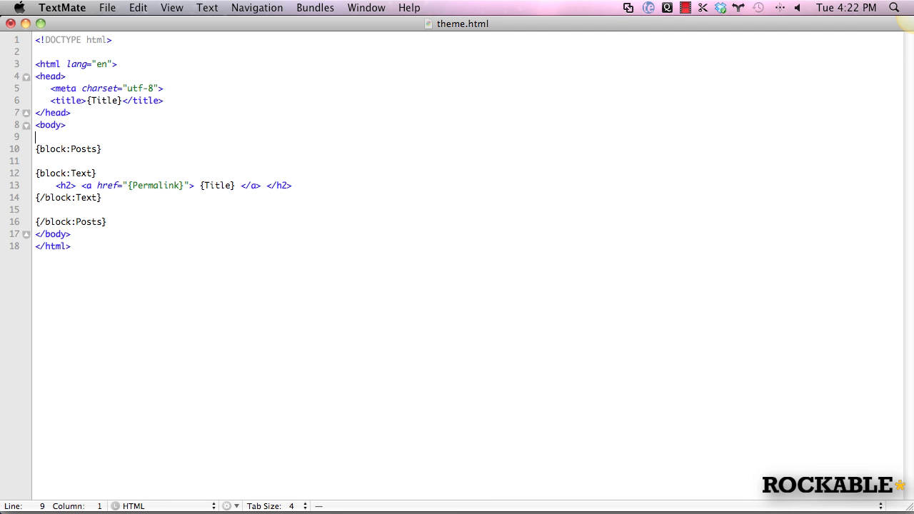
text(>h1)
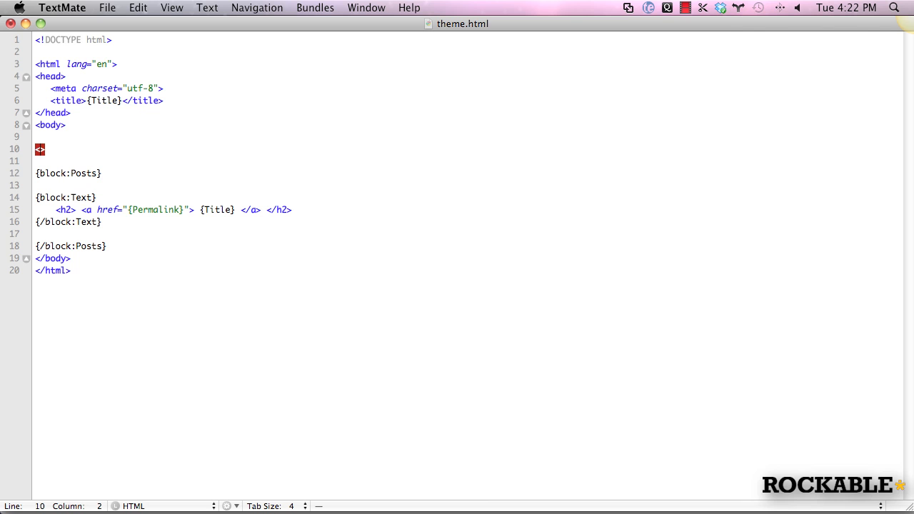
text(<h1> {Title})
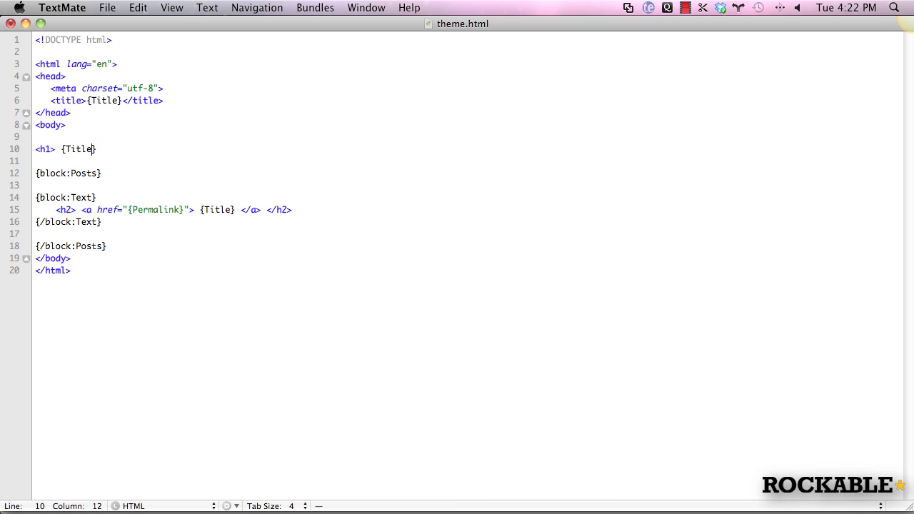
text(</h1>)
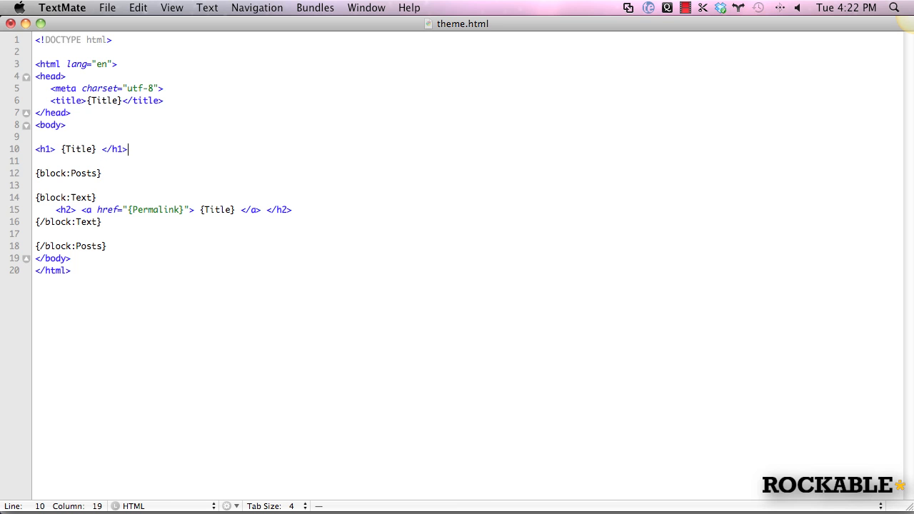
- Add a <p>{Description}</p> paragraph under the heading and save theme.html
text(<p>)
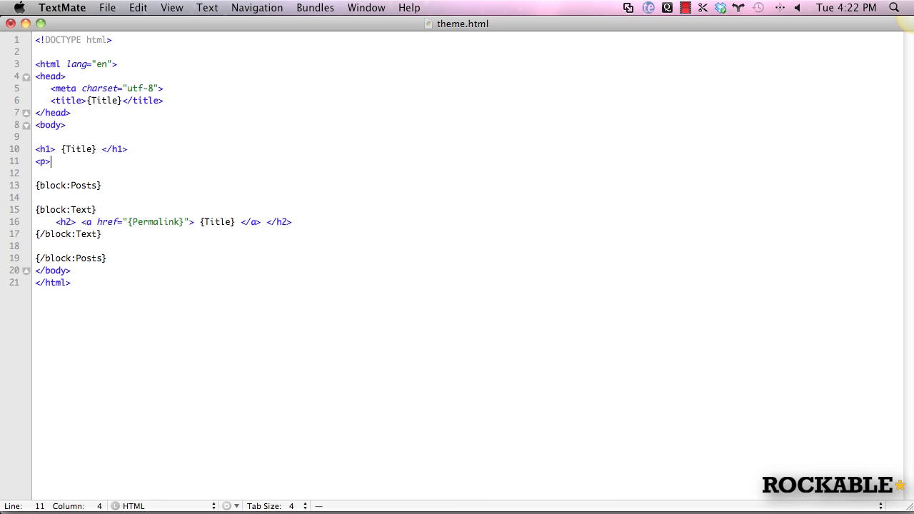
text({De)
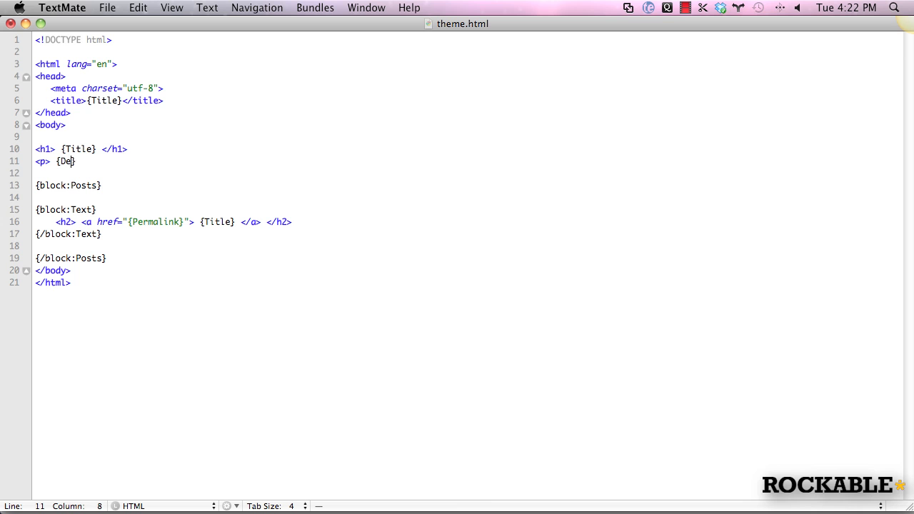
text(scription})
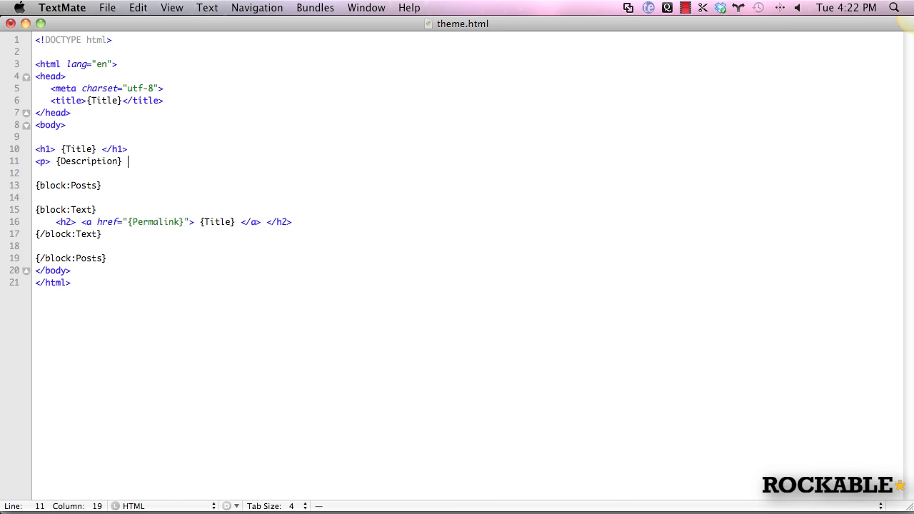
text(</p>)
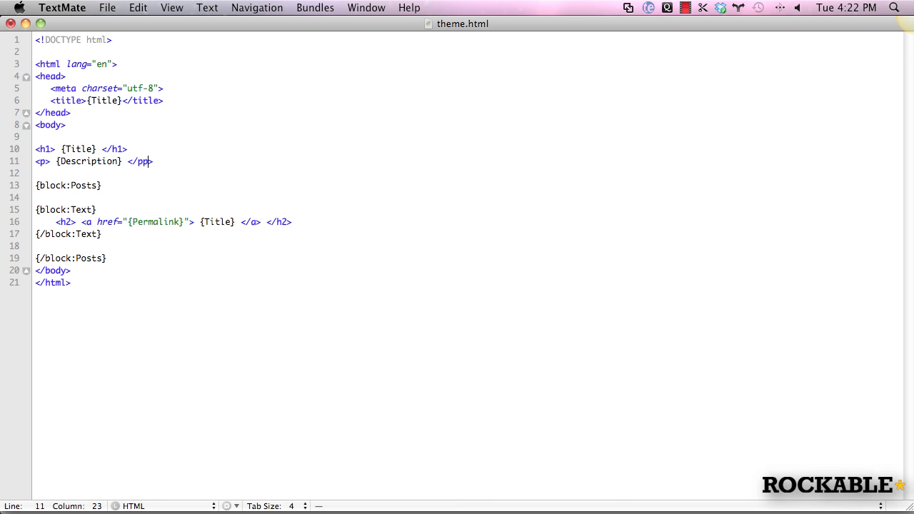
key(Backspace)
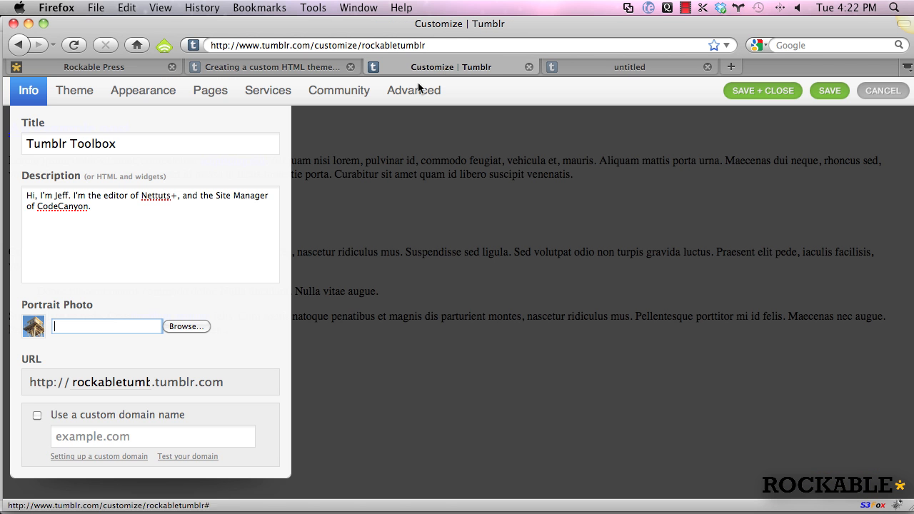
- View the live blog's Tumblr Toolbox heading and description, highlighting the description text
click(75, 90)
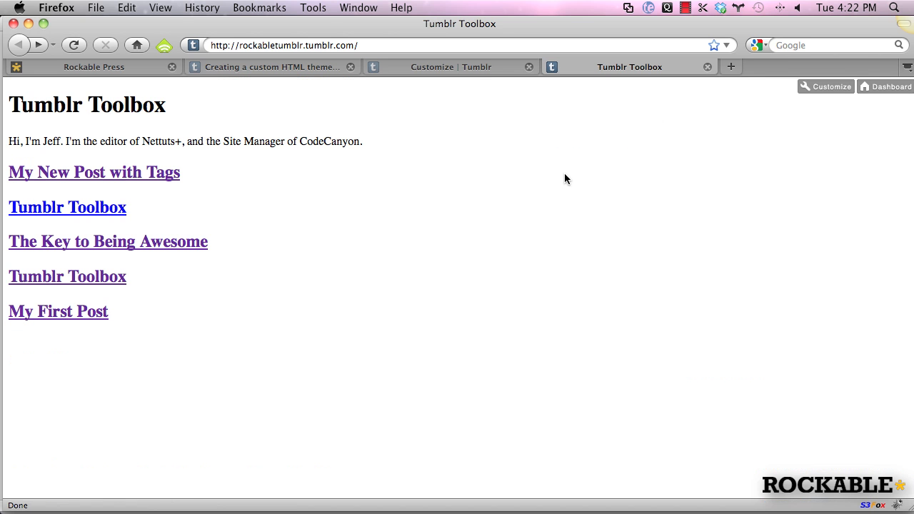
drag(23, 141, 241, 141)
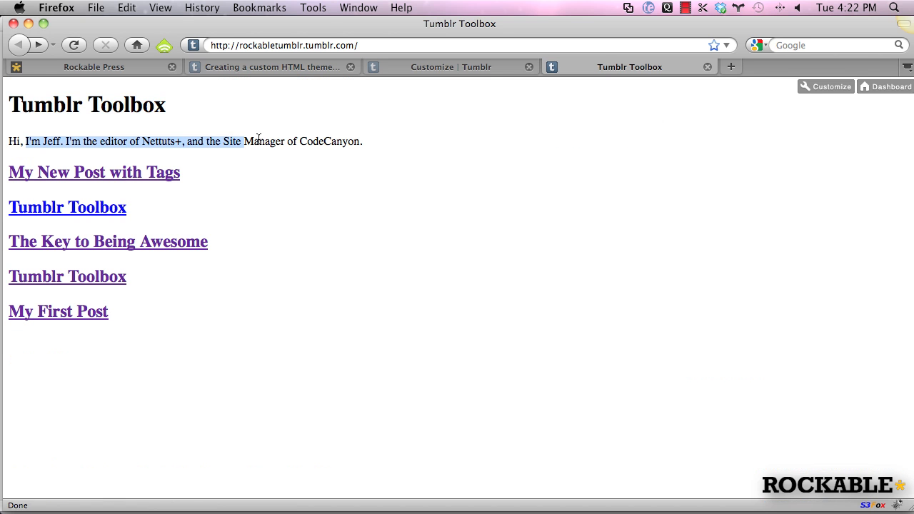
click(825, 87)
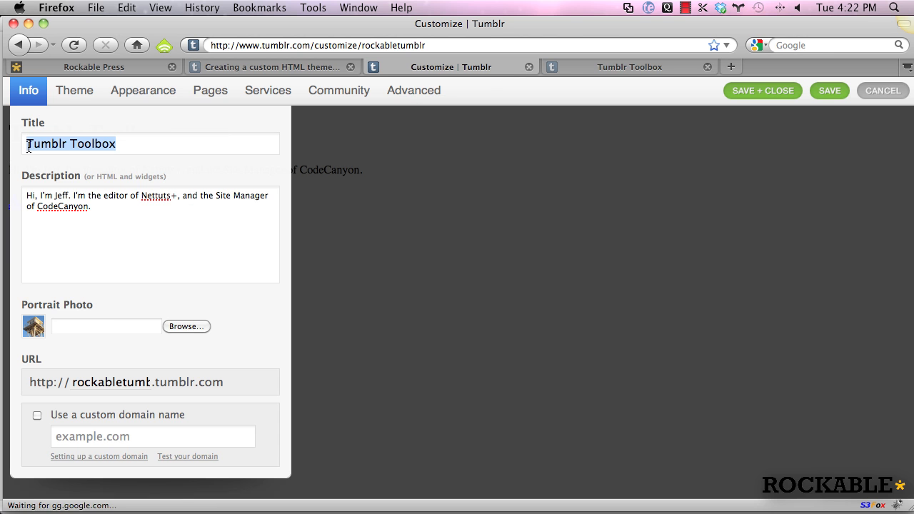
- Rename the blog title to My New Site, save it, and confirm it on the live page
text(My New Si)
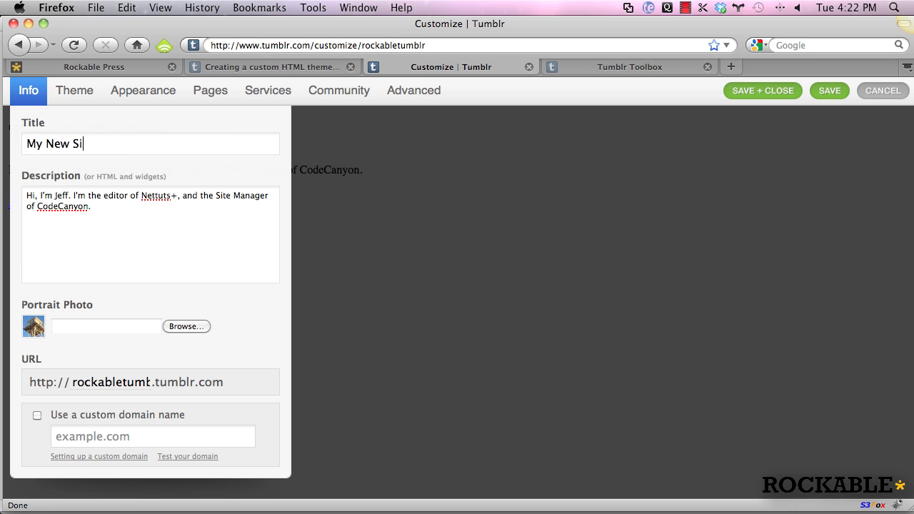
click(828, 92)
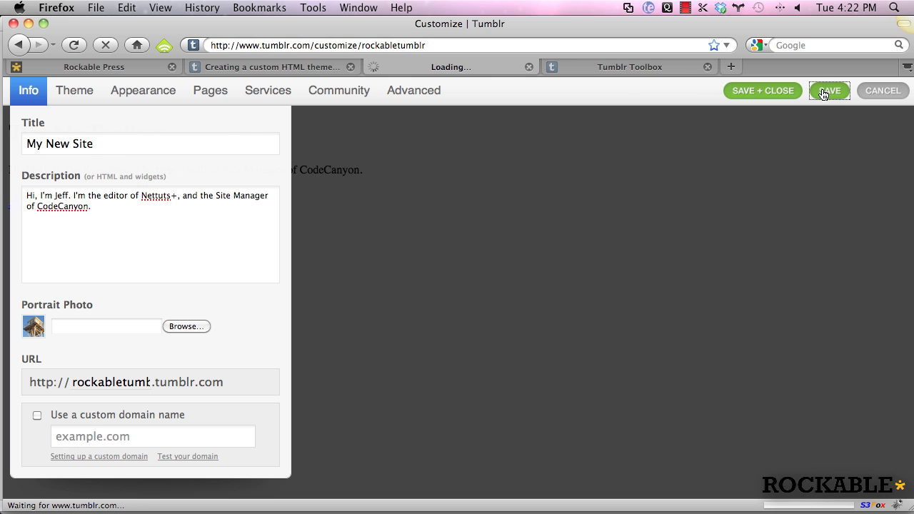
click(828, 91)
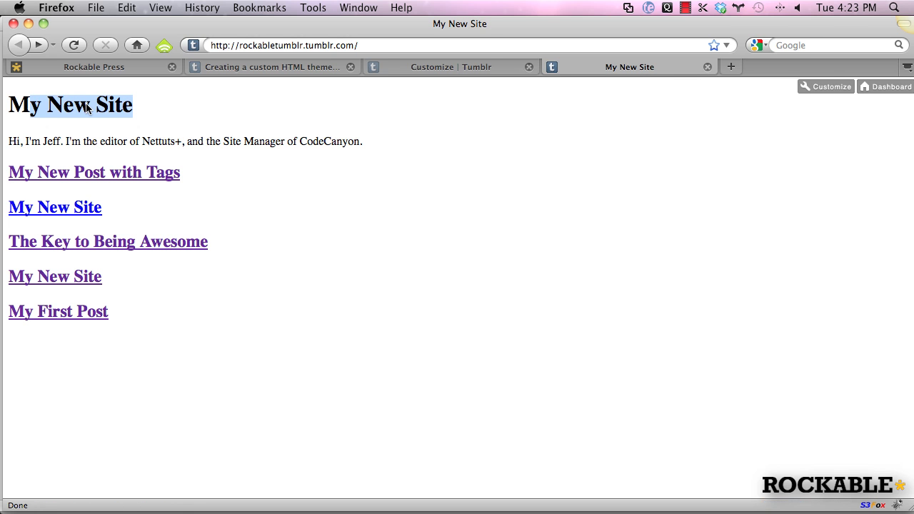
mouse_move(449, 67)
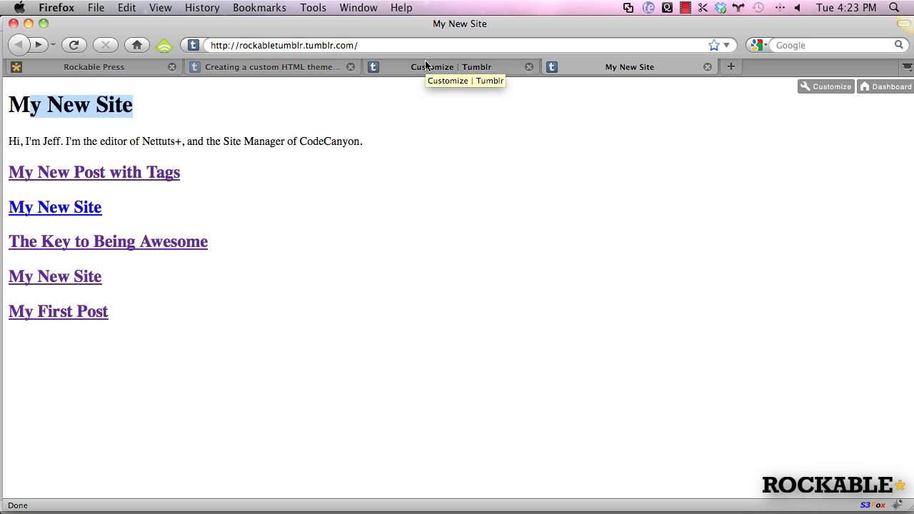
mouse_move(211, 357)
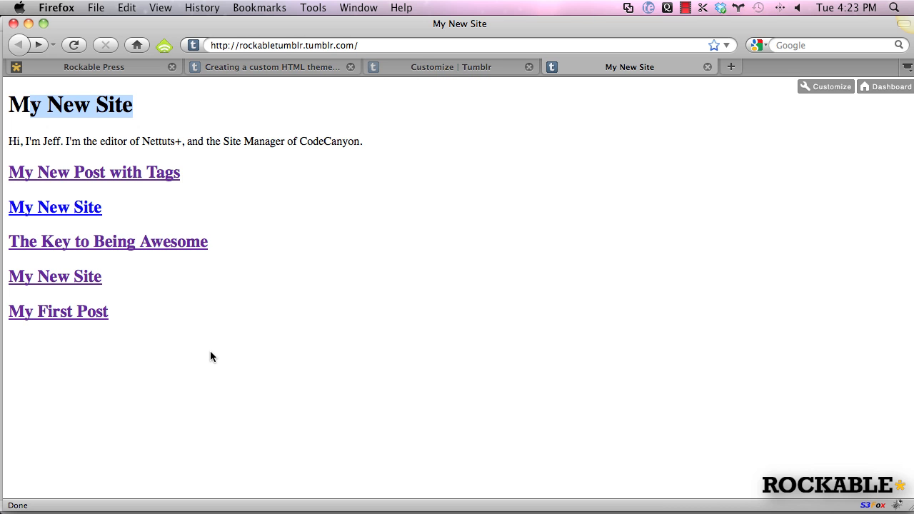
click(109, 242)
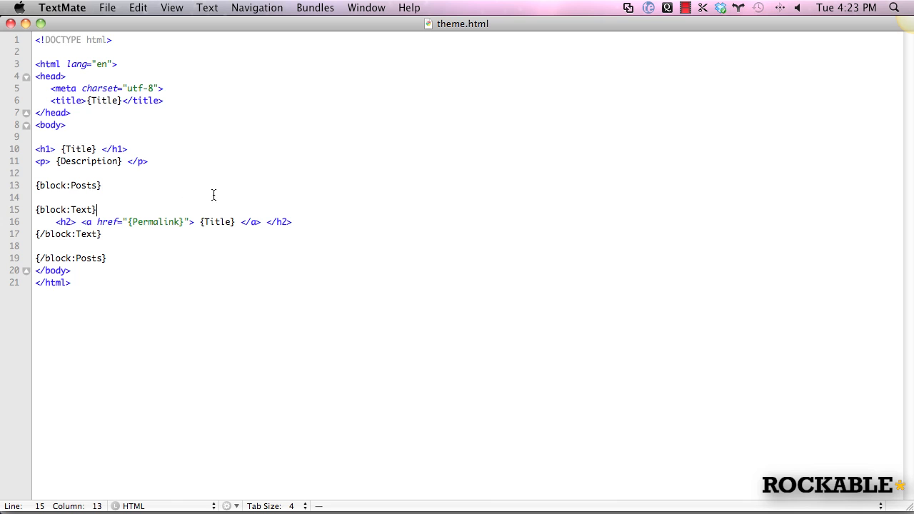
- Add a Subscribe to the RSS feed link paragraph pointing at {RSS} after the description
click(148, 160)
text(<p>)
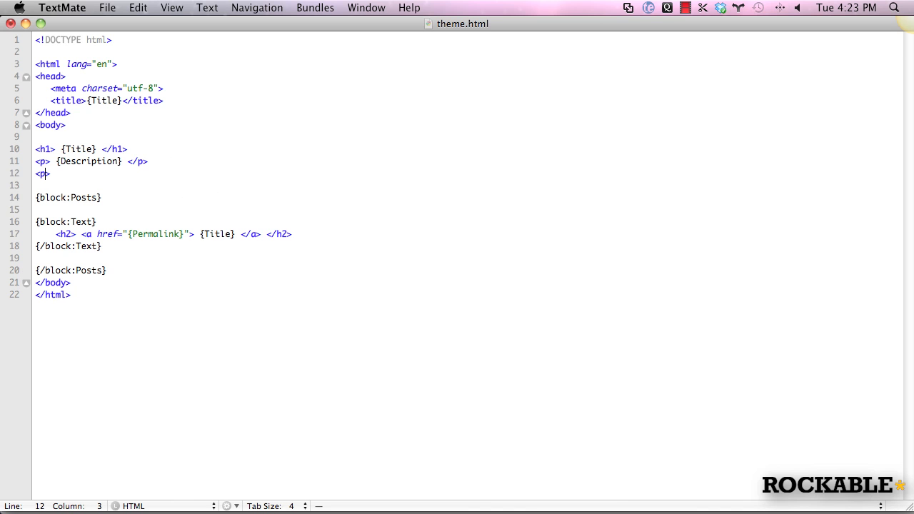
text(Subscribe to the RSS feed. </a></p>)
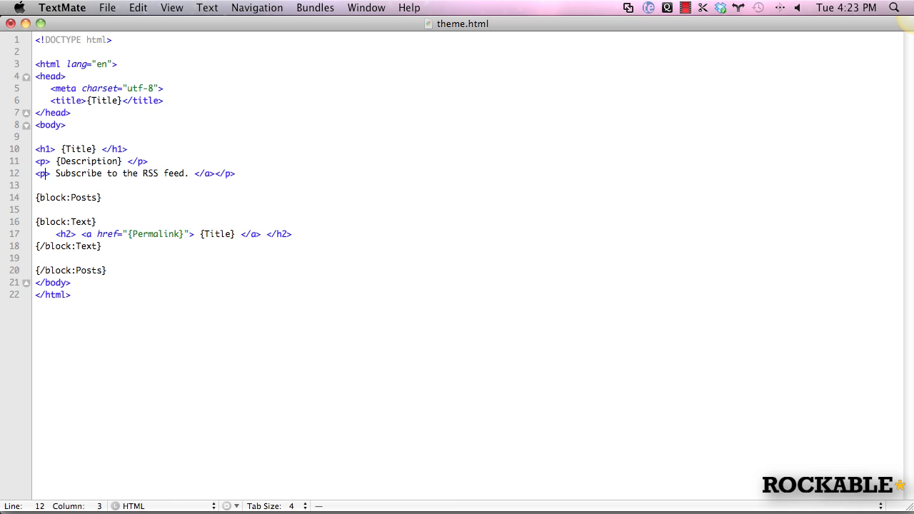
text(<a href=)
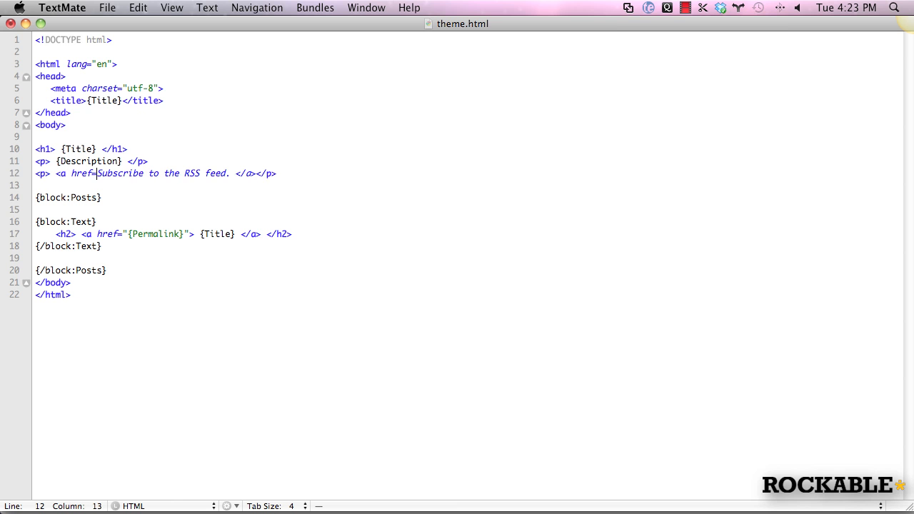
text("">)
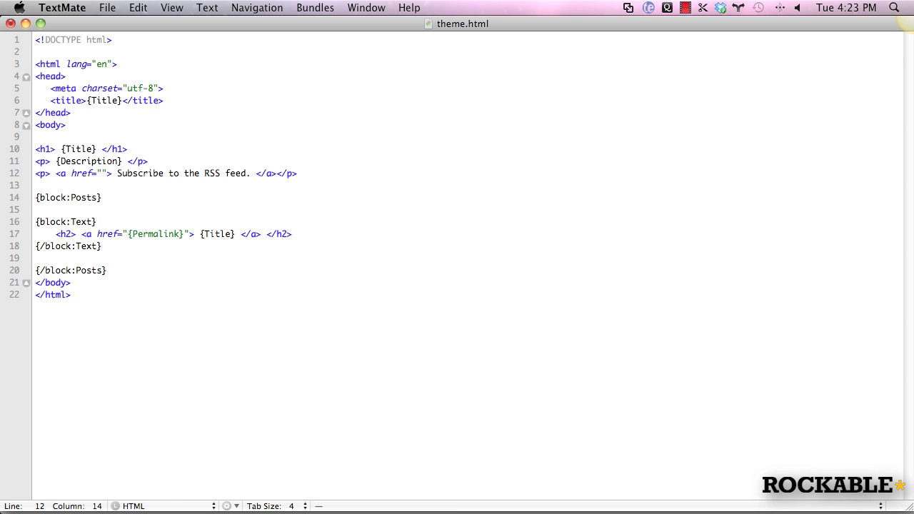
text({)
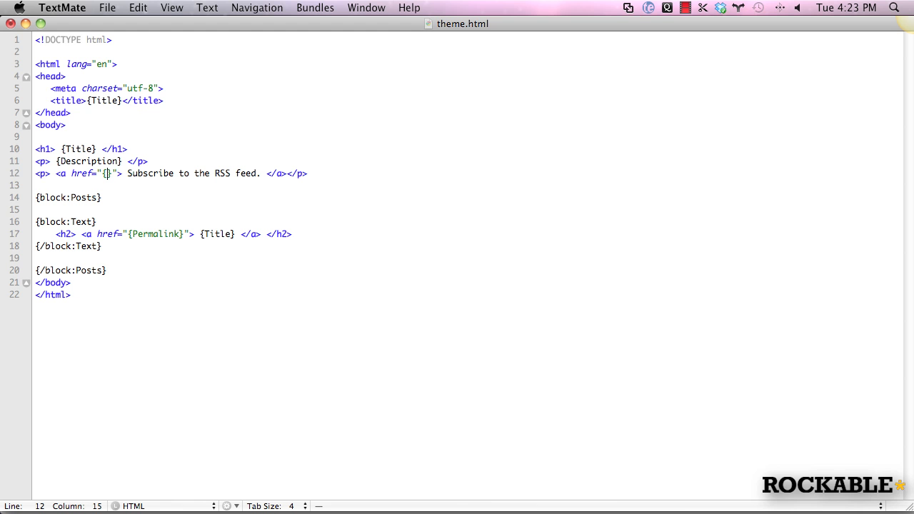
text(RSS)
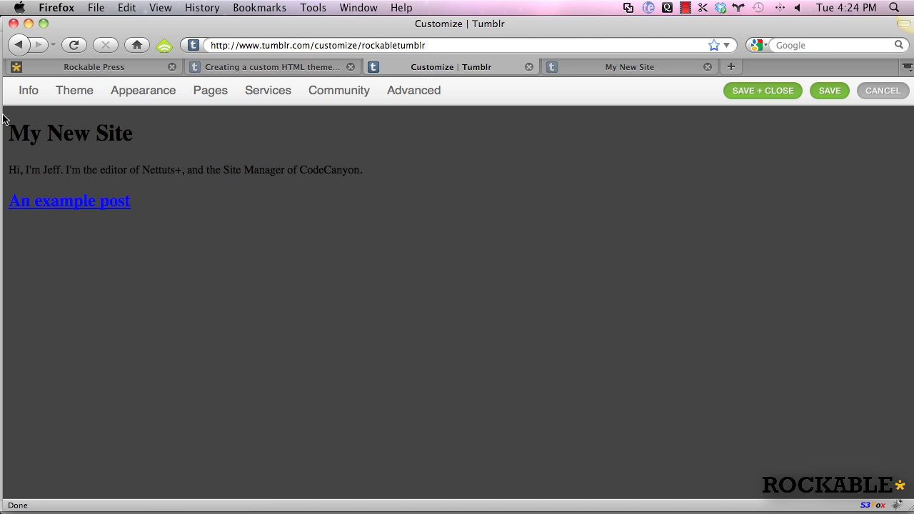
- Paste the updated HTML with the RSS link into the custom theme and save it
click(75, 90)
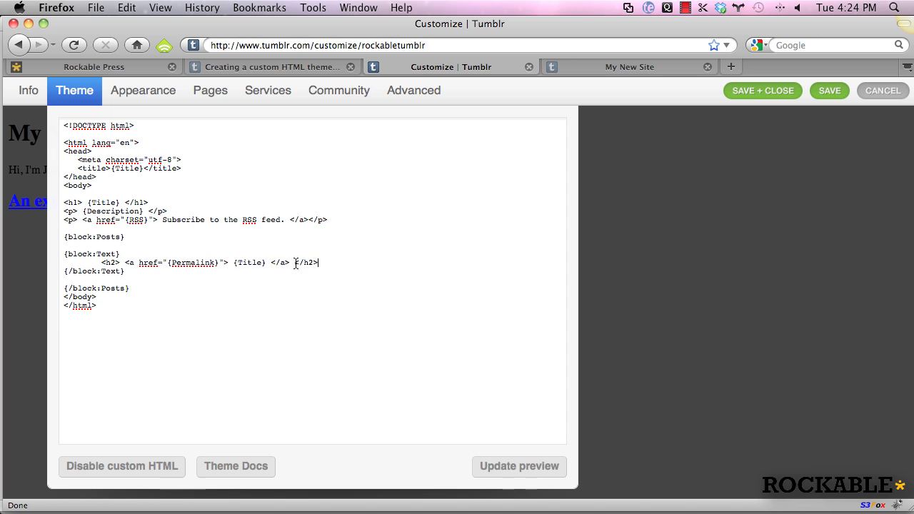
text({body)
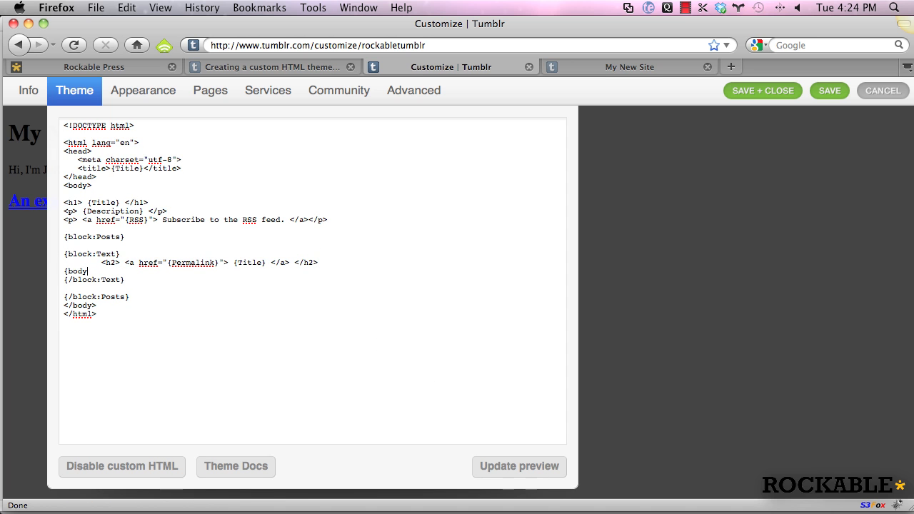
click(520, 465)
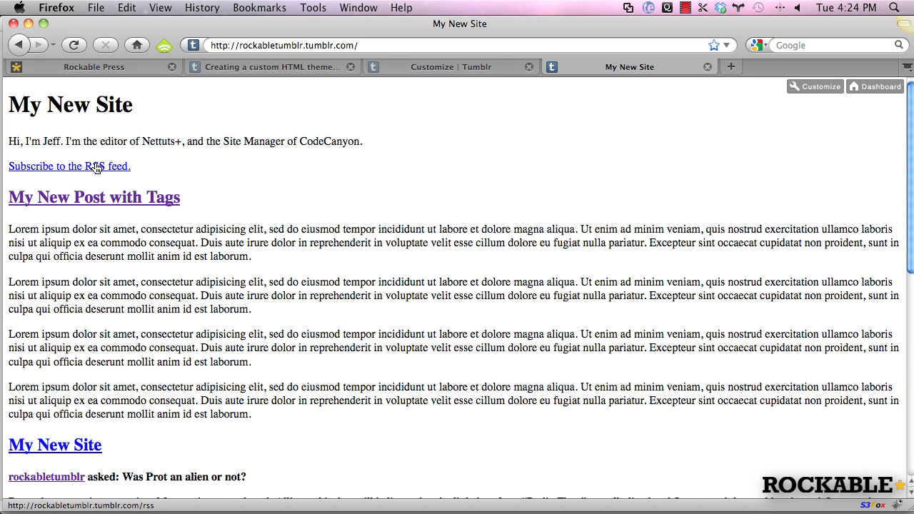
- Test the Subscribe to the RSS feed link on the live blog
click(68, 166)
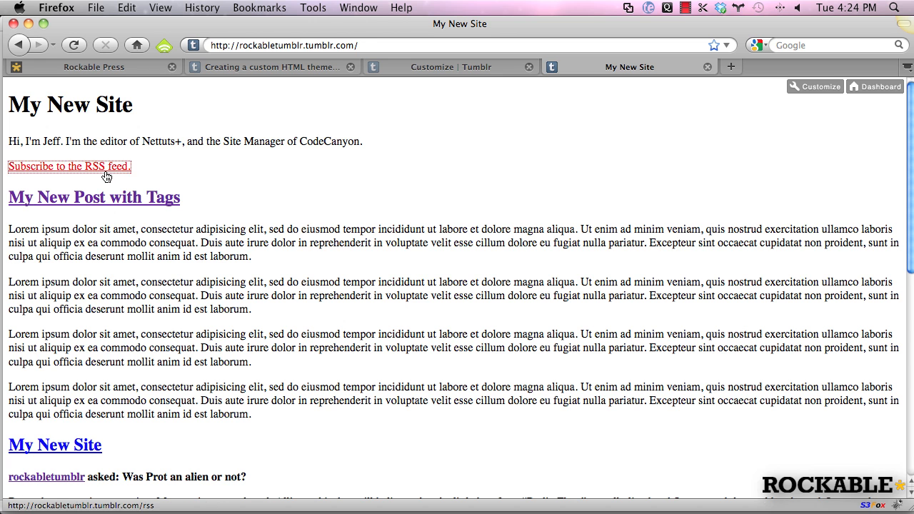
click(68, 166)
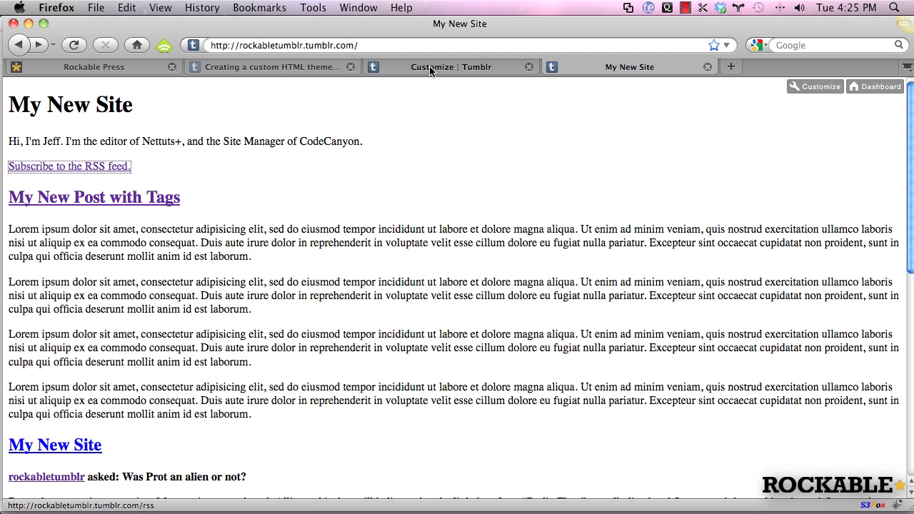
- Set the portrait photo to me.jpg from the Desktop and save, then return to the theme documentation
click(814, 87)
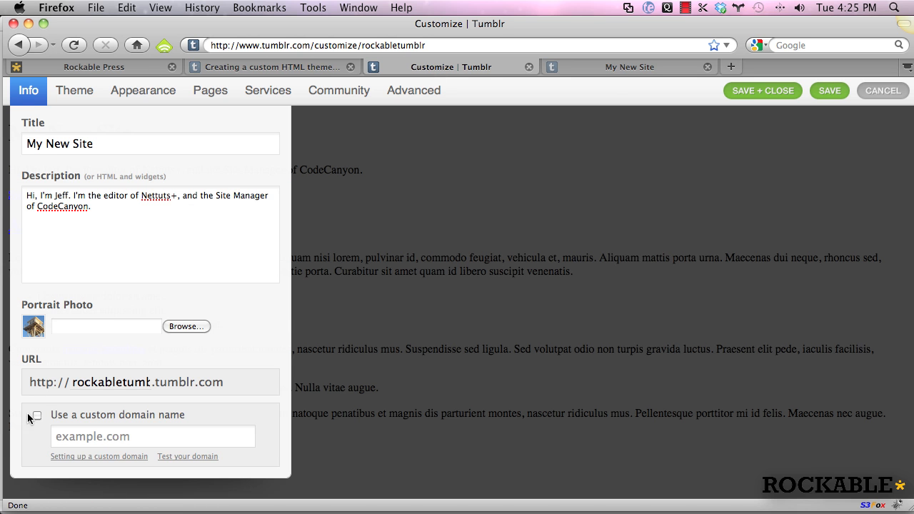
click(186, 326)
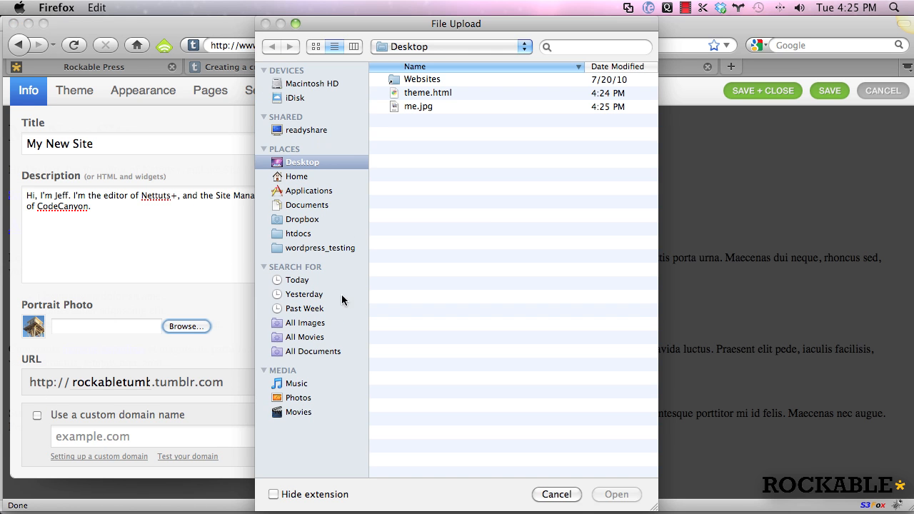
click(418, 106)
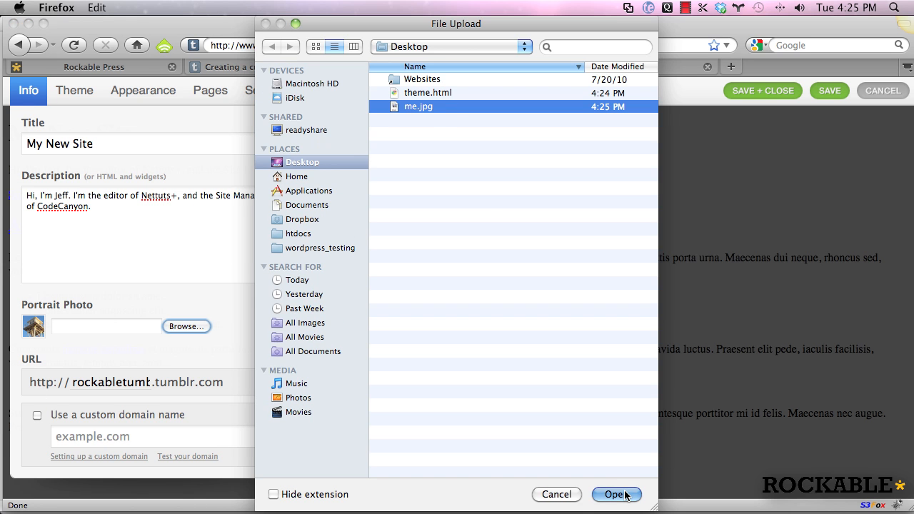
click(616, 494)
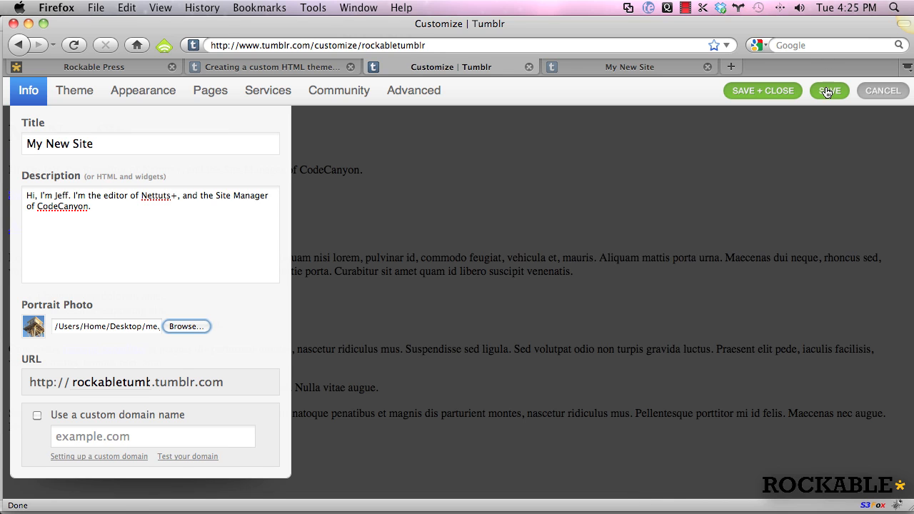
click(829, 91)
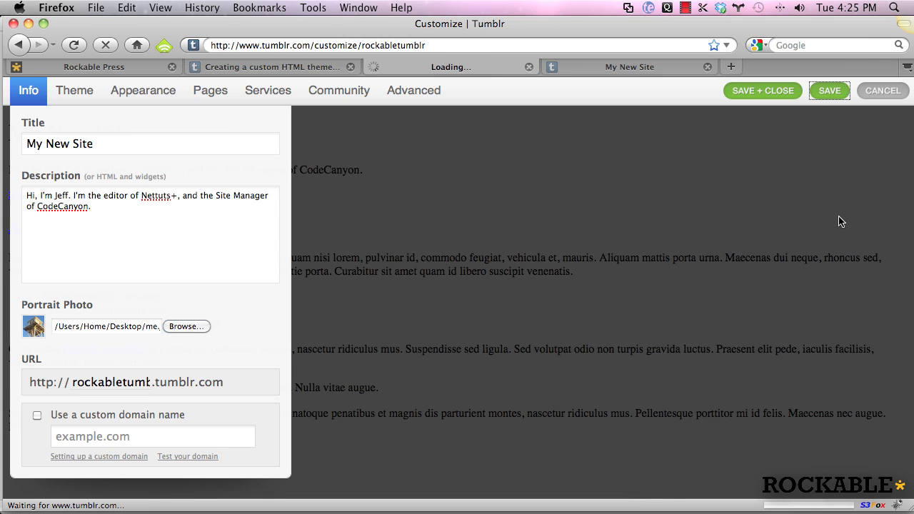
mouse_move(113, 366)
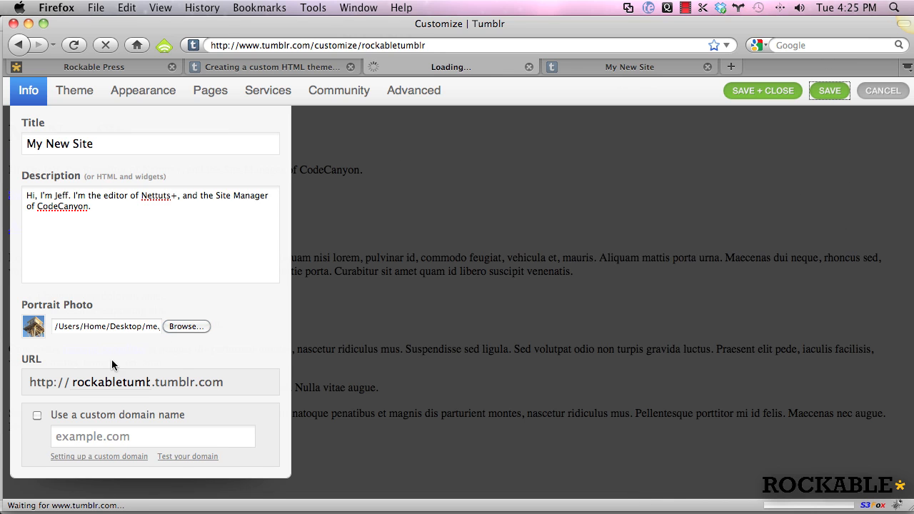
click(272, 67)
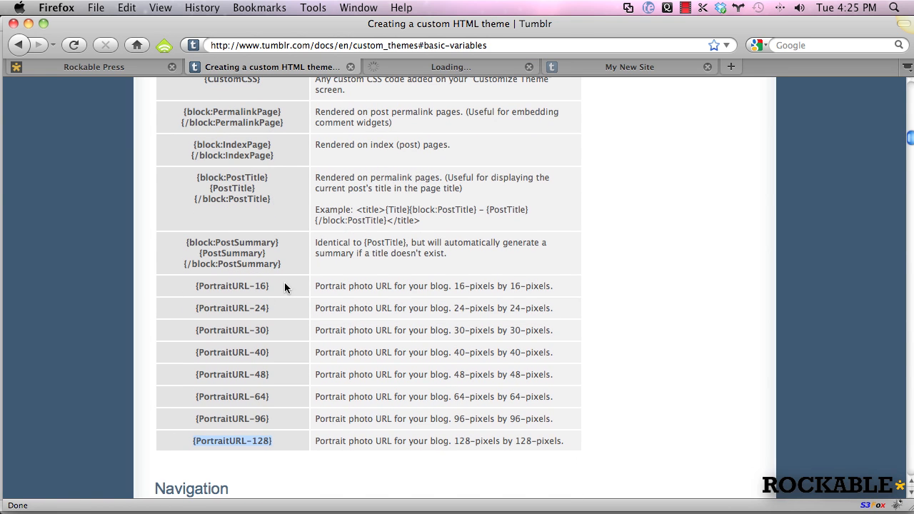
- Note the {PortraitURL-48} variable in the docs and bring theme.html back to the front
click(232, 285)
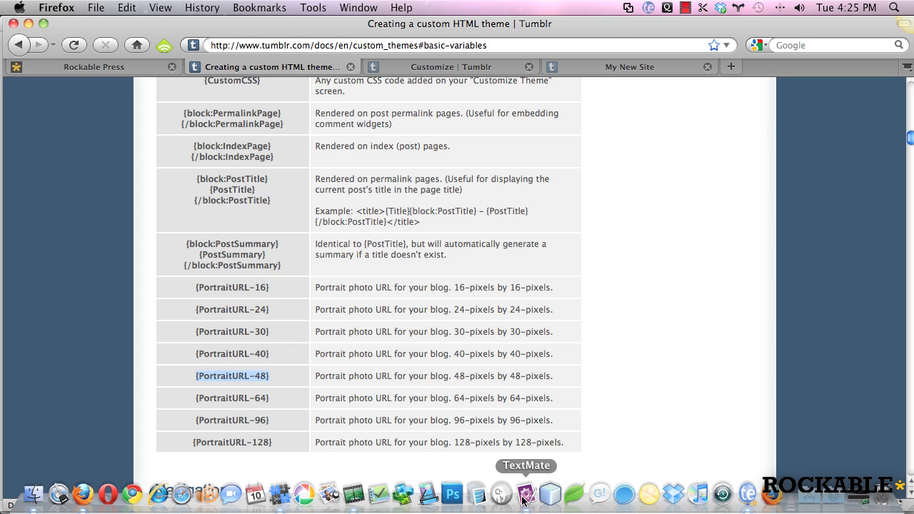
click(526, 494)
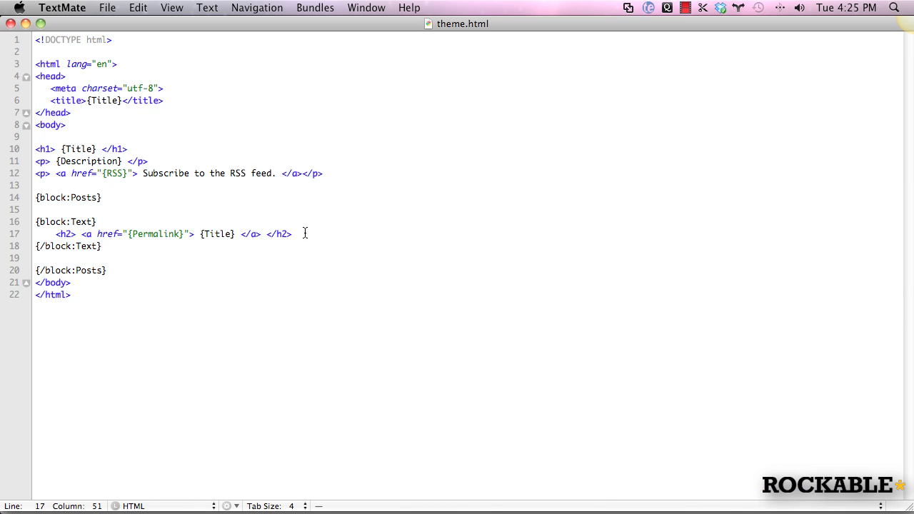
- Add {body} to the Text block and an <img src="{PortraitURL-48}" alt="{Title}" /> below the h1 title
text({body})
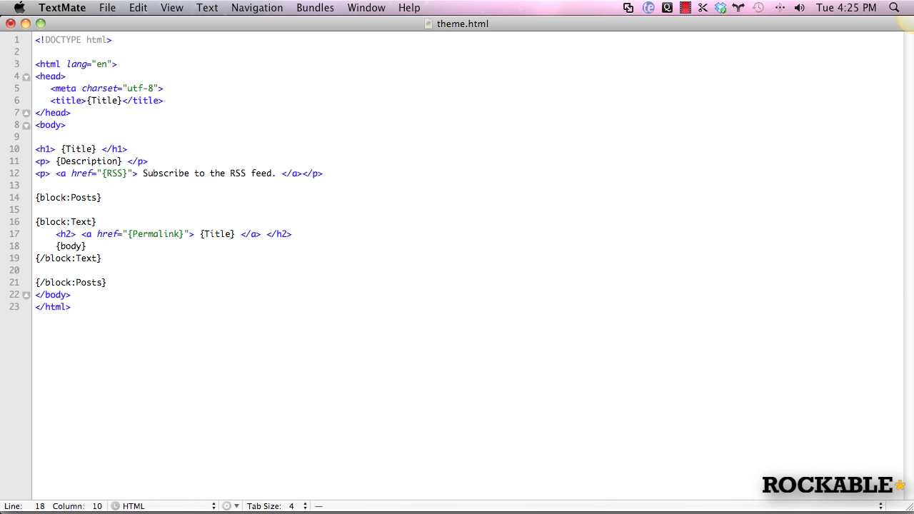
mouse_move(166, 156)
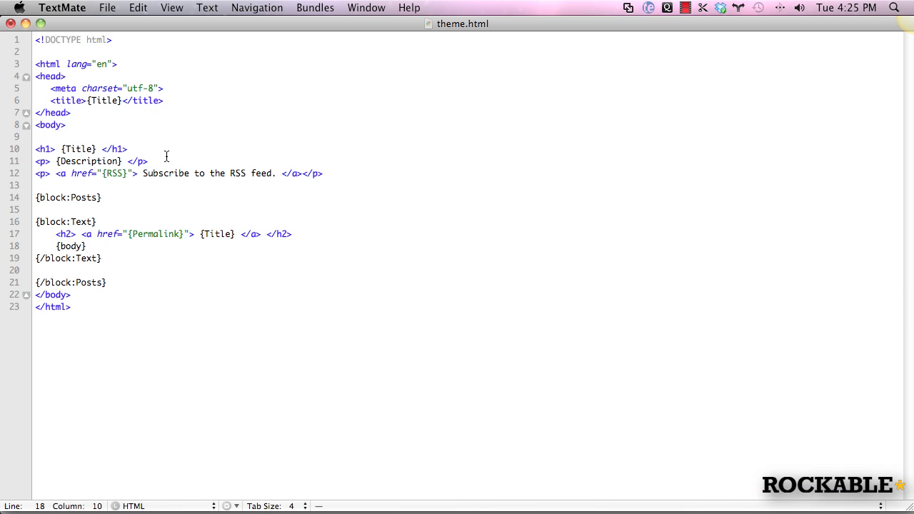
click(127, 148)
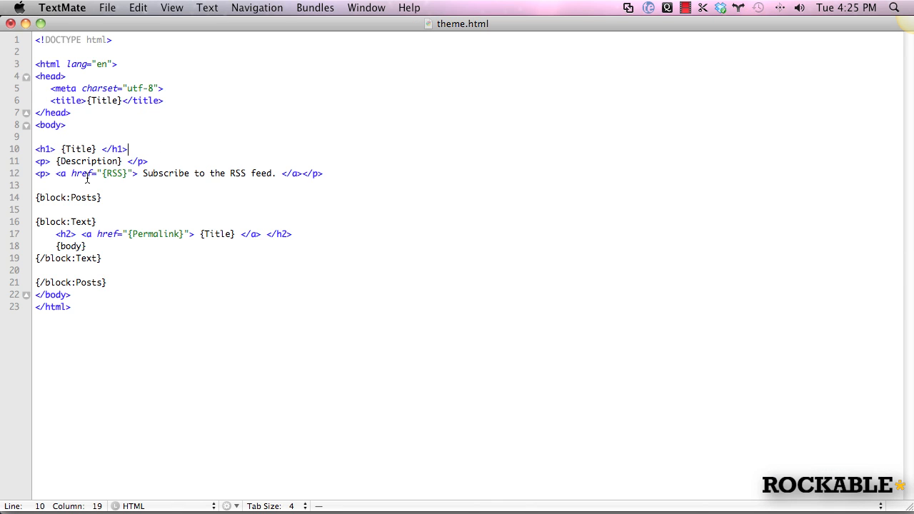
text(<img src="">)
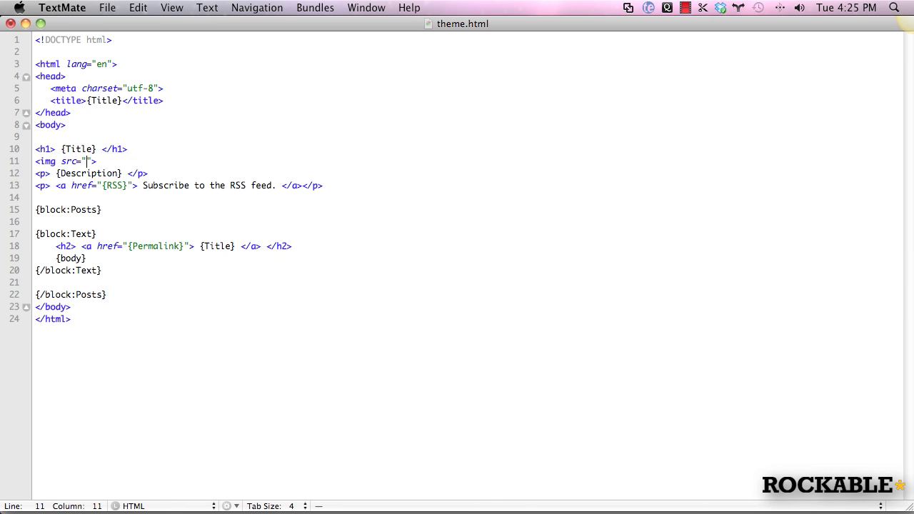
text(alt="{Ti}")
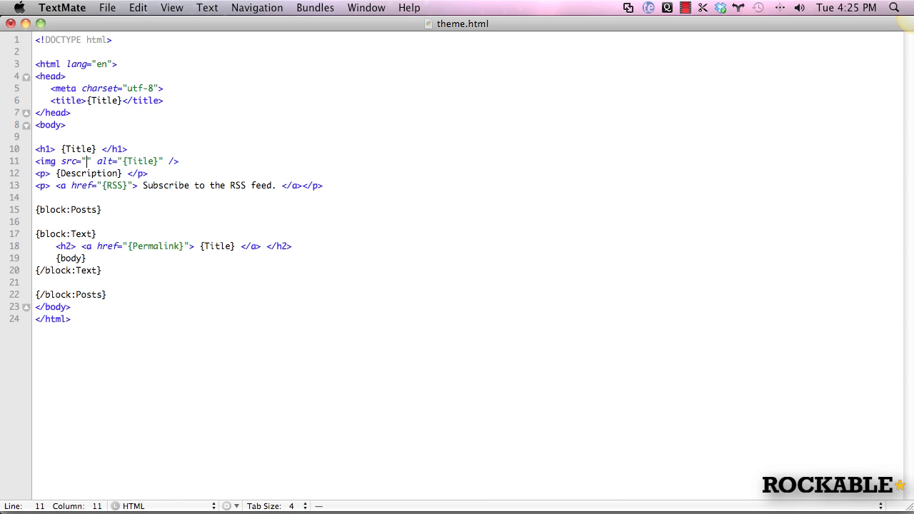
text({PortraitURL-48})
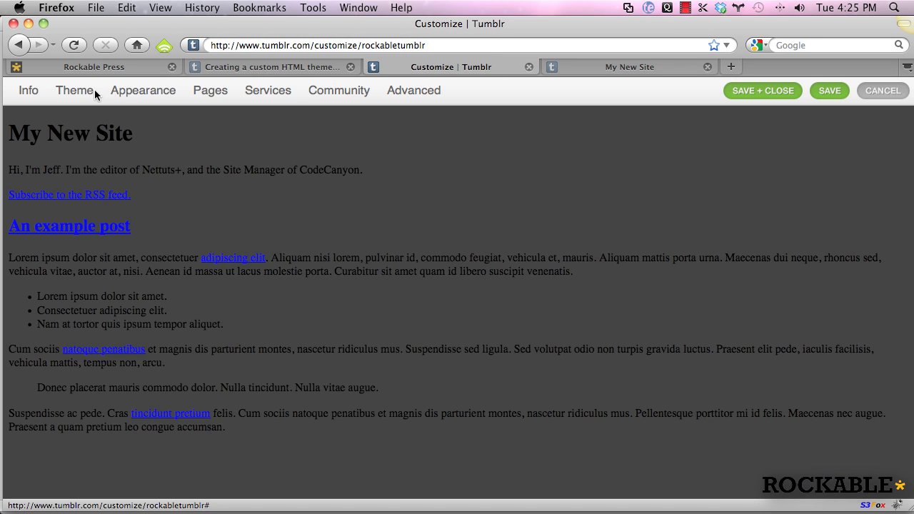
- Apply the updated theme HTML so the preview shows the avatar under the title
click(74, 90)
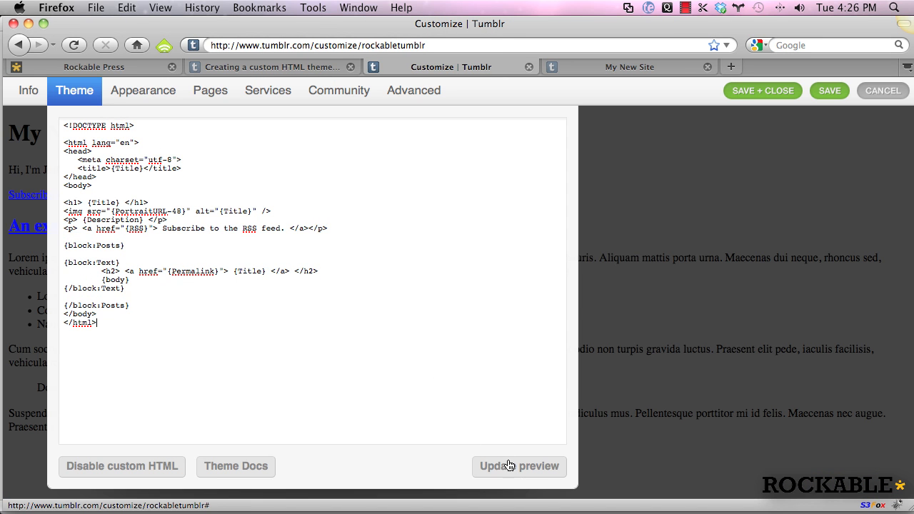
click(829, 92)
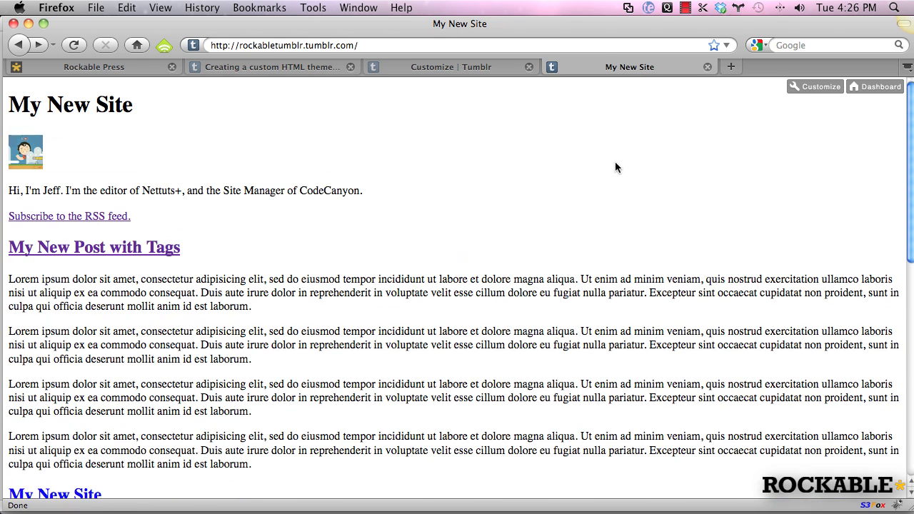
mouse_move(42, 146)
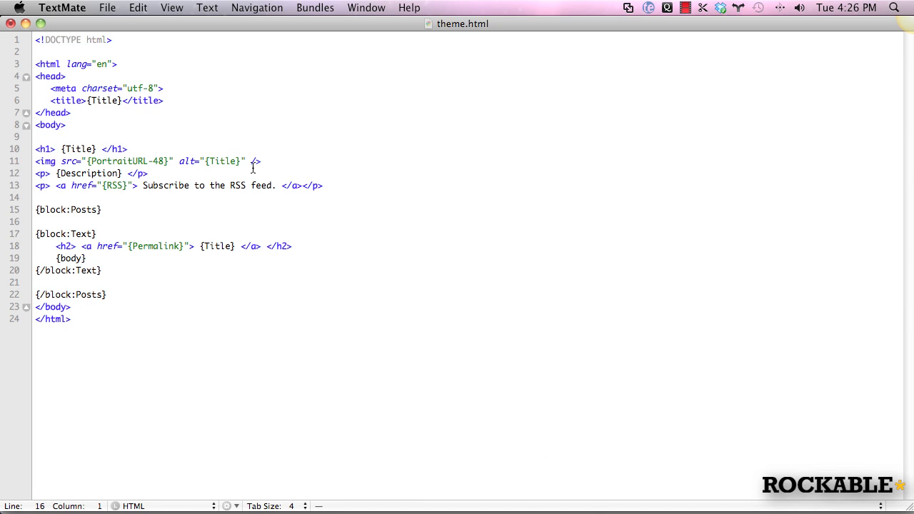
mouse_move(55, 161)
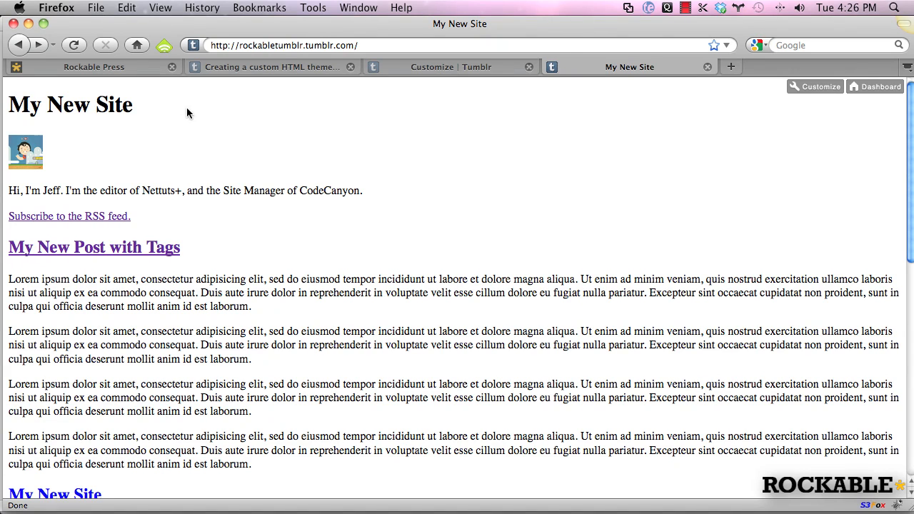
mouse_move(180, 131)
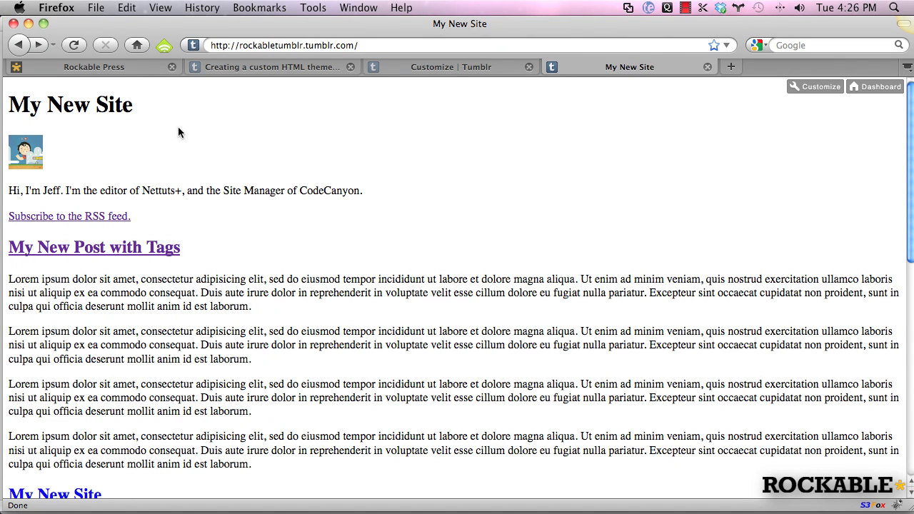
mouse_move(220, 268)
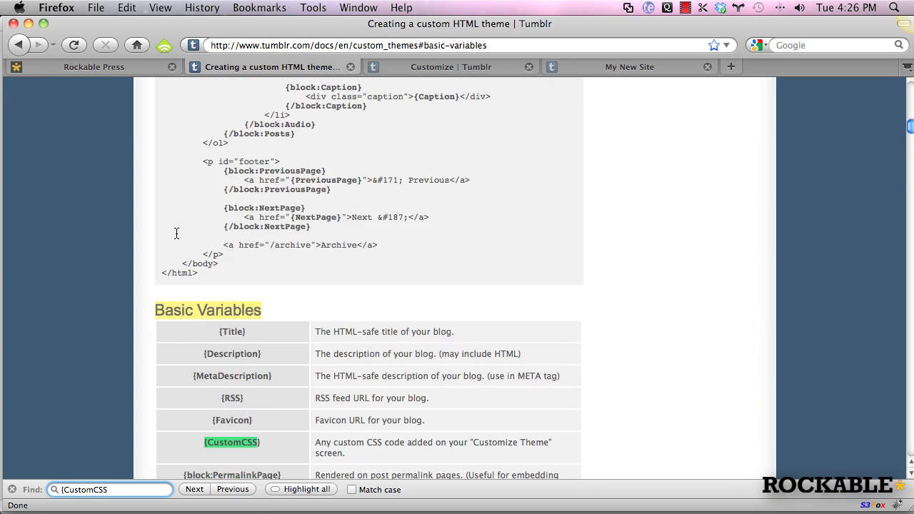
- Look up {CustomCSS} in the Basic Variables table and return to the customization page
scroll(down, 3)
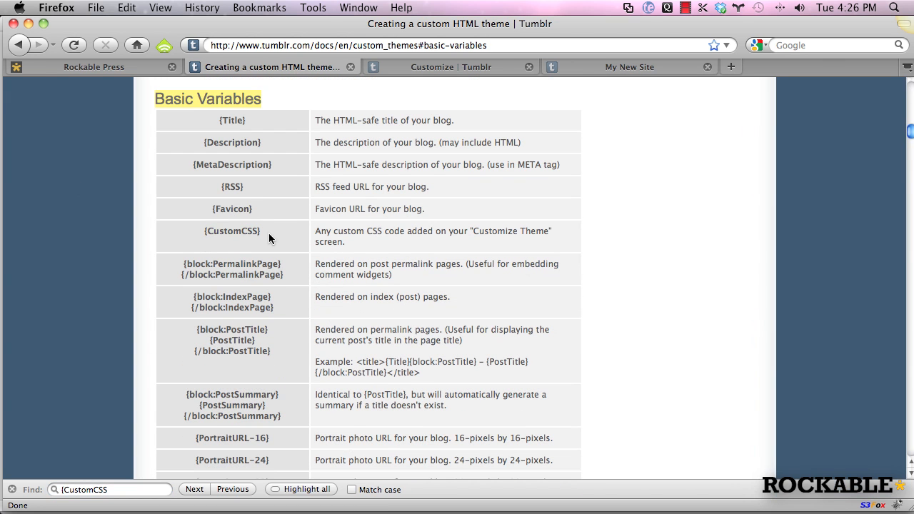
click(451, 67)
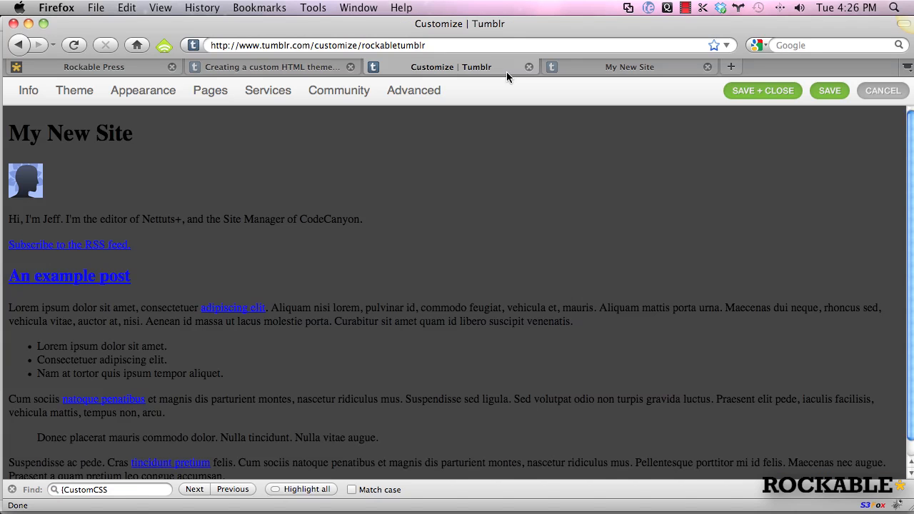
click(414, 90)
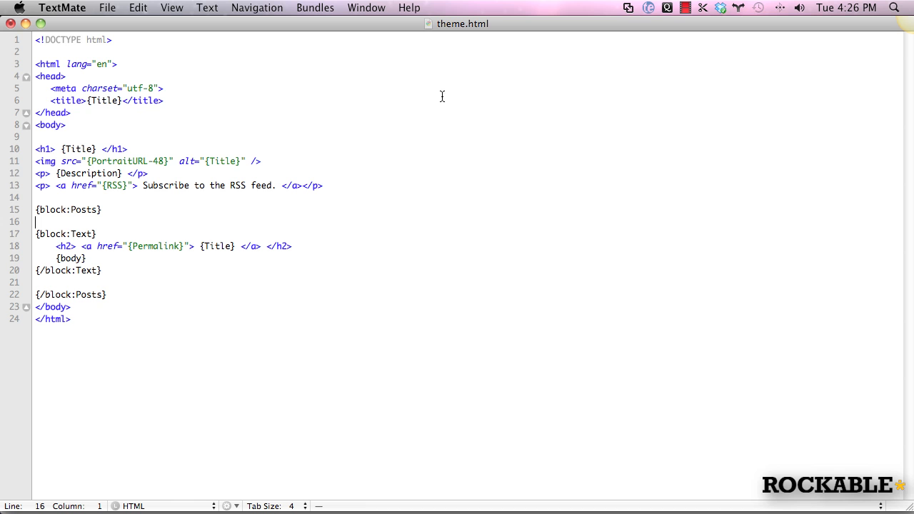
mouse_move(171, 106)
text(<s)
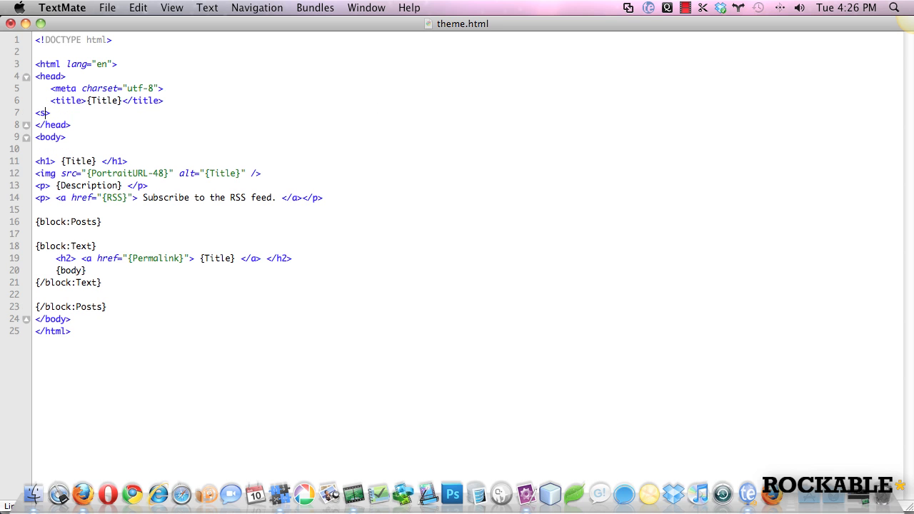
- Add a <style> block in the head holding body { background: #666; } followed by {CustomCSS}
text(tyle>)
text(</sty)
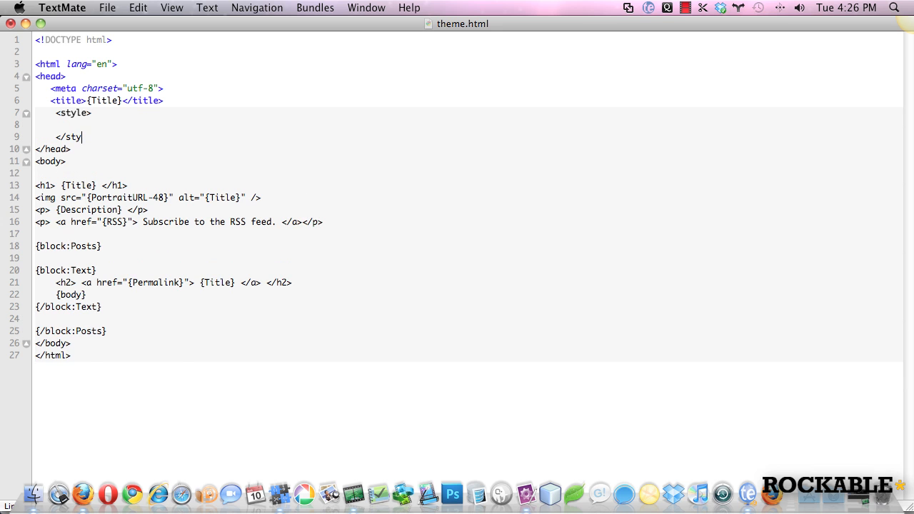
text(le>)
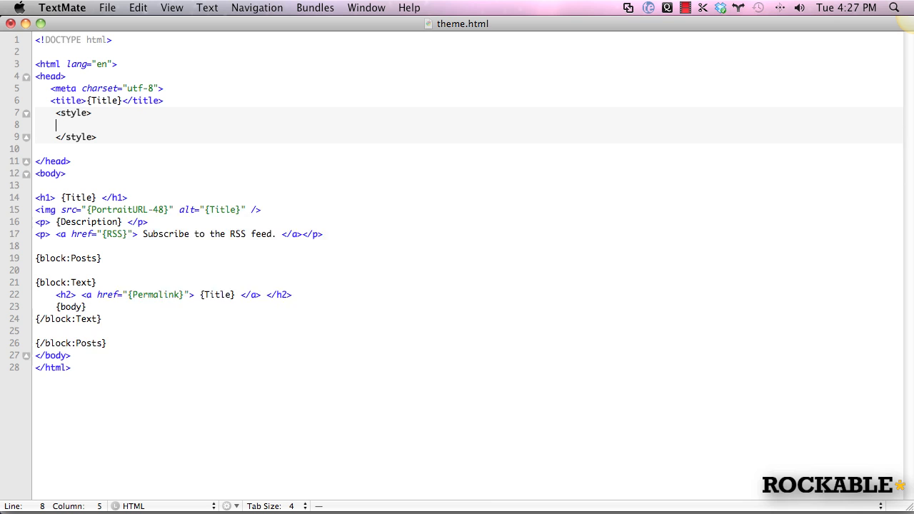
text({Custo)
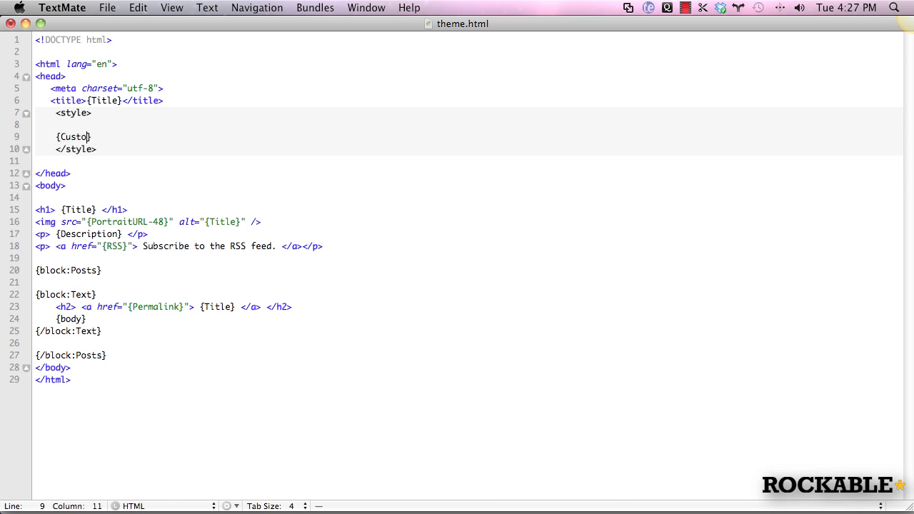
text(mCSS)
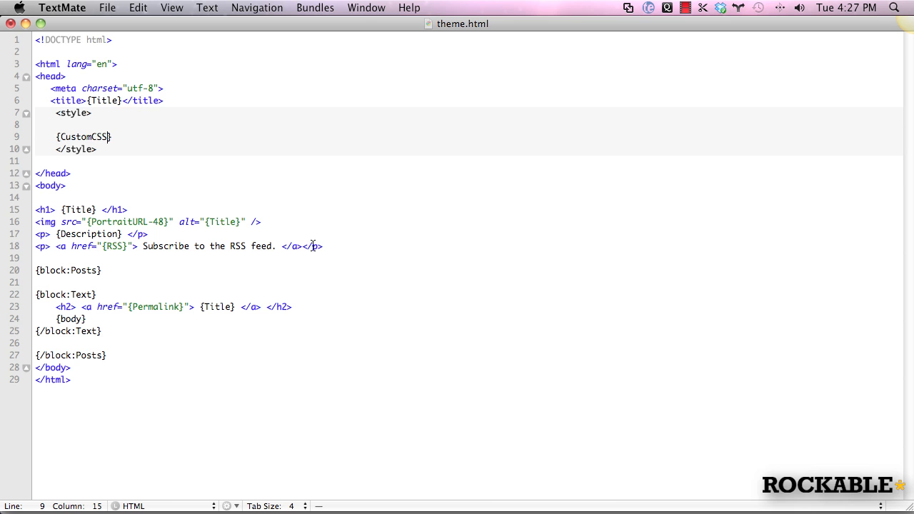
double_click(84, 137)
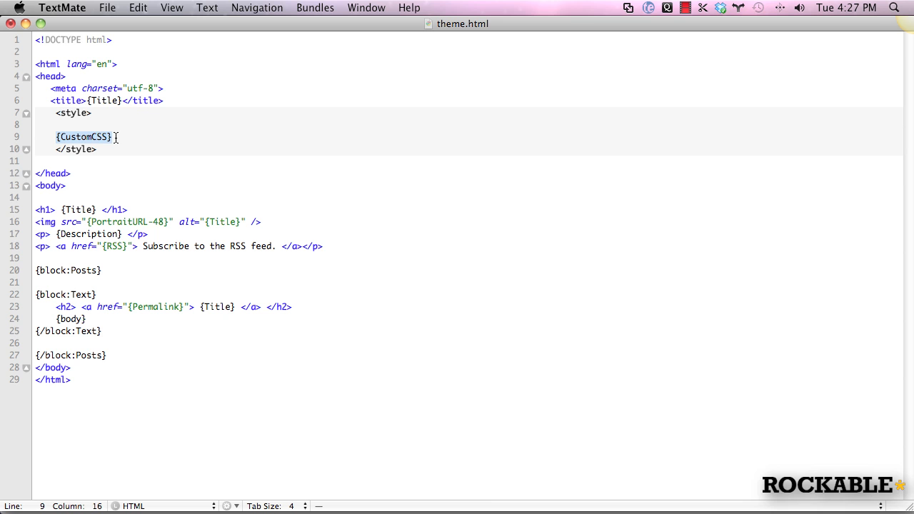
text(body {)
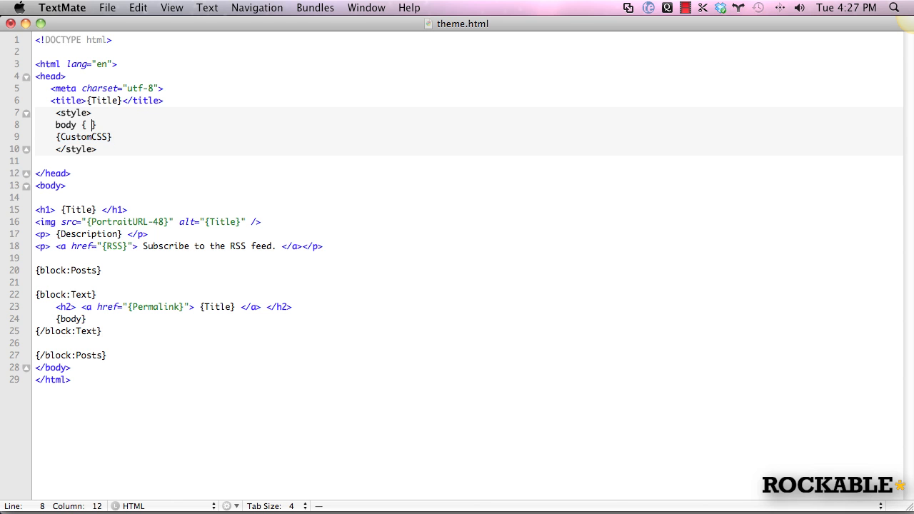
text(background: #66)
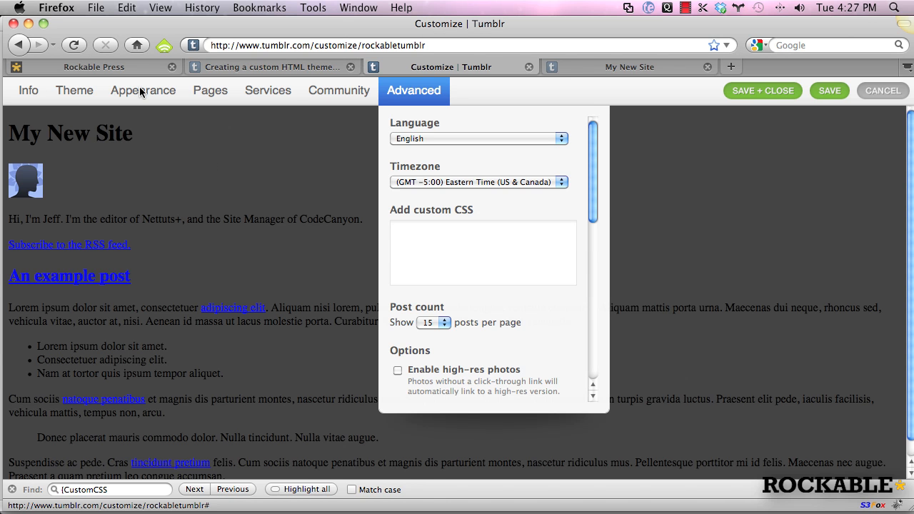
- Apply the theme HTML with the style block and move to the Advanced settings panel
click(75, 90)
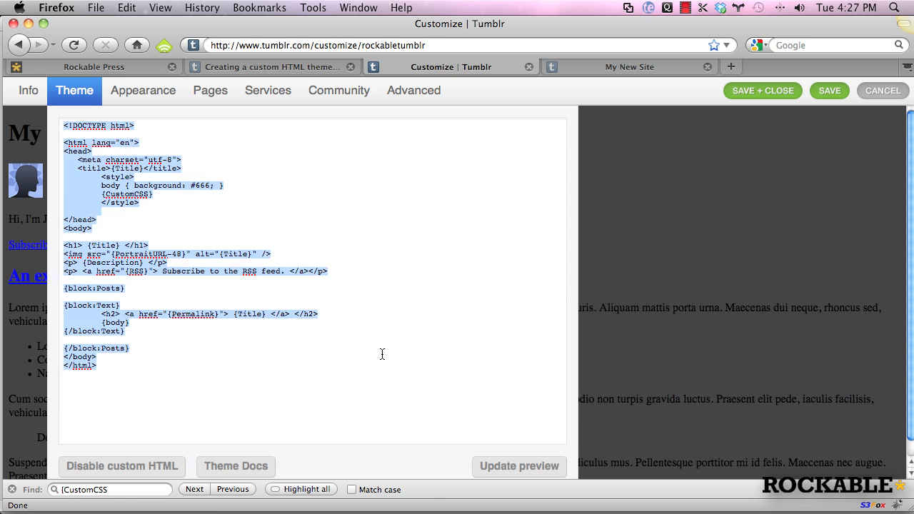
click(520, 466)
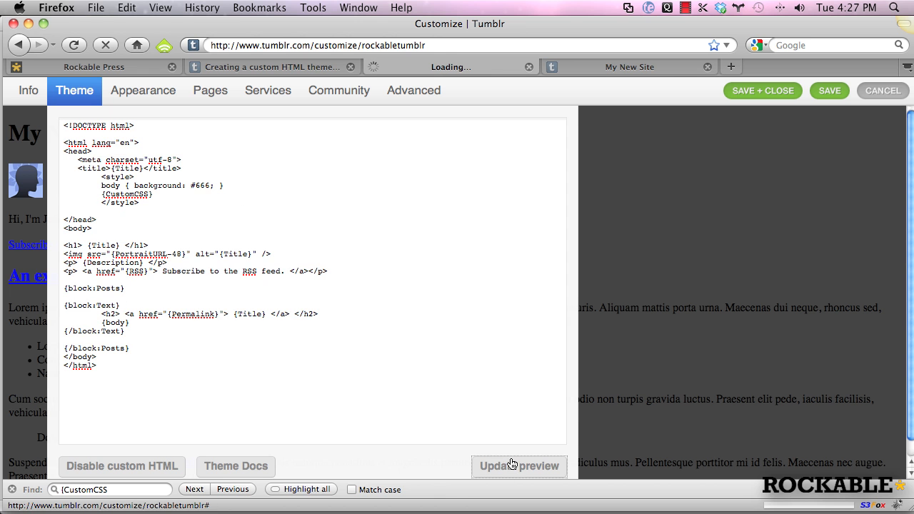
click(339, 90)
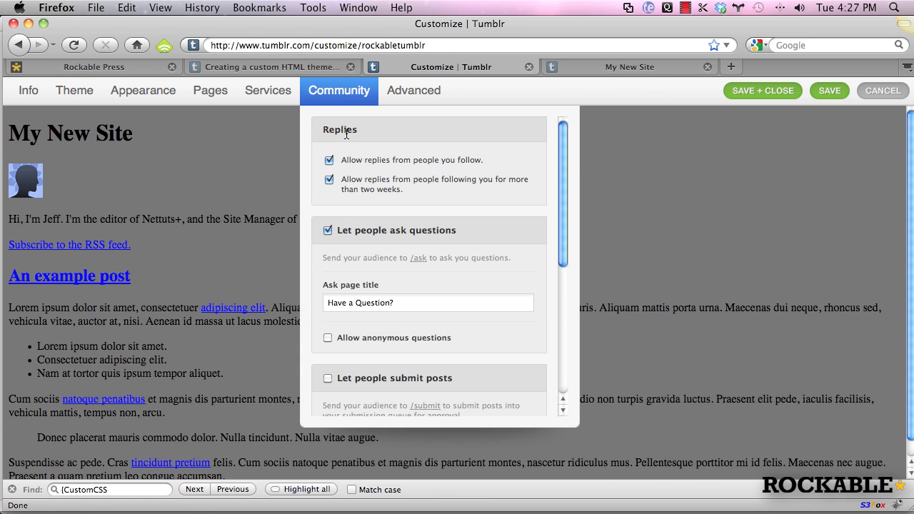
click(414, 91)
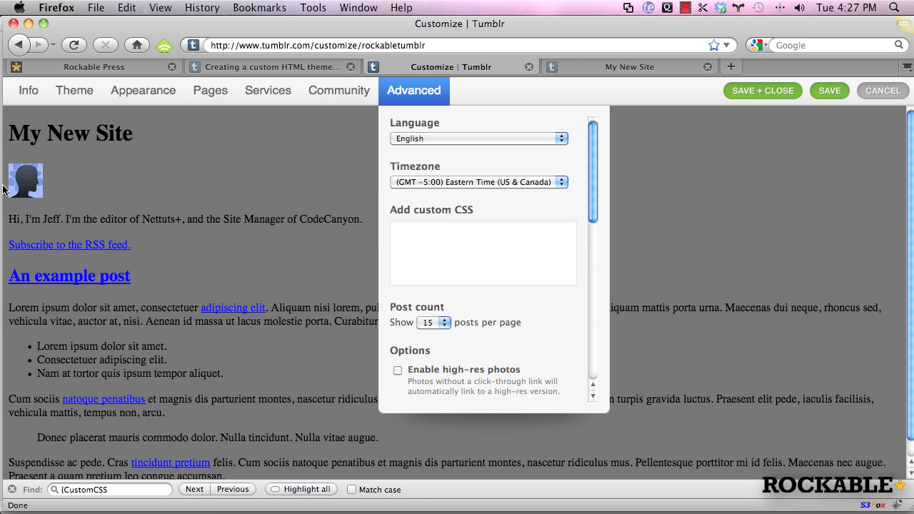
- Enter body { background: red; } in the Add custom CSS box
text(body {)
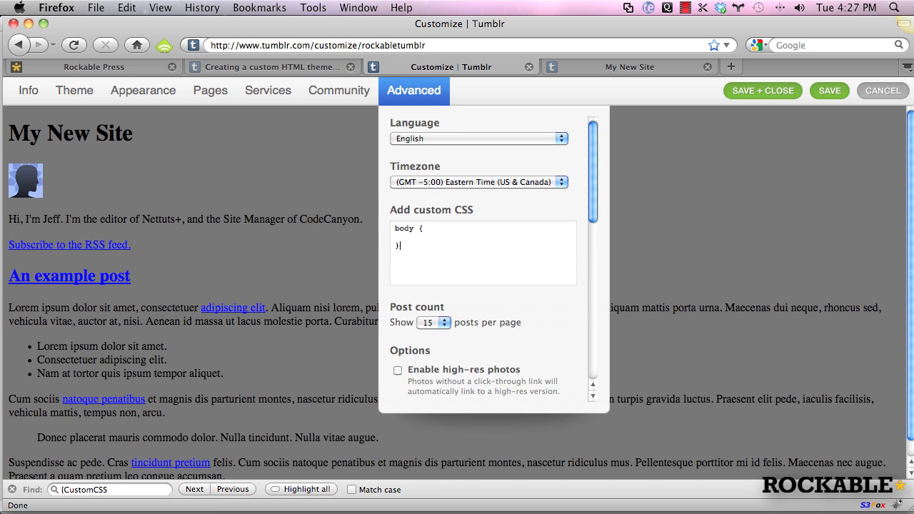
text(bax)
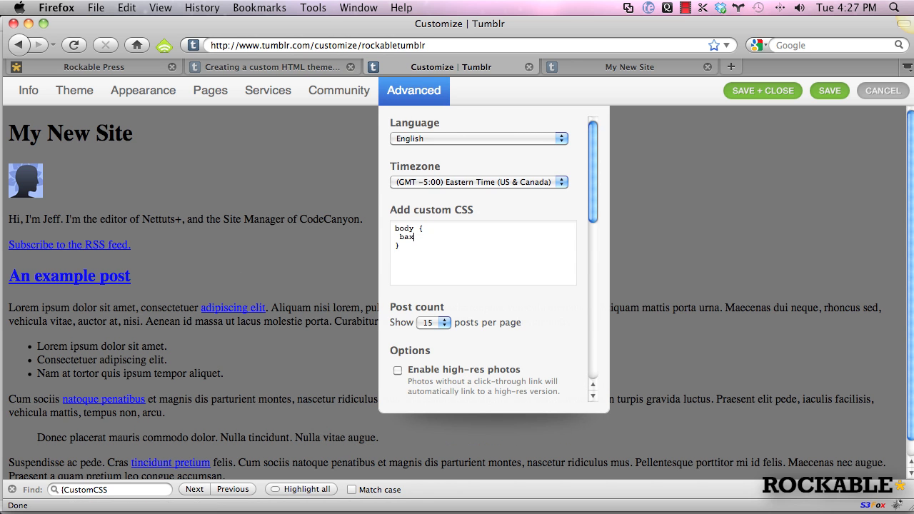
text(background: red;)
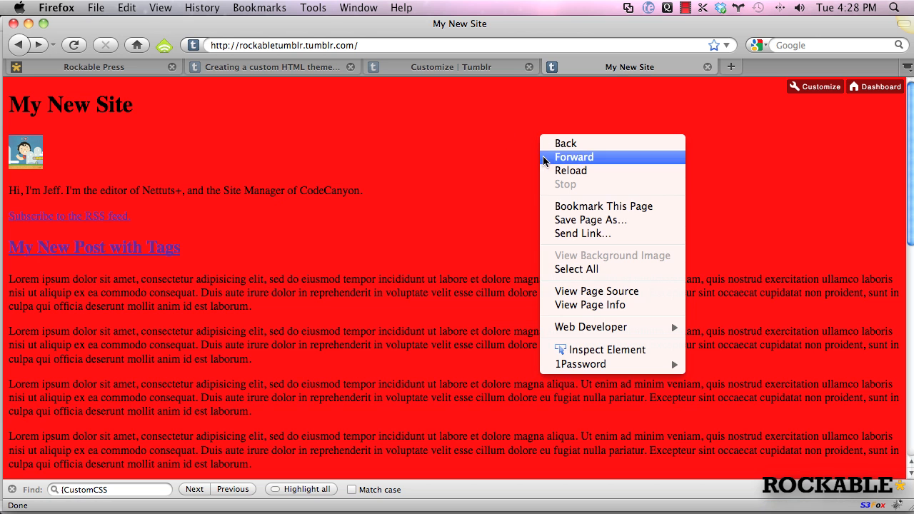
- Check the live blog's red background and return to the Customize preview
click(597, 291)
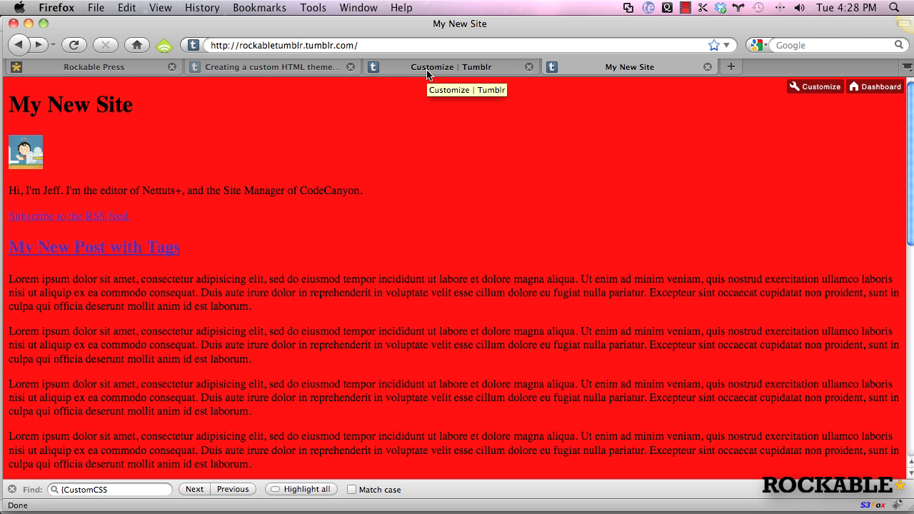
click(451, 67)
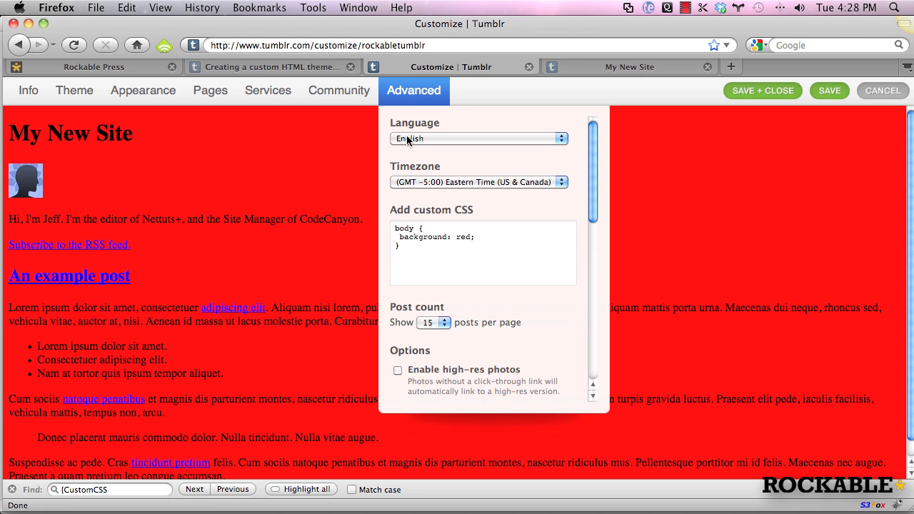